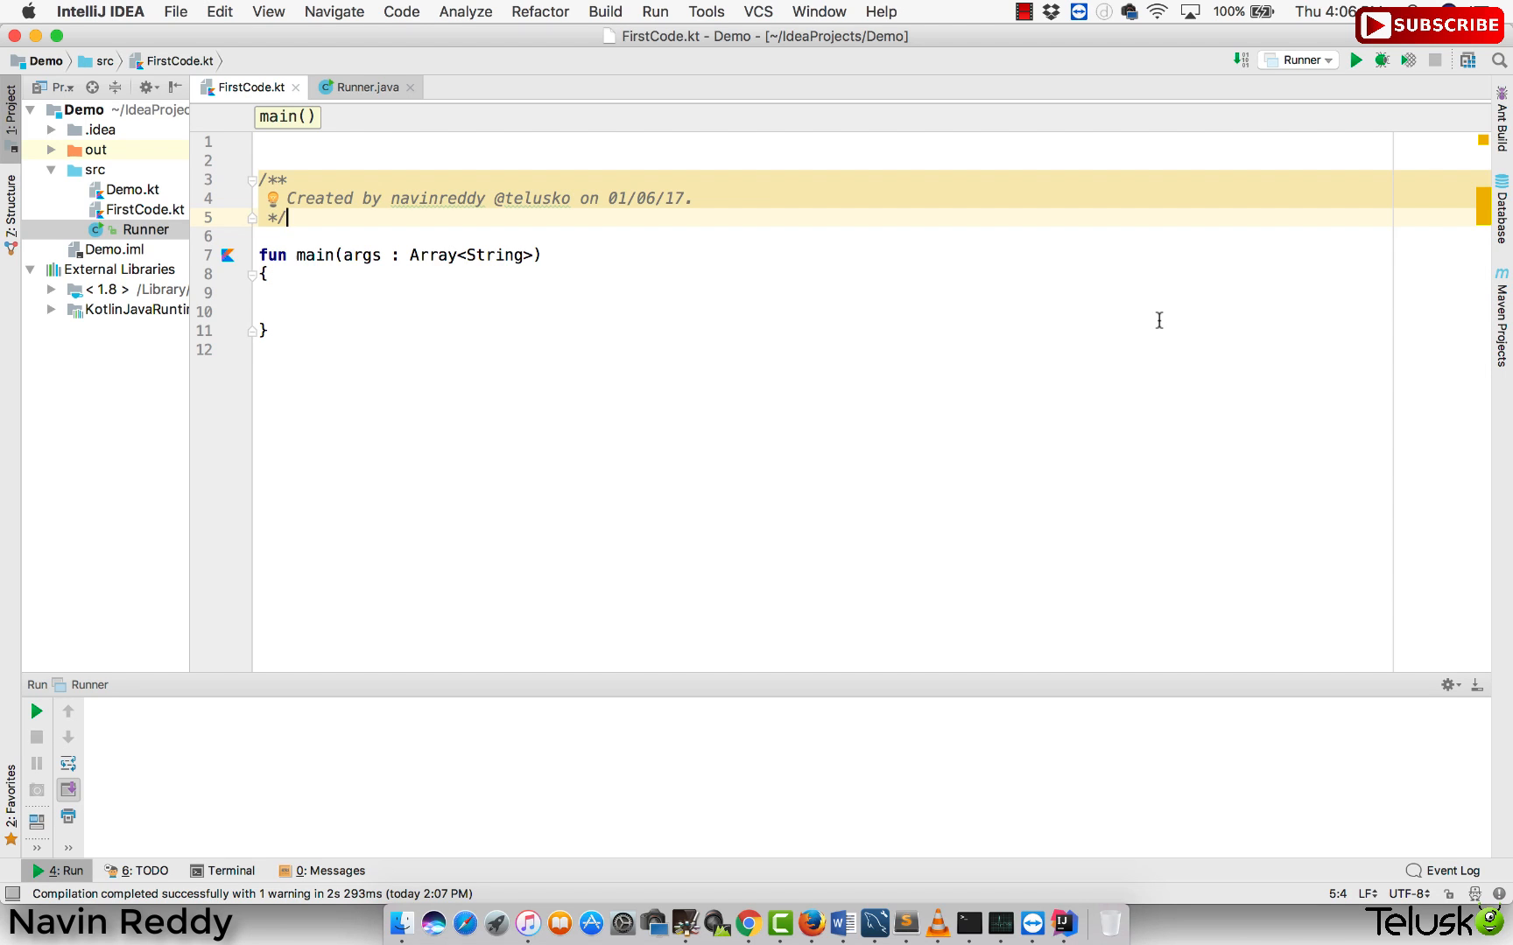
pyautogui.moveTo(186, 161)
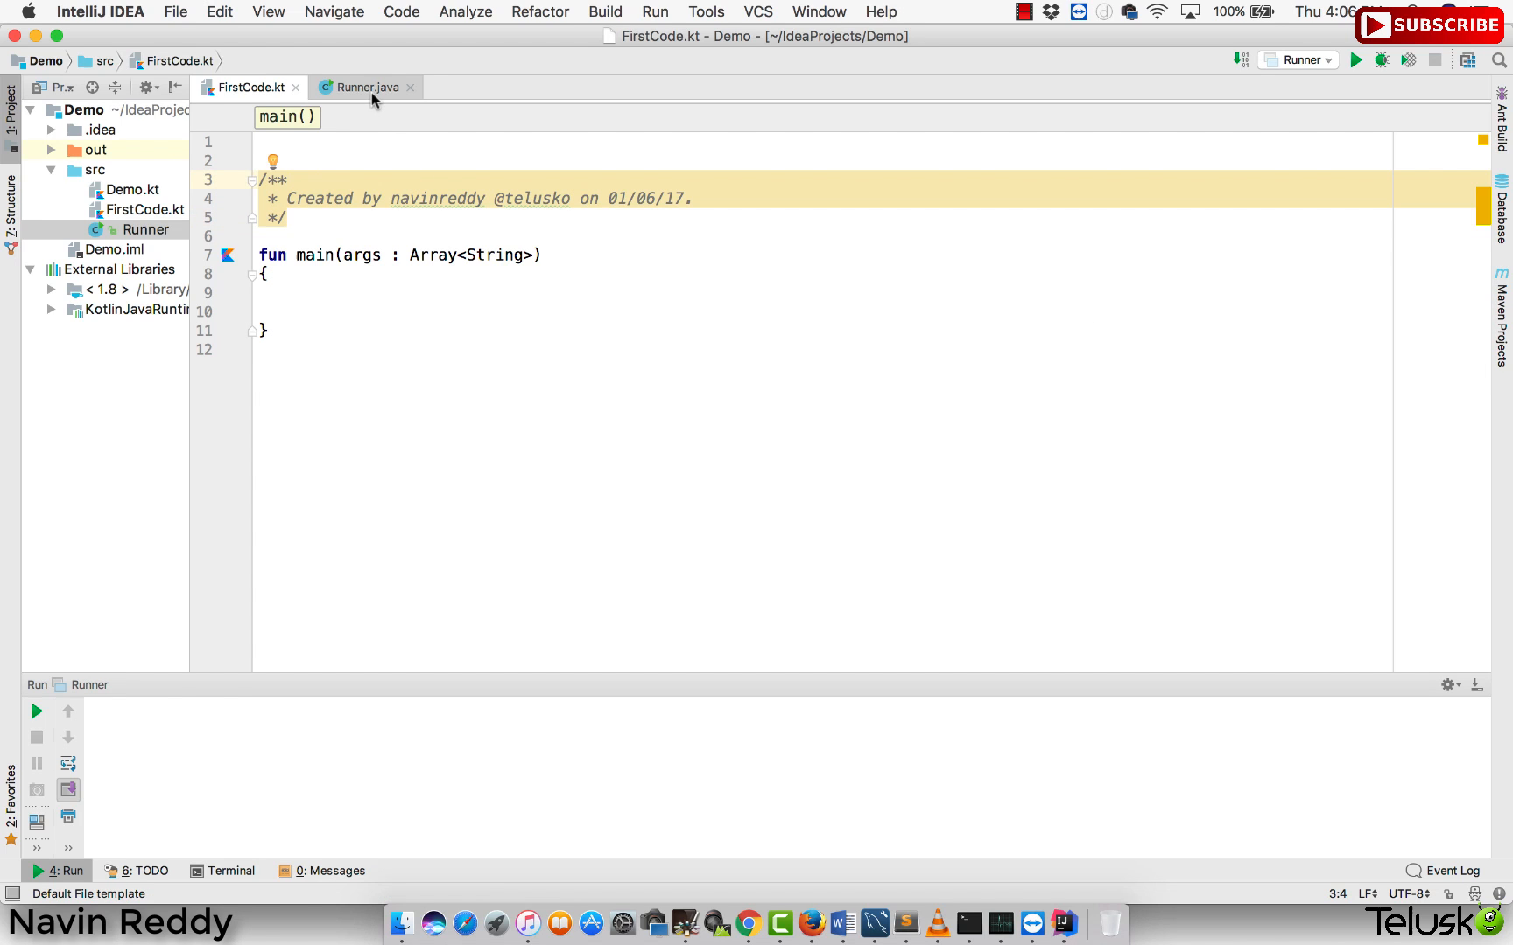
# - Switch the editor from FirstCode.kt to Runner.java
pyautogui.click(366, 87)
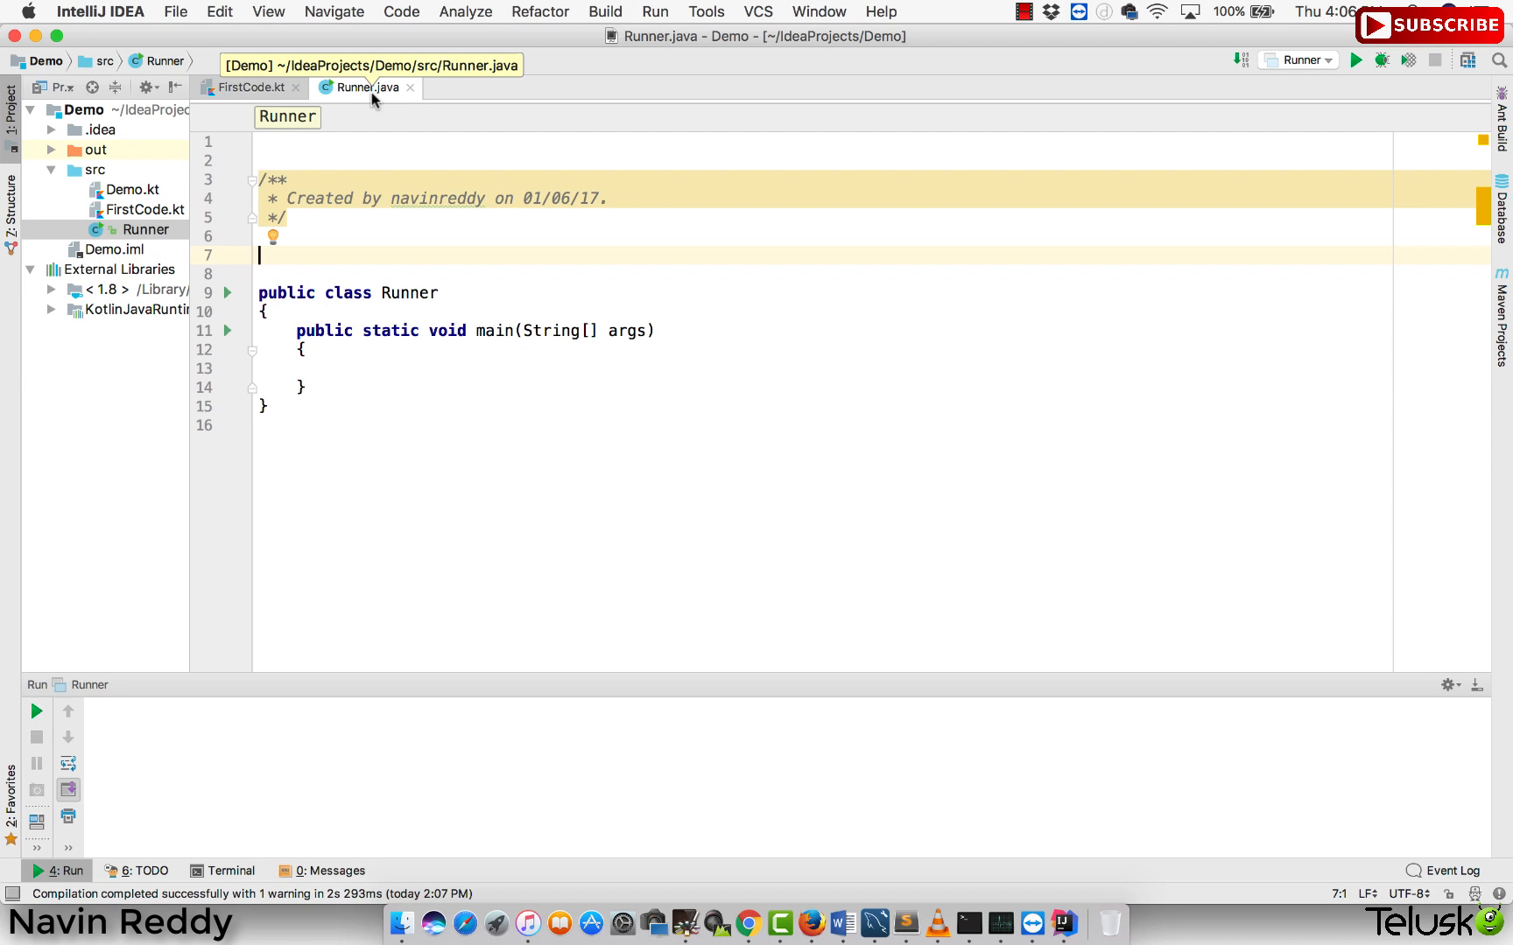
pyautogui.moveTo(369, 87)
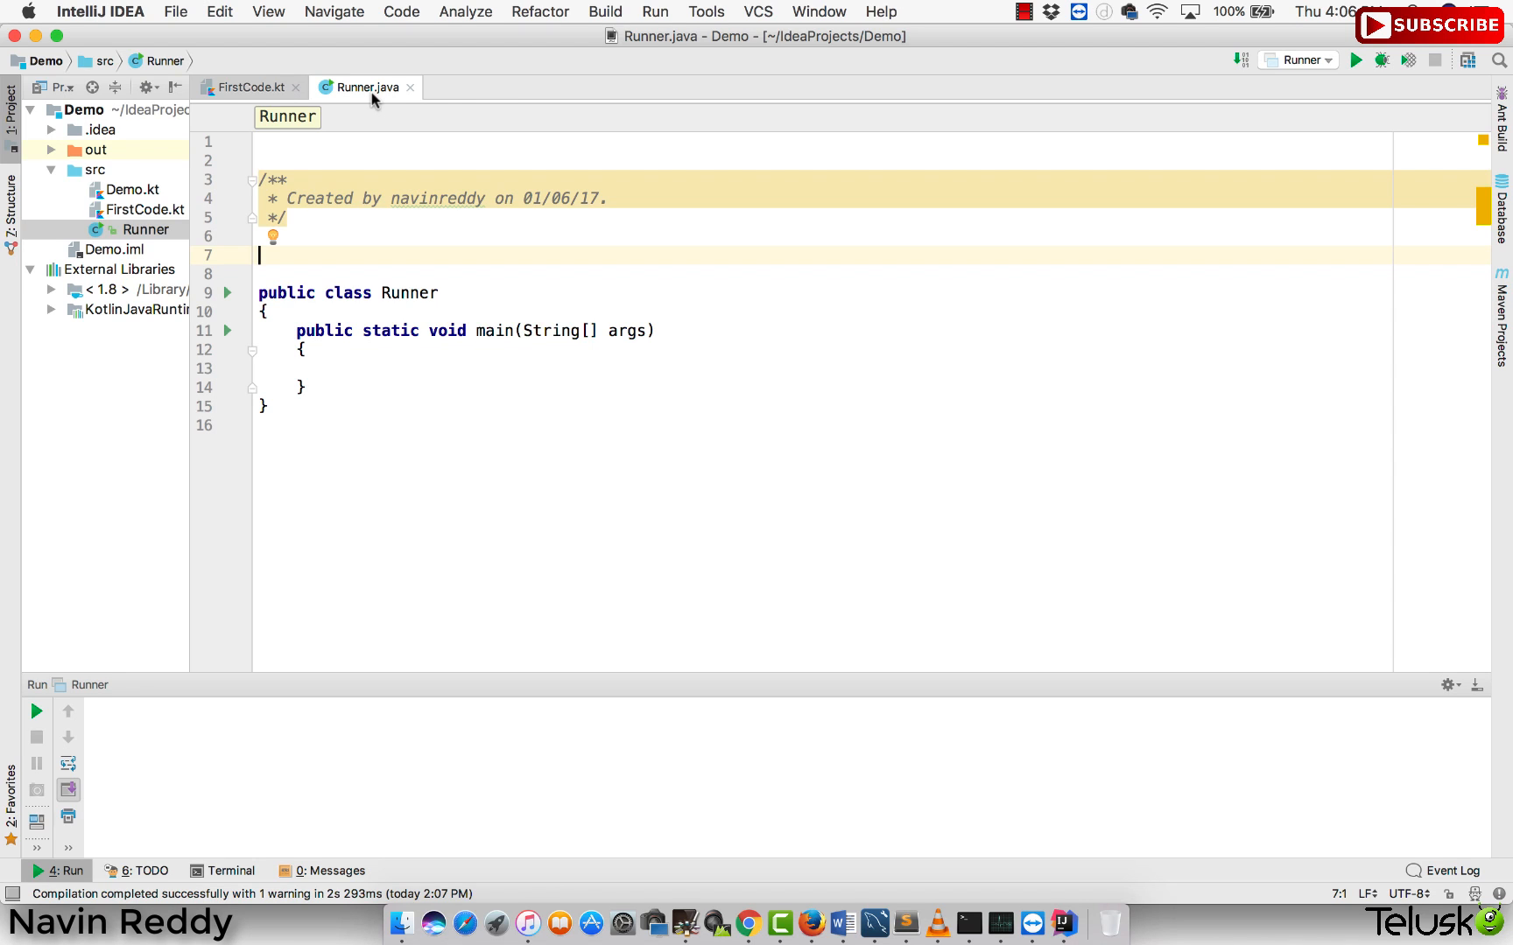
pyautogui.moveTo(407, 396)
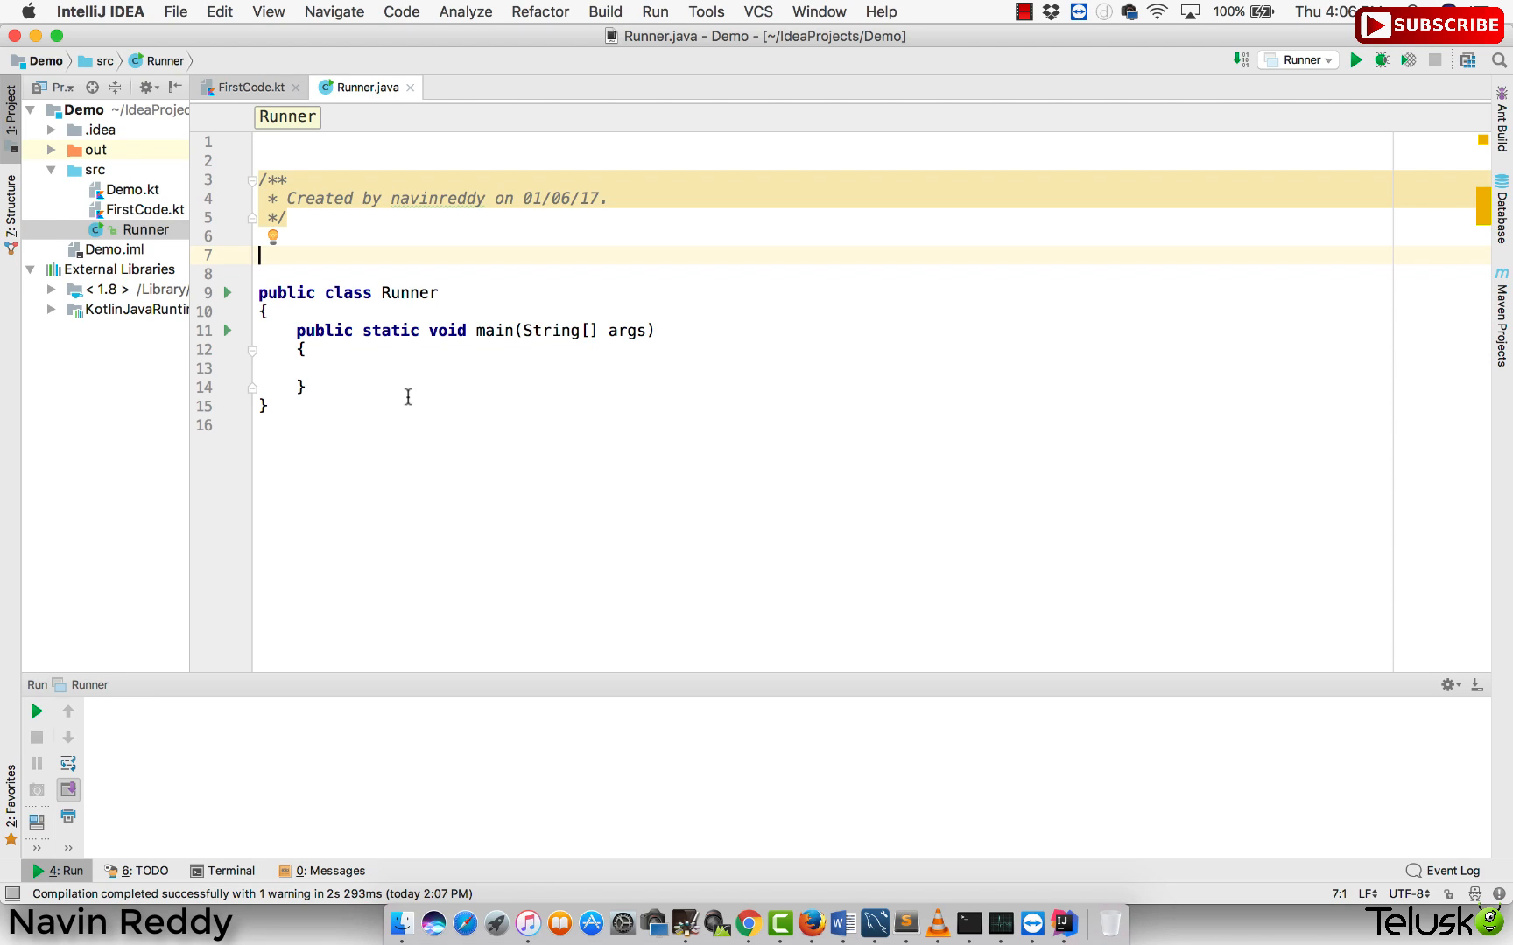
pyautogui.moveTo(325, 273)
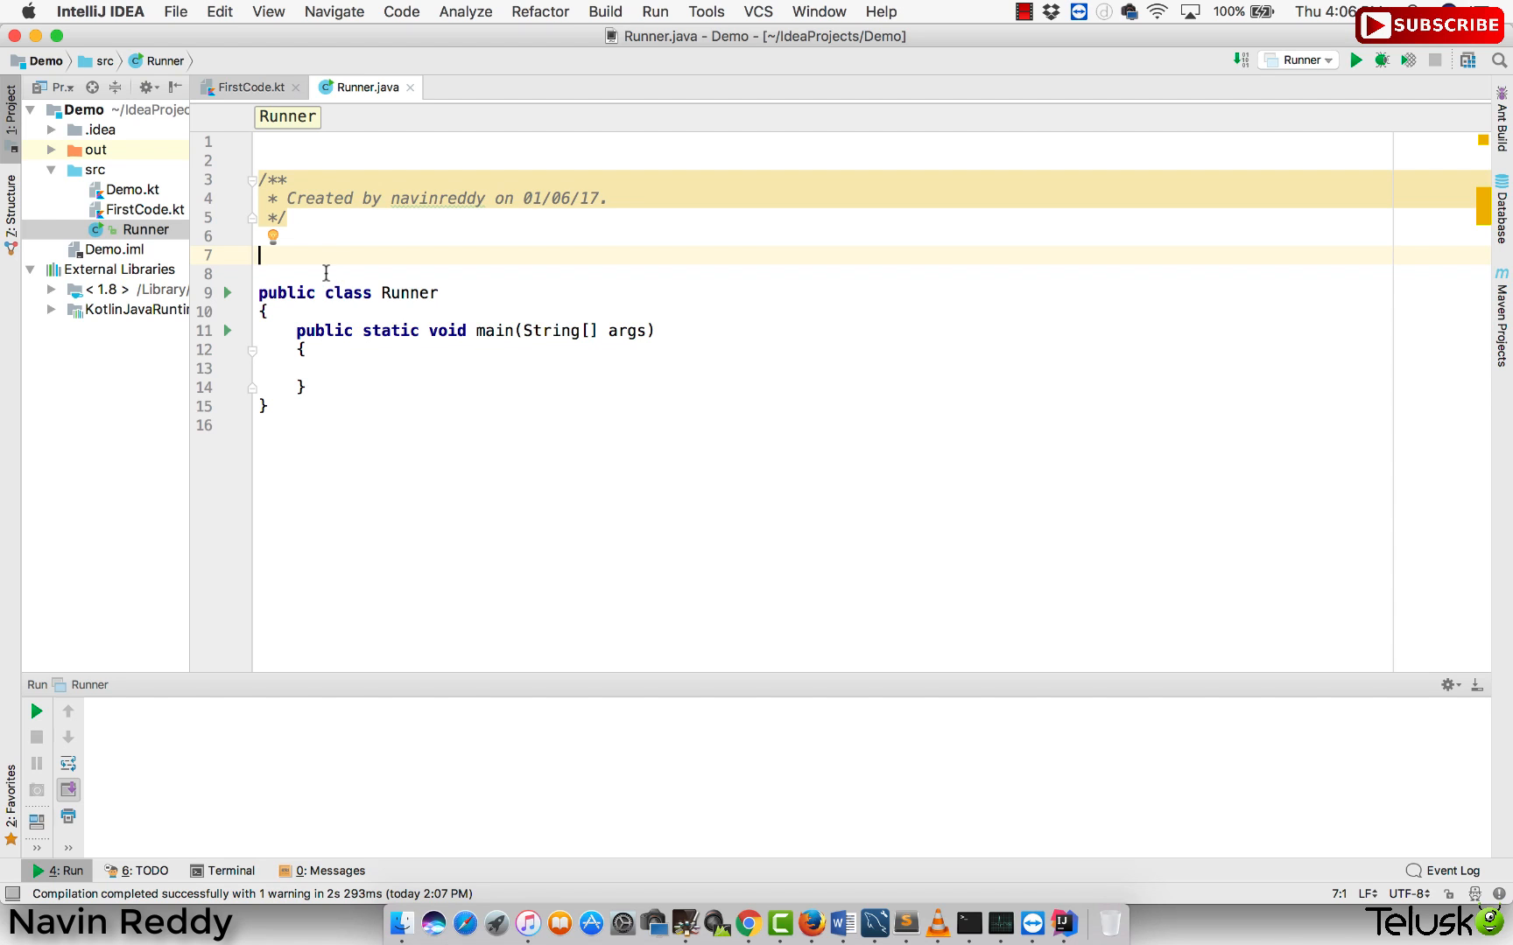
# - Declare interface Human with void think(); above Runner, correcting the mistyped fun to void
pyautogui.write('interface Alien')
pyautogui.click(873, 273)
pyautogui.write('{')
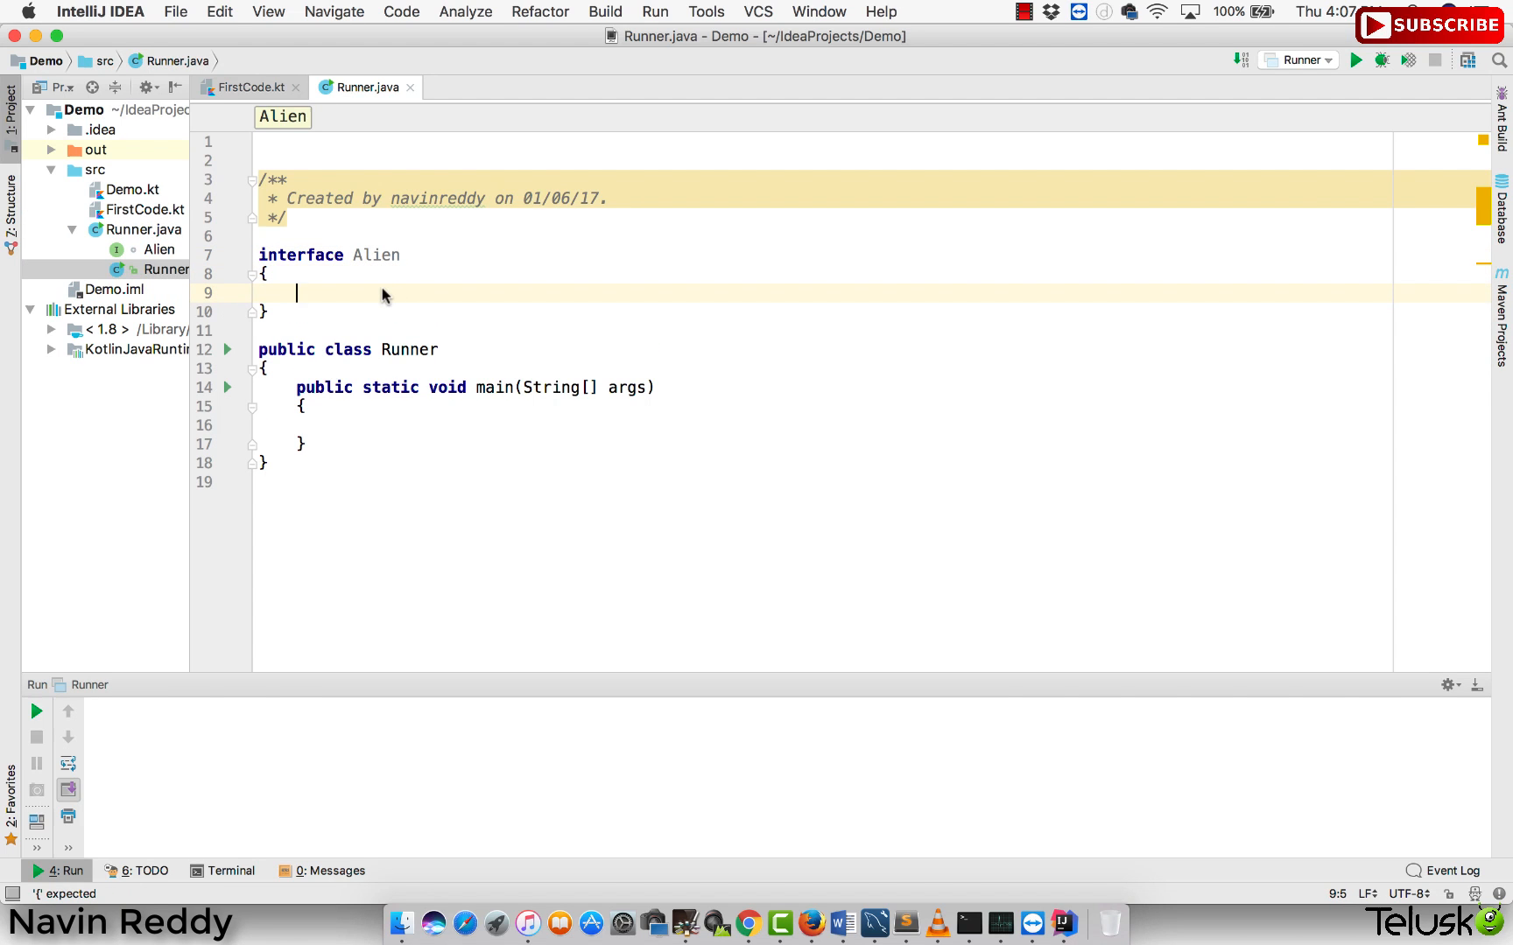
pyautogui.write('Hu')
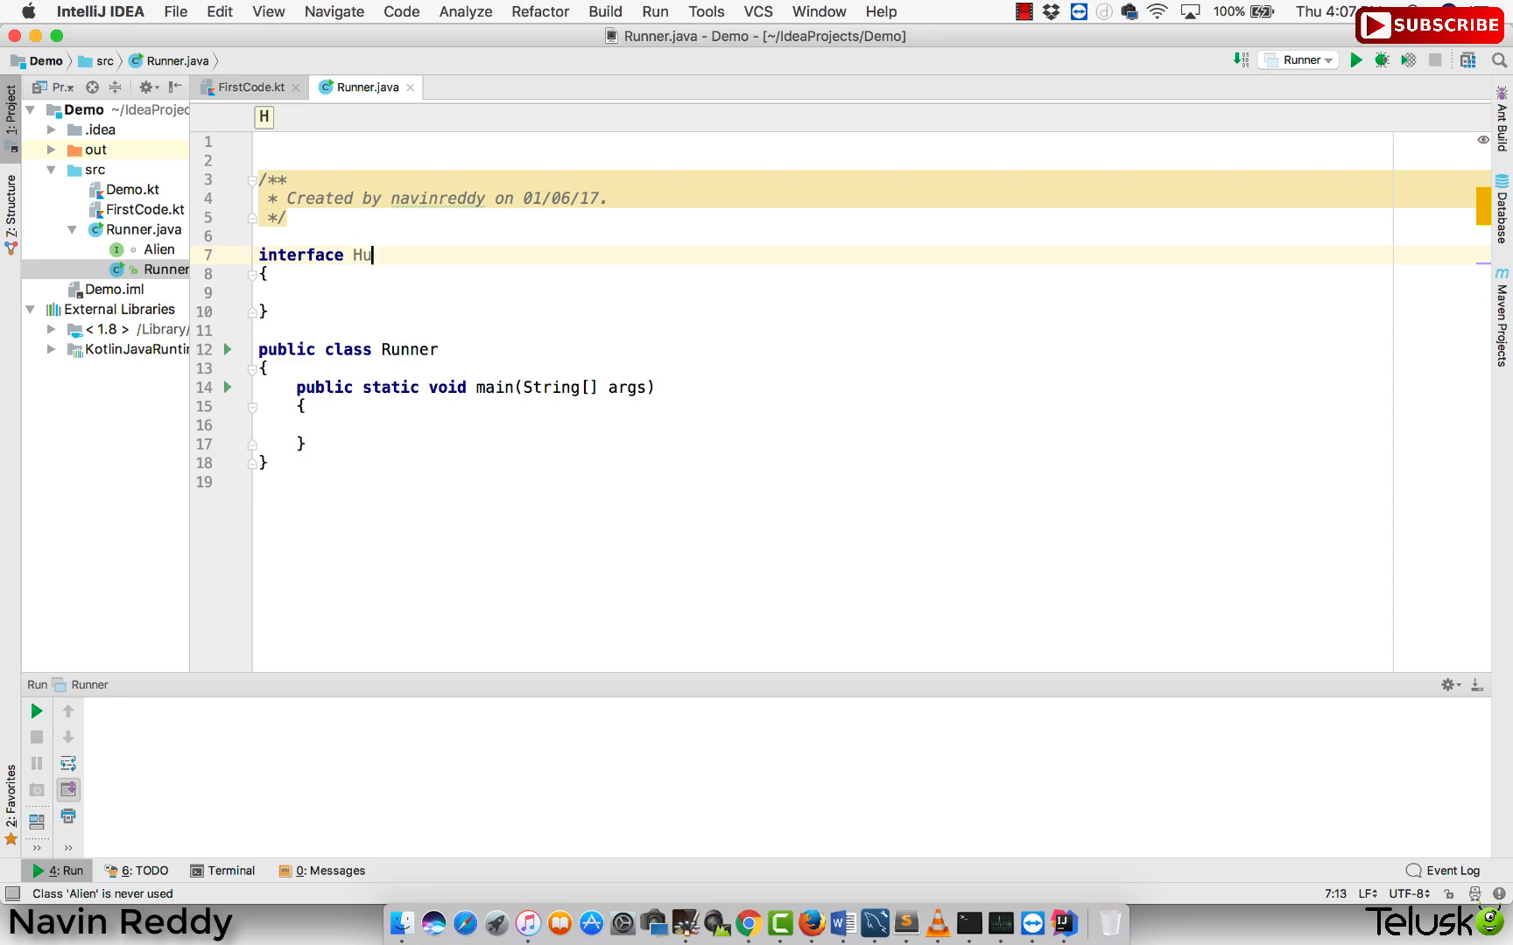
pyautogui.write('man')
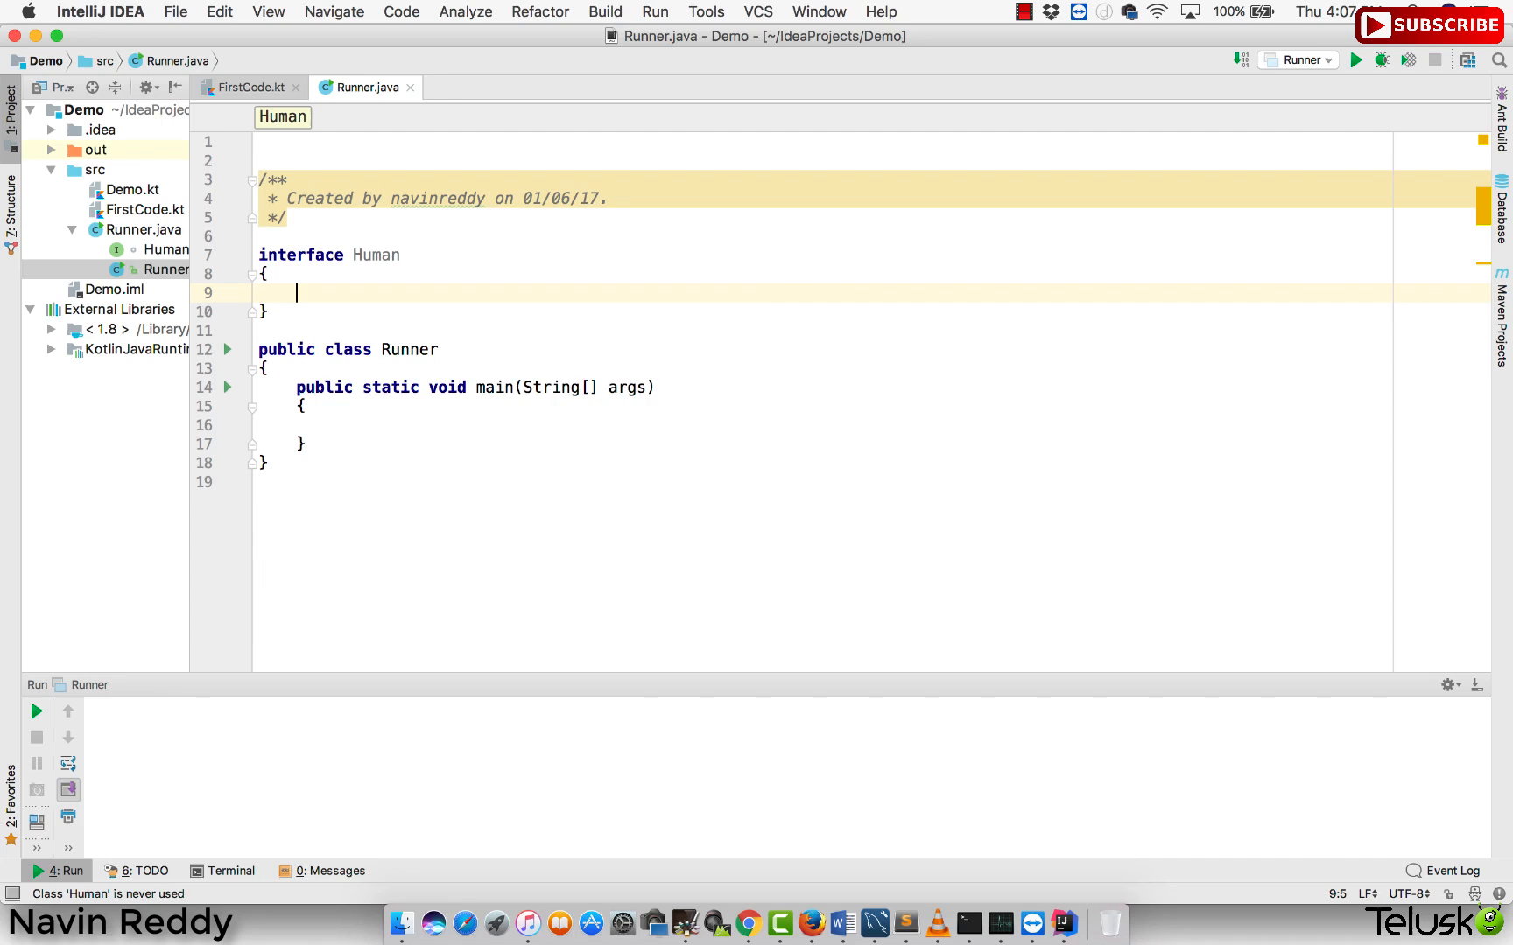
pyautogui.write('fun')
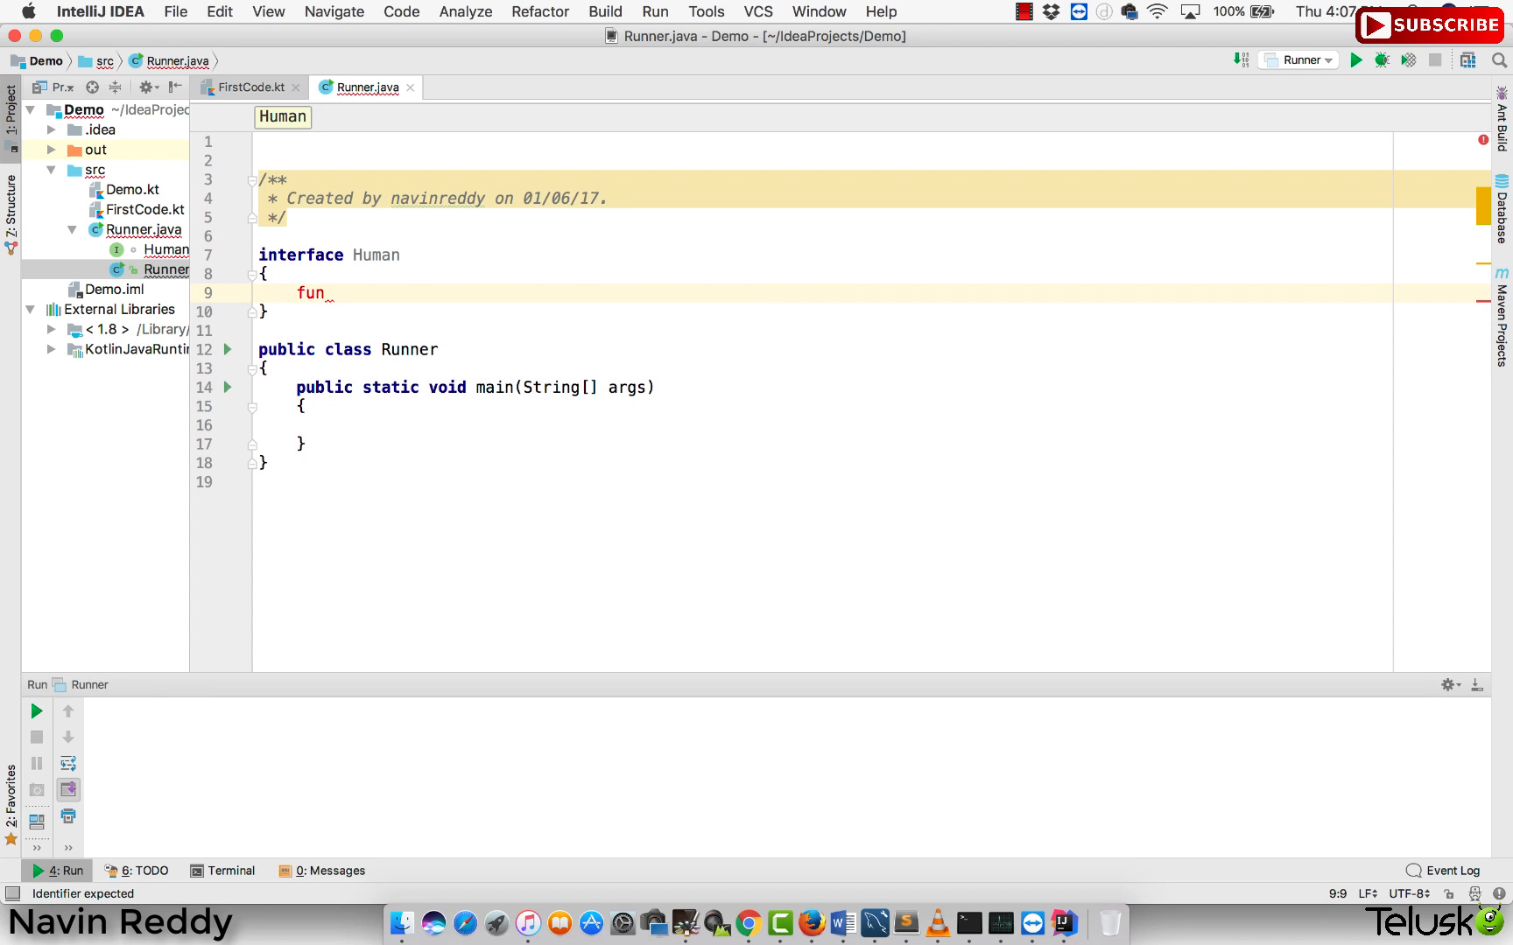
pyautogui.write('thi')
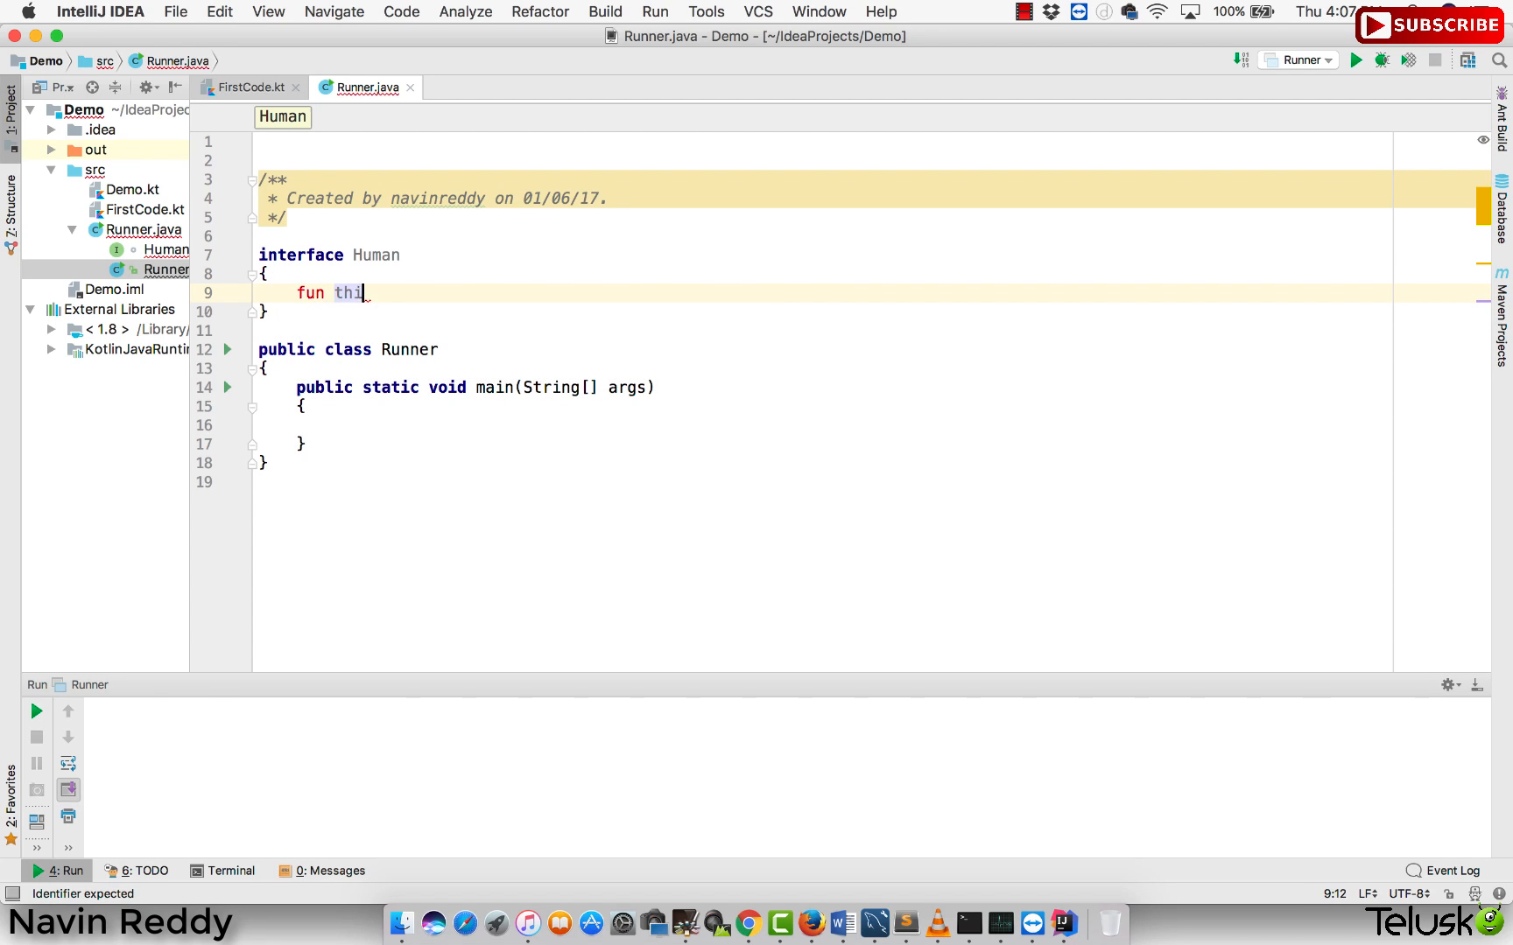
pyautogui.write('nk()')
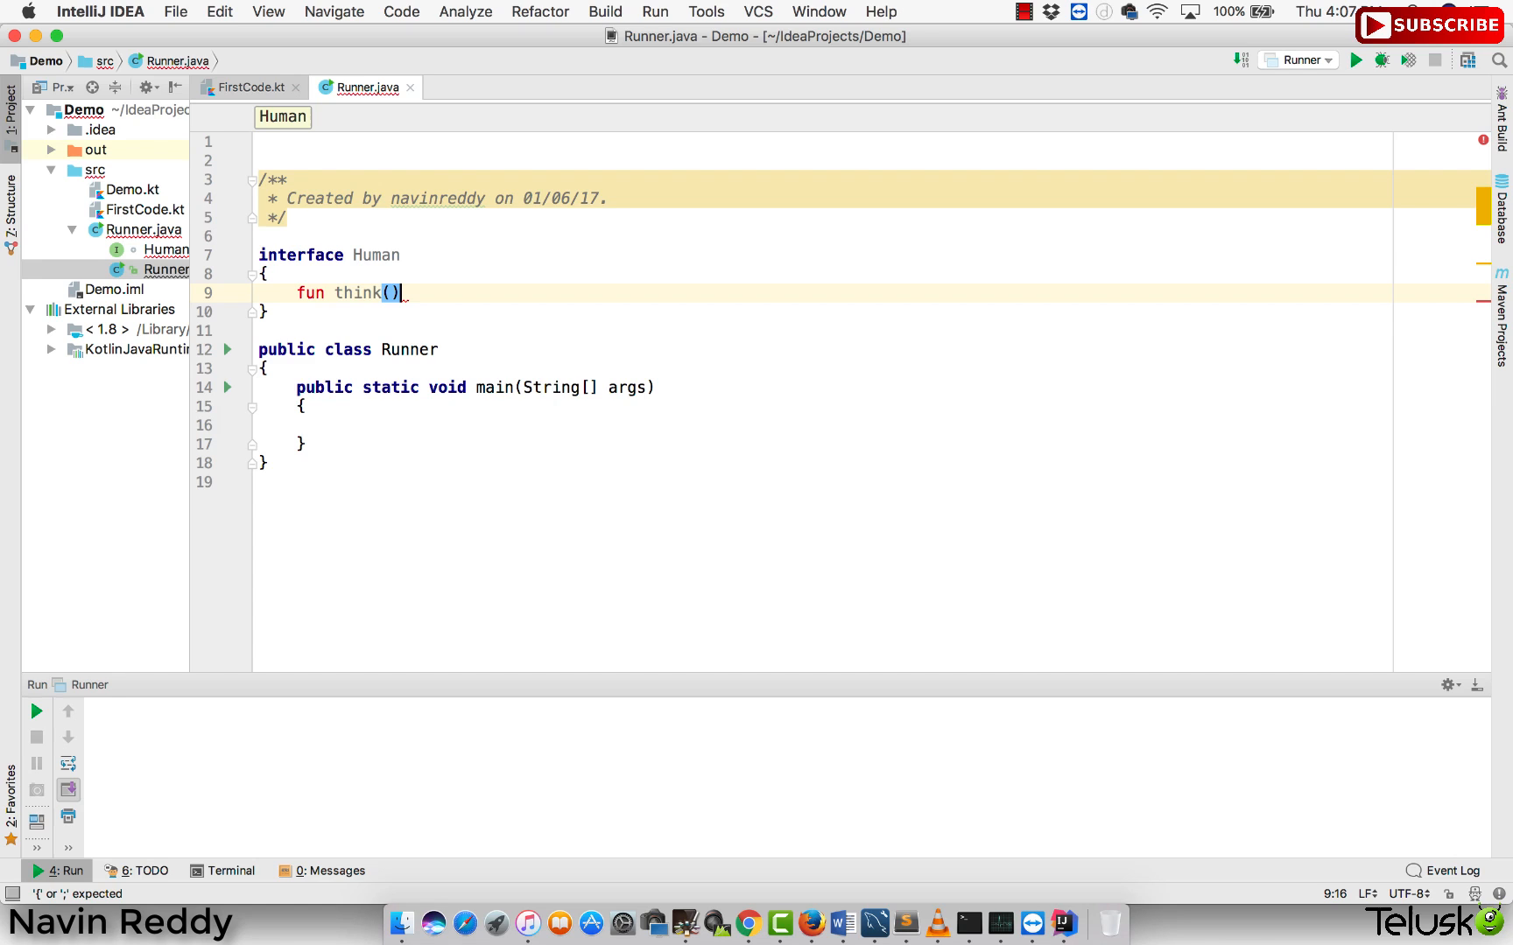
pyautogui.moveTo(405, 297)
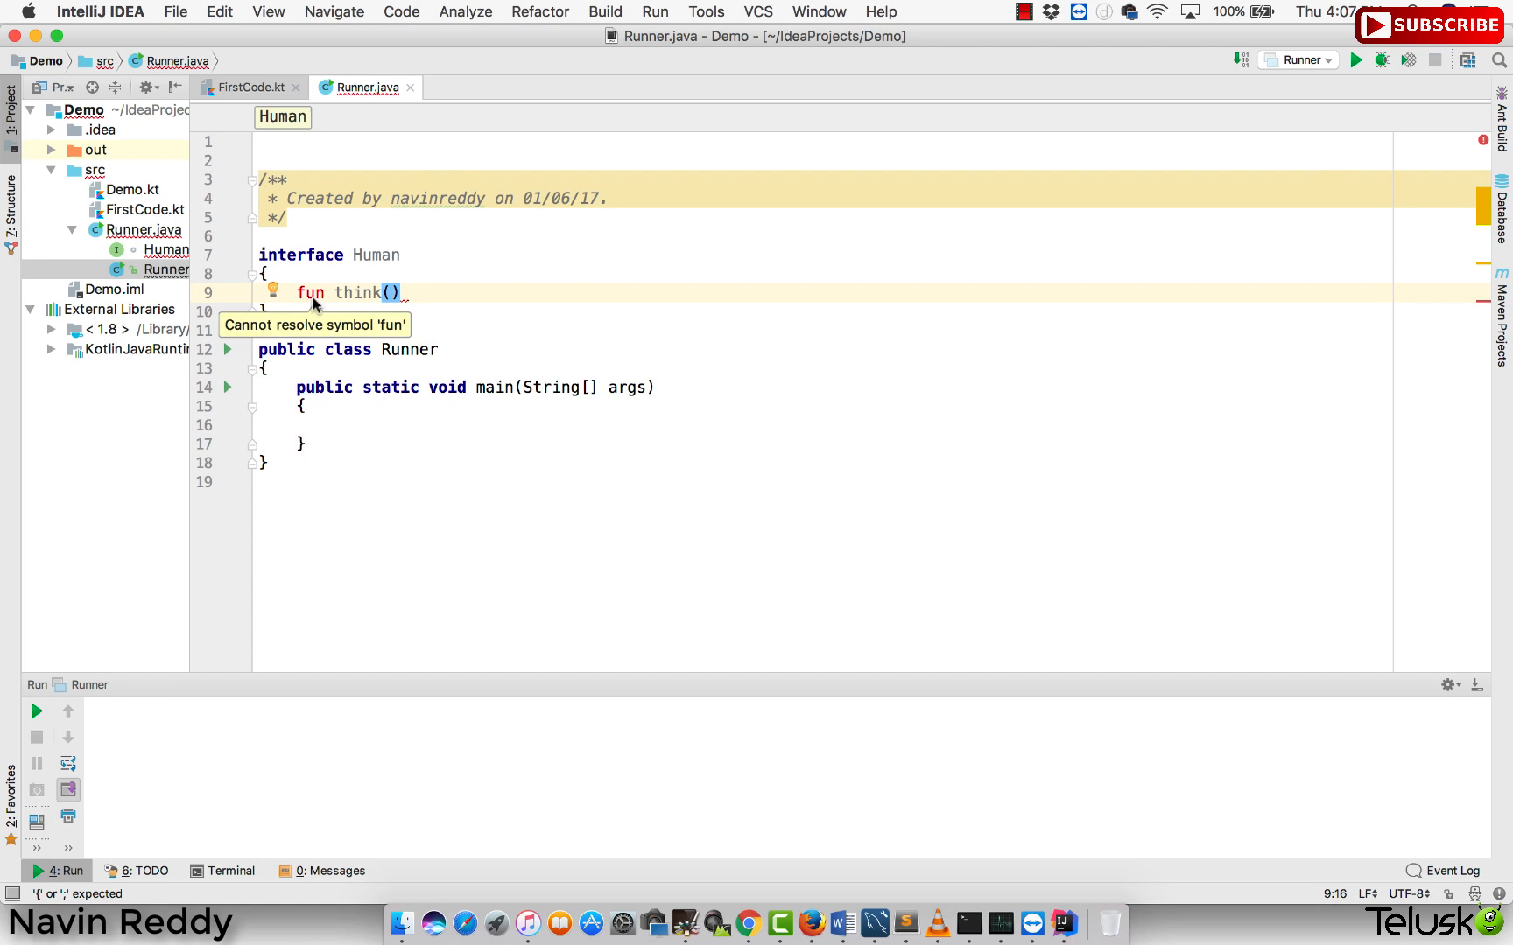
pyautogui.write('void')
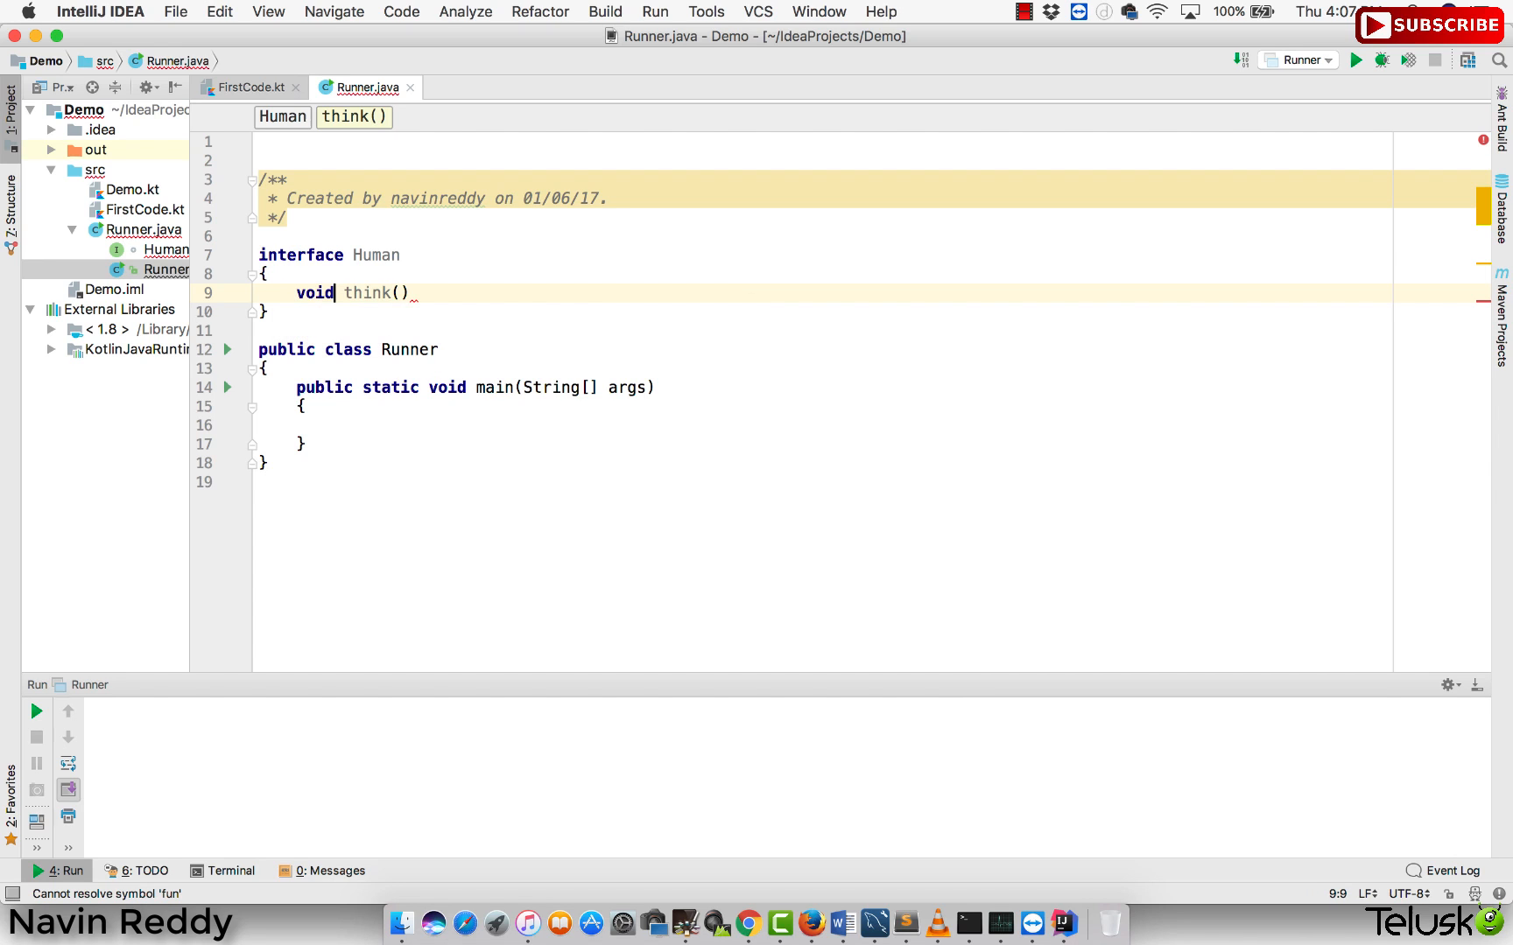
pyautogui.write(';')
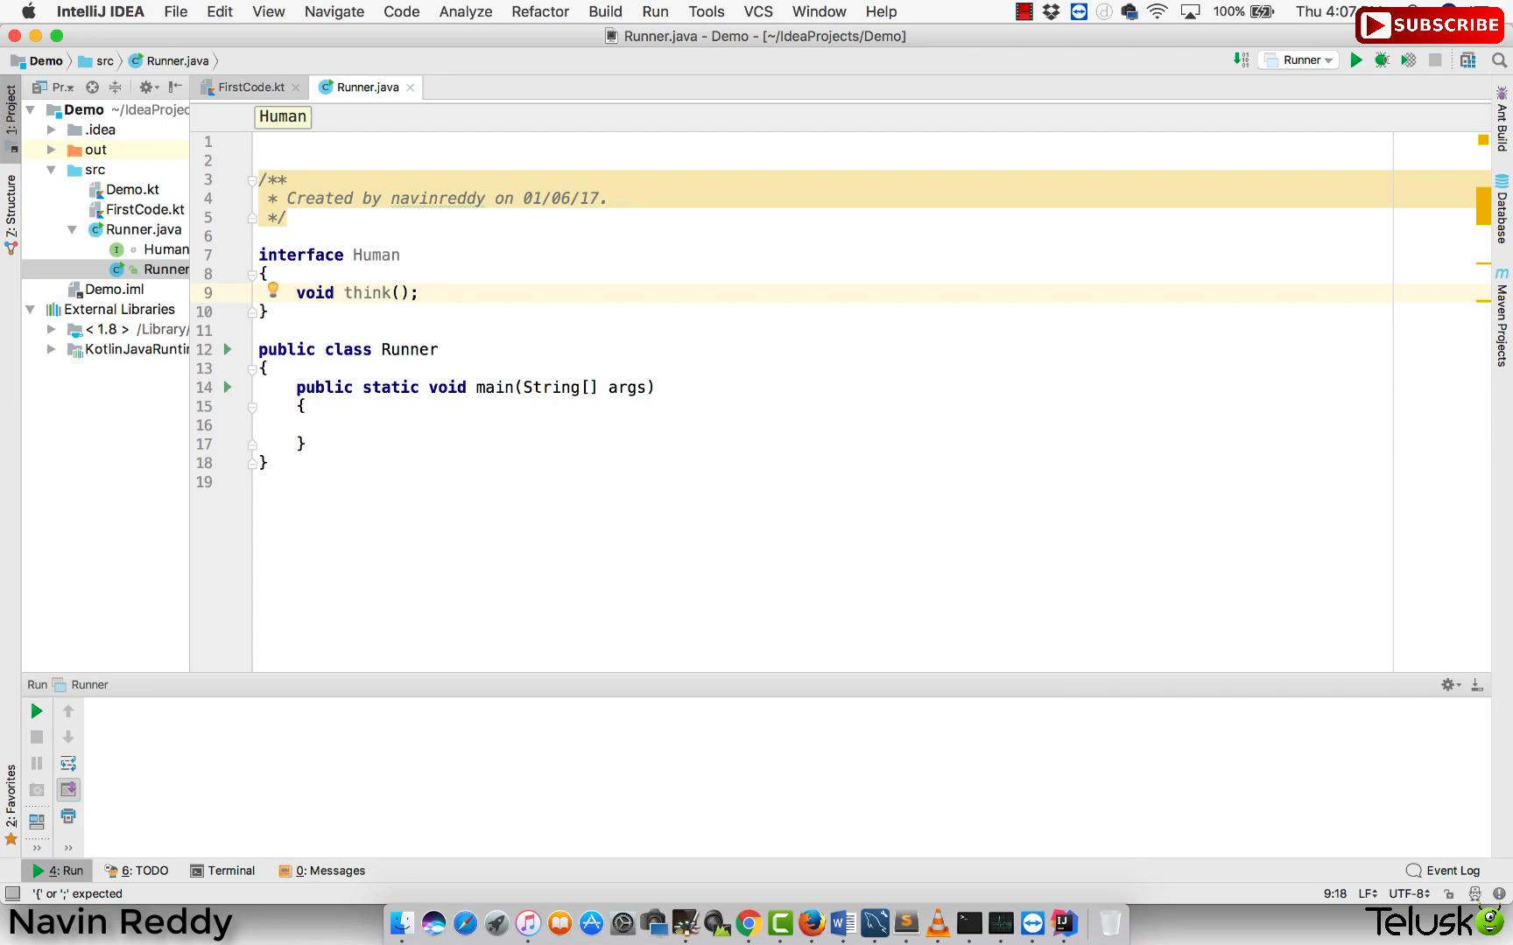
pyautogui.moveTo(375, 443)
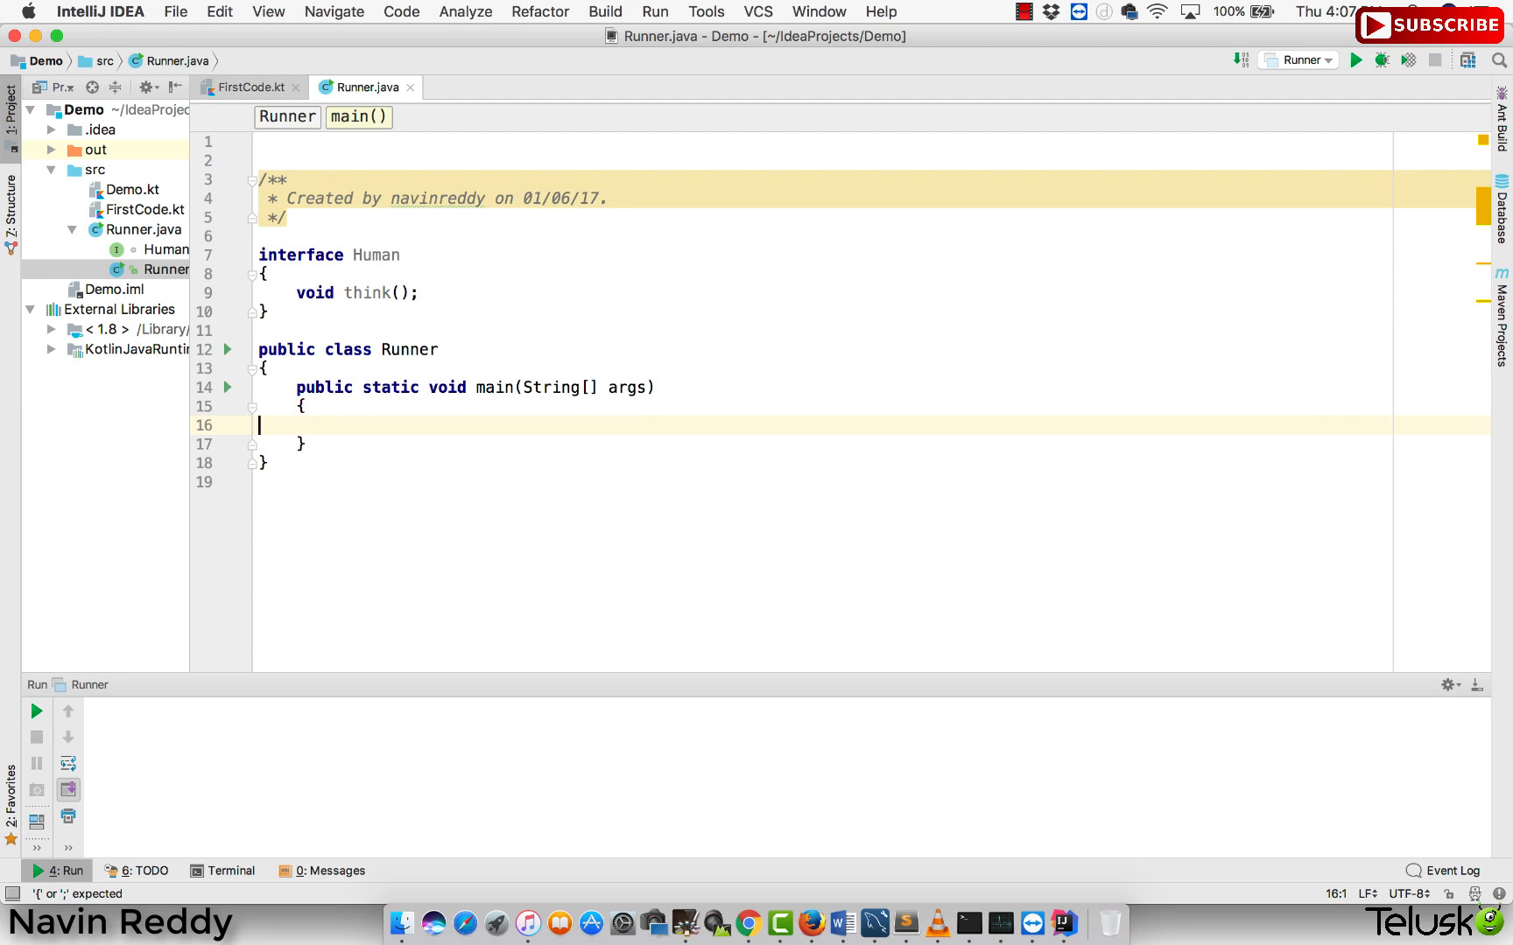
# - Add Human programmer = new Human(); inside main, with the cursor placed after new Human()
pyautogui.press('enter')
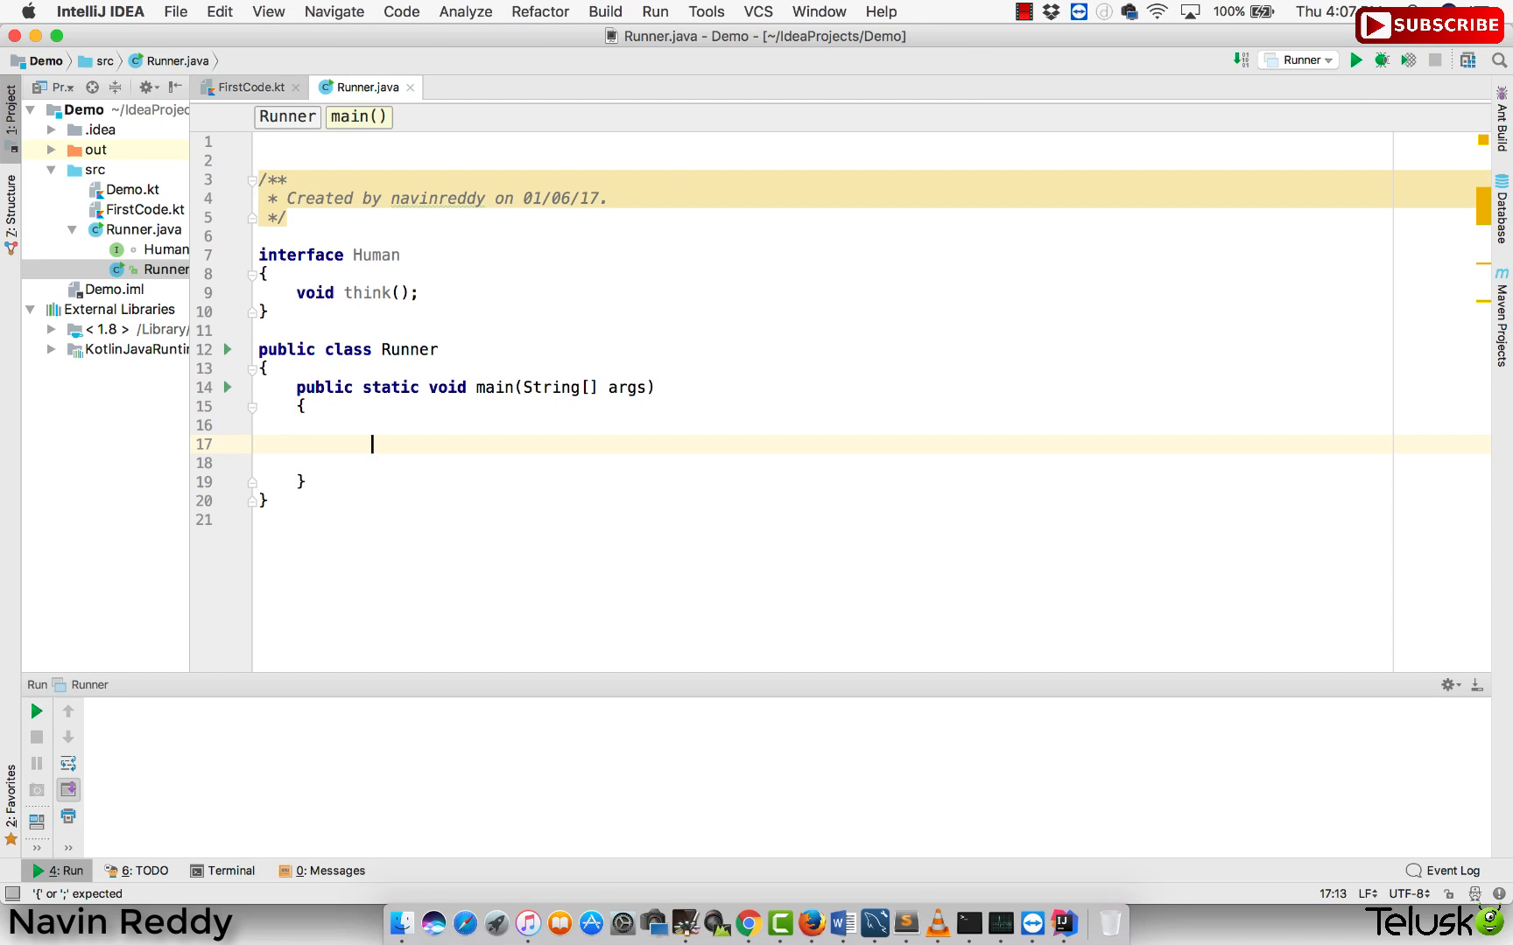
pyautogui.write('Human pr')
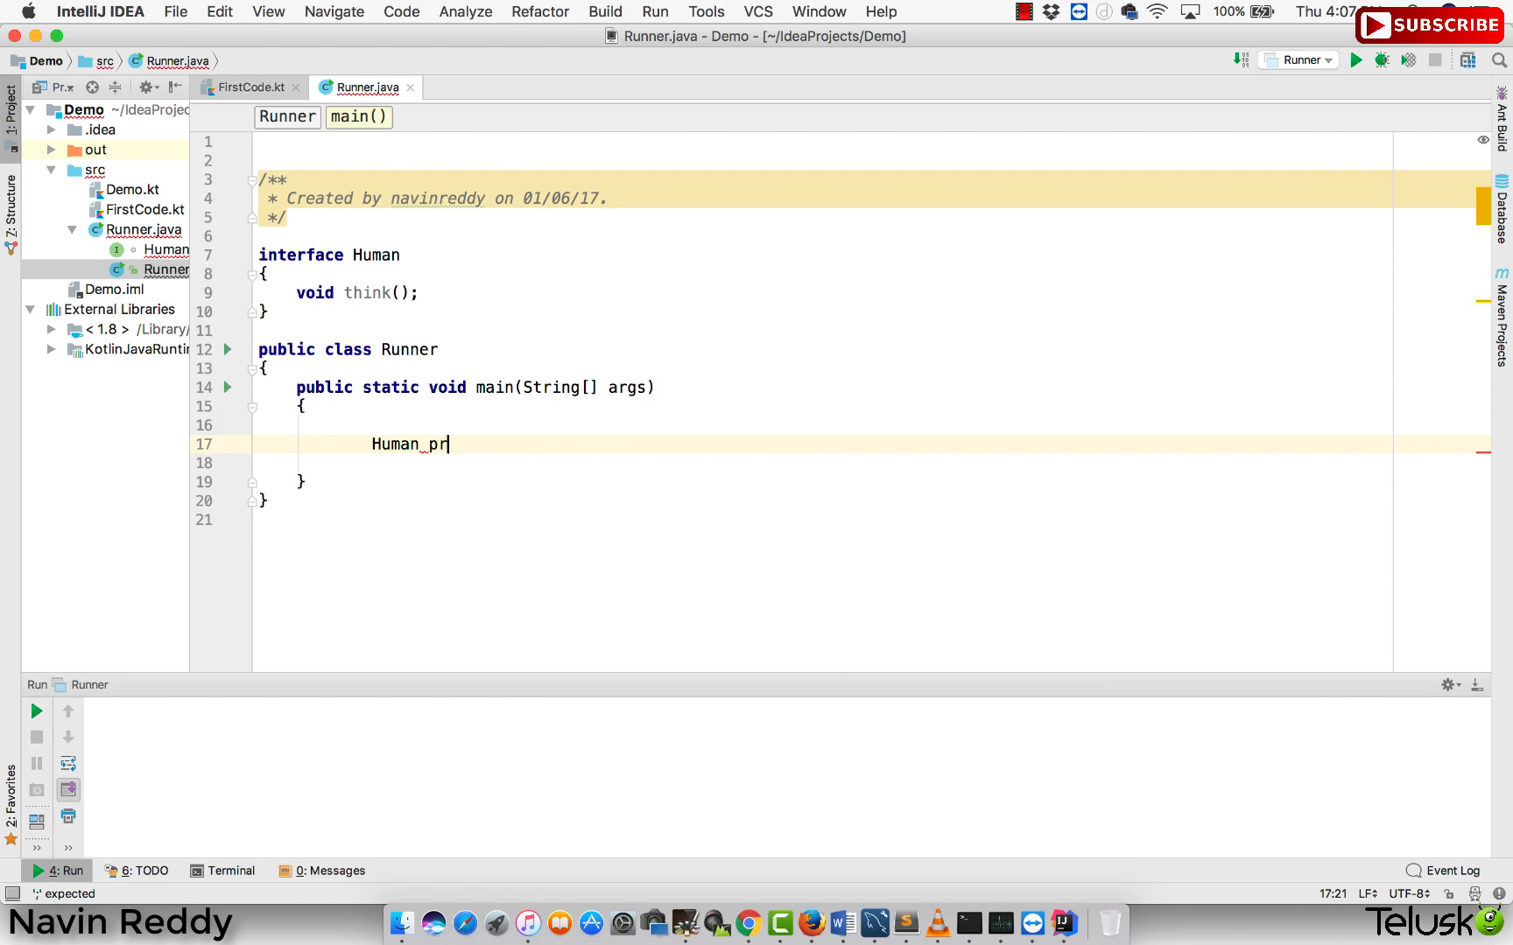
pyautogui.write('ogrammer =')
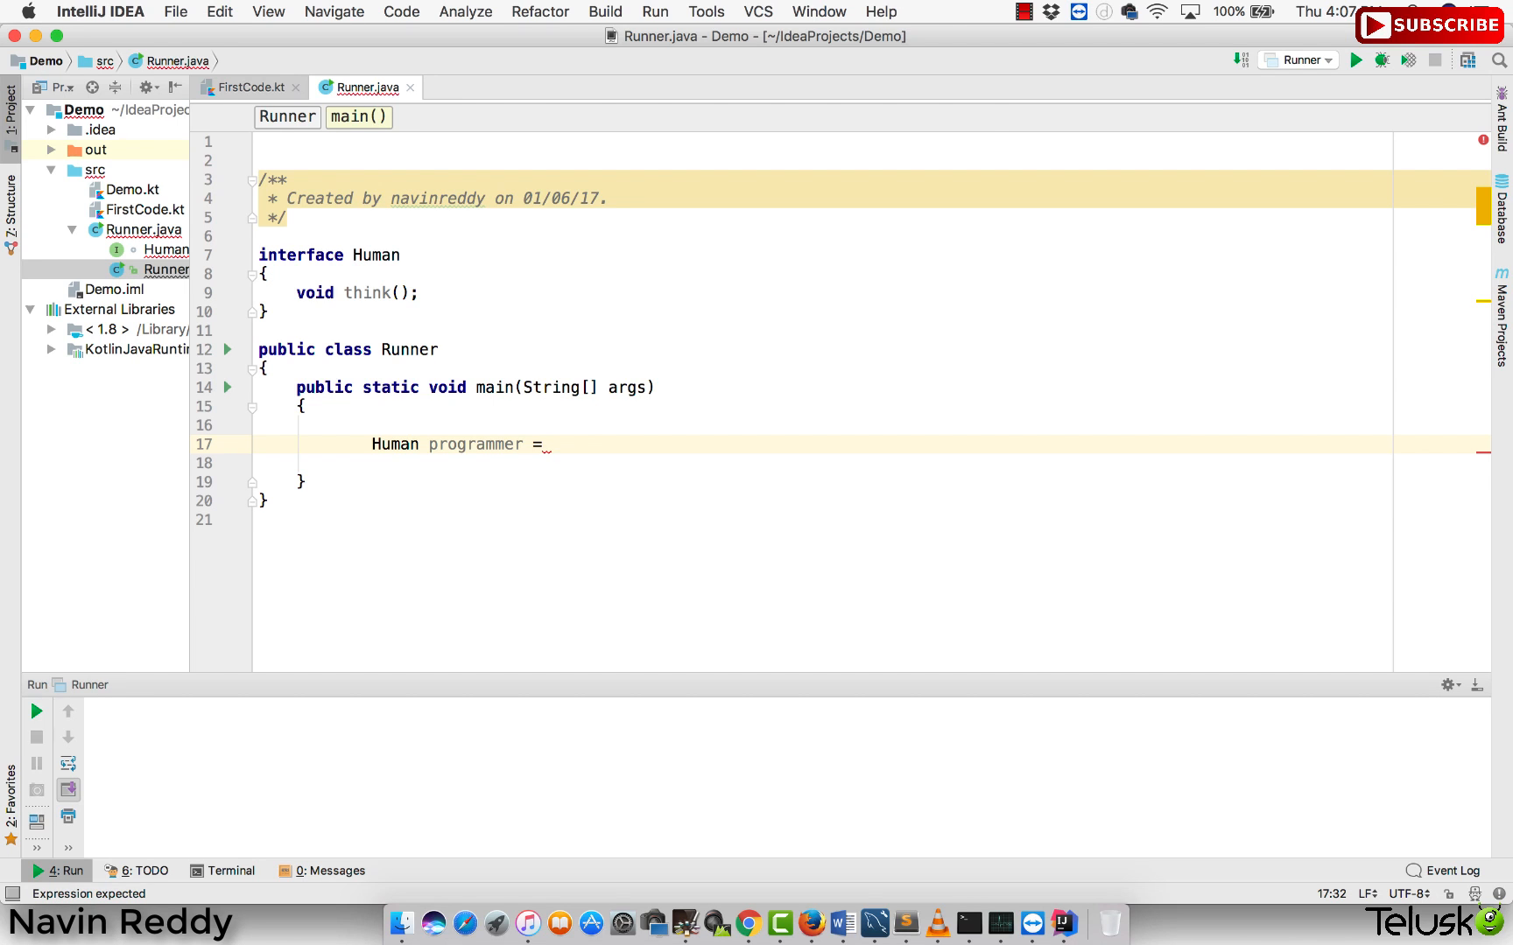
pyautogui.write('new Hua')
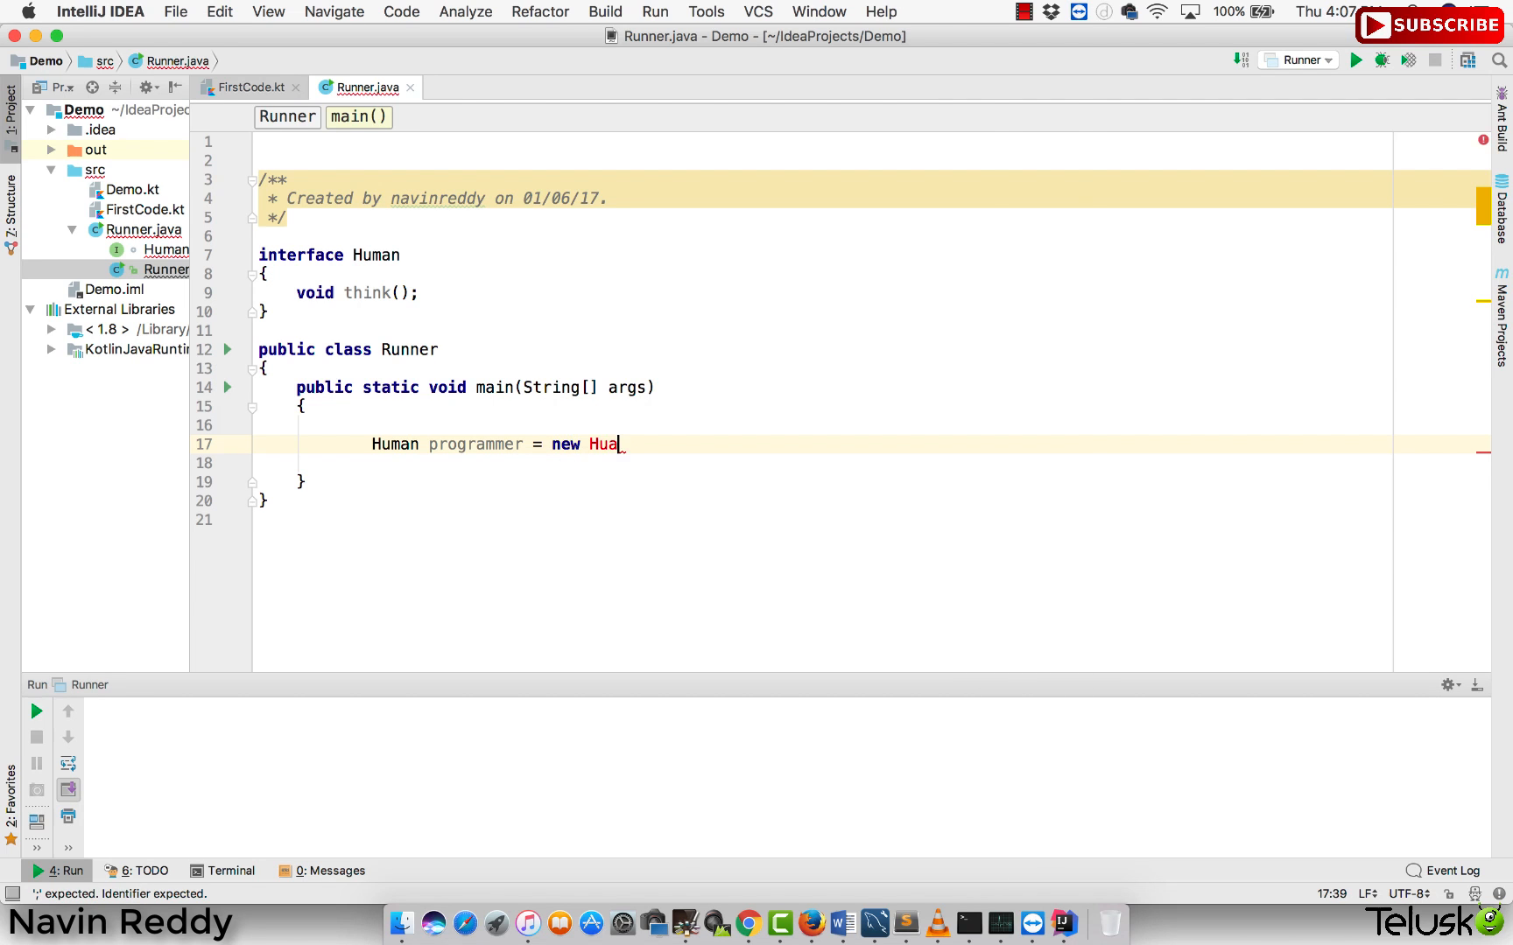
pyautogui.write('man(')
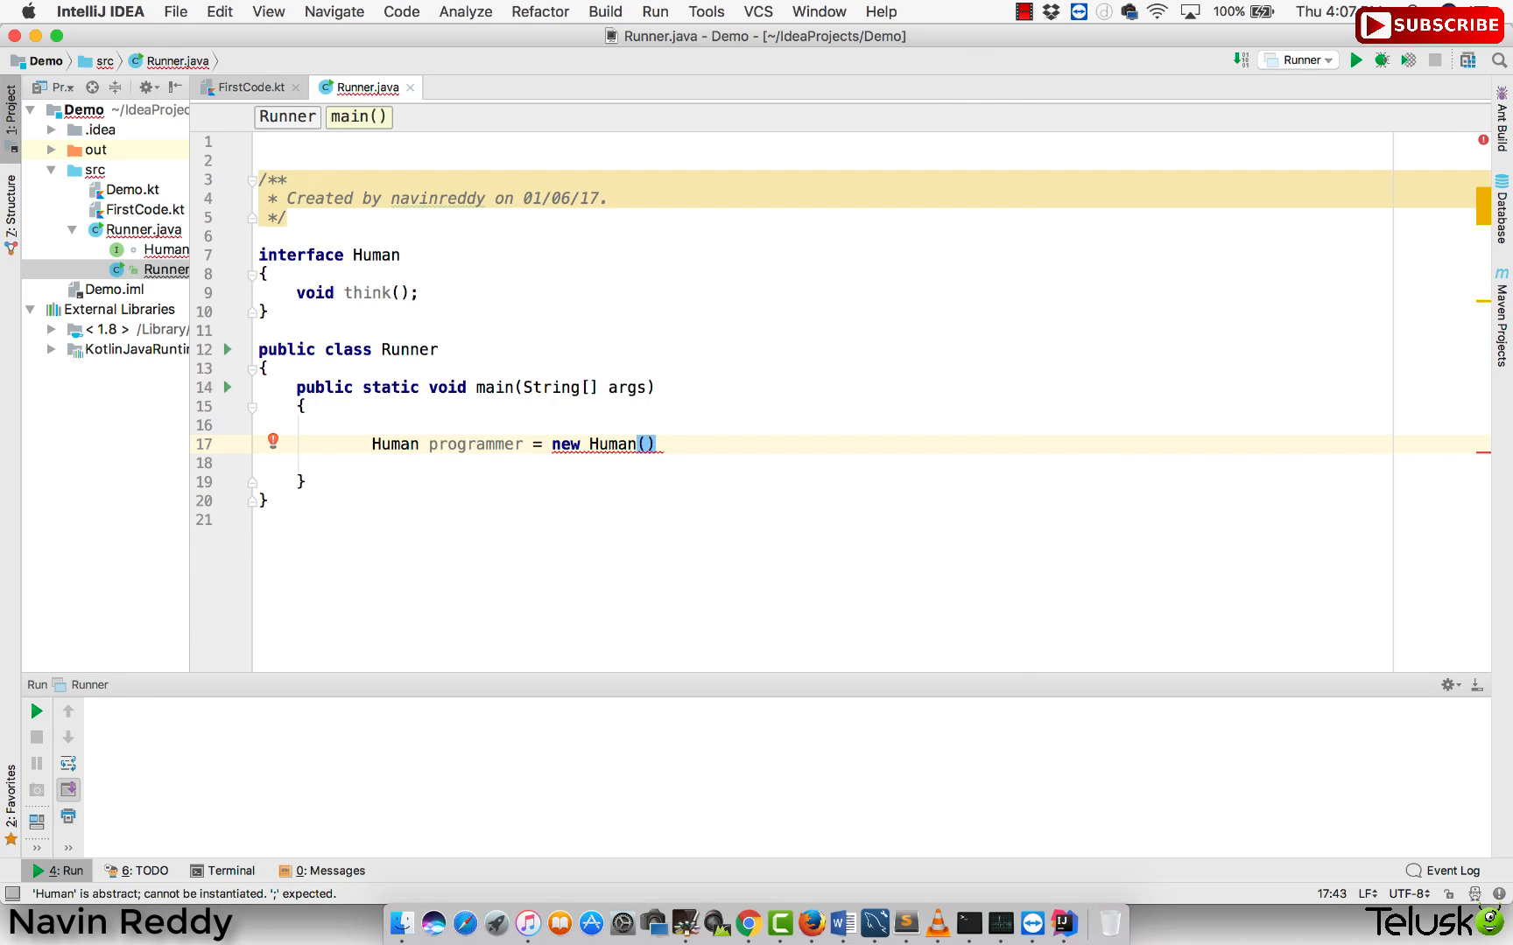
pyautogui.write(';')
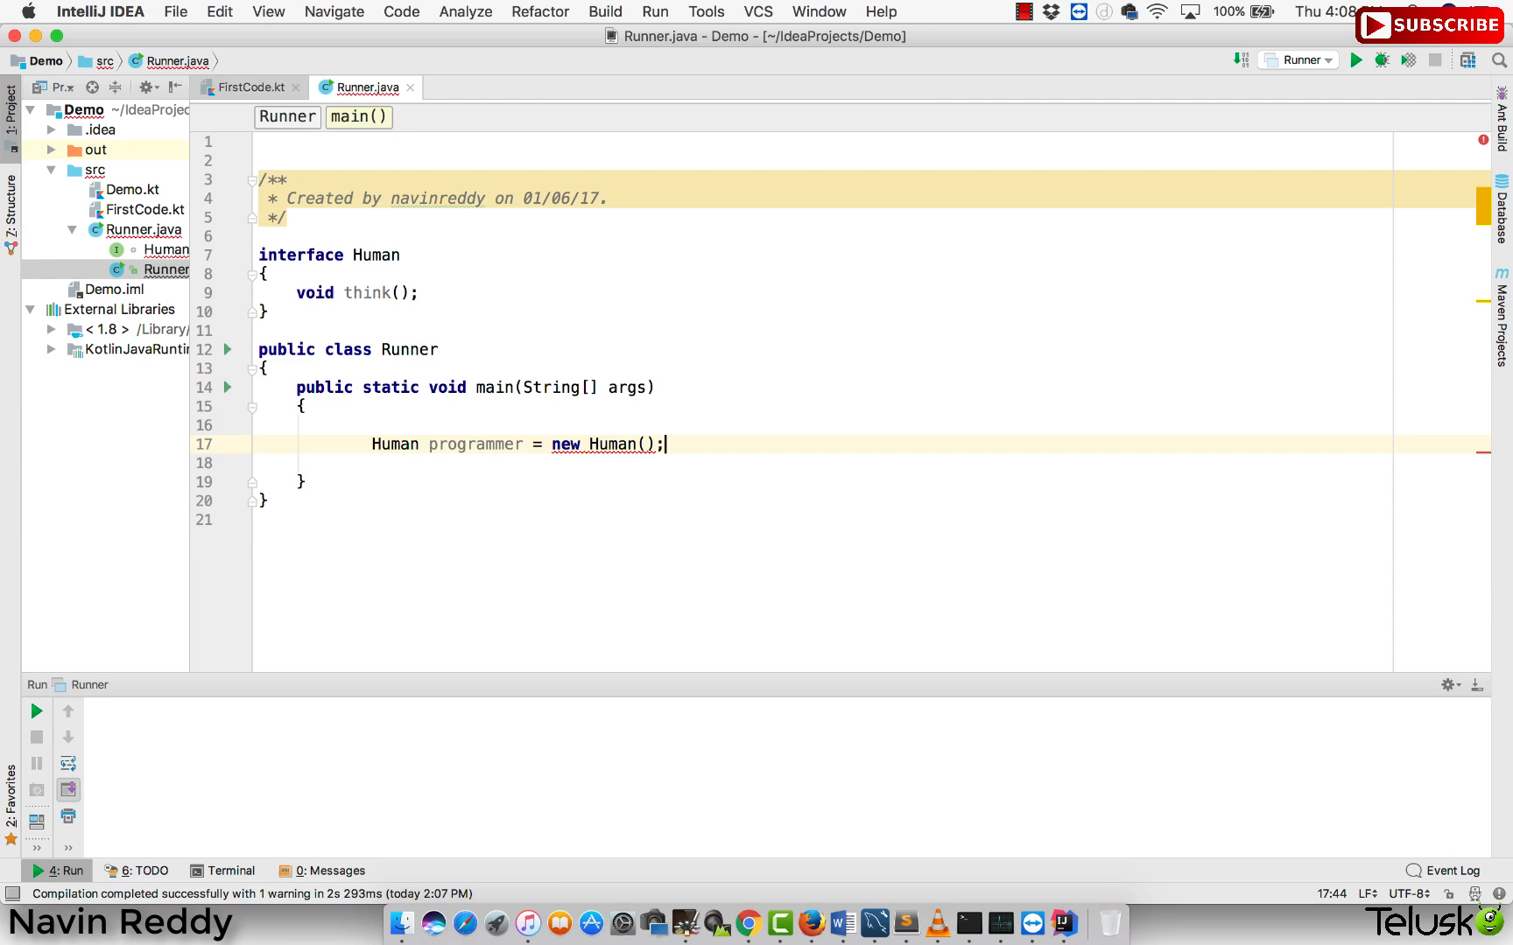
pyautogui.click(641, 444)
pyautogui.write('{')
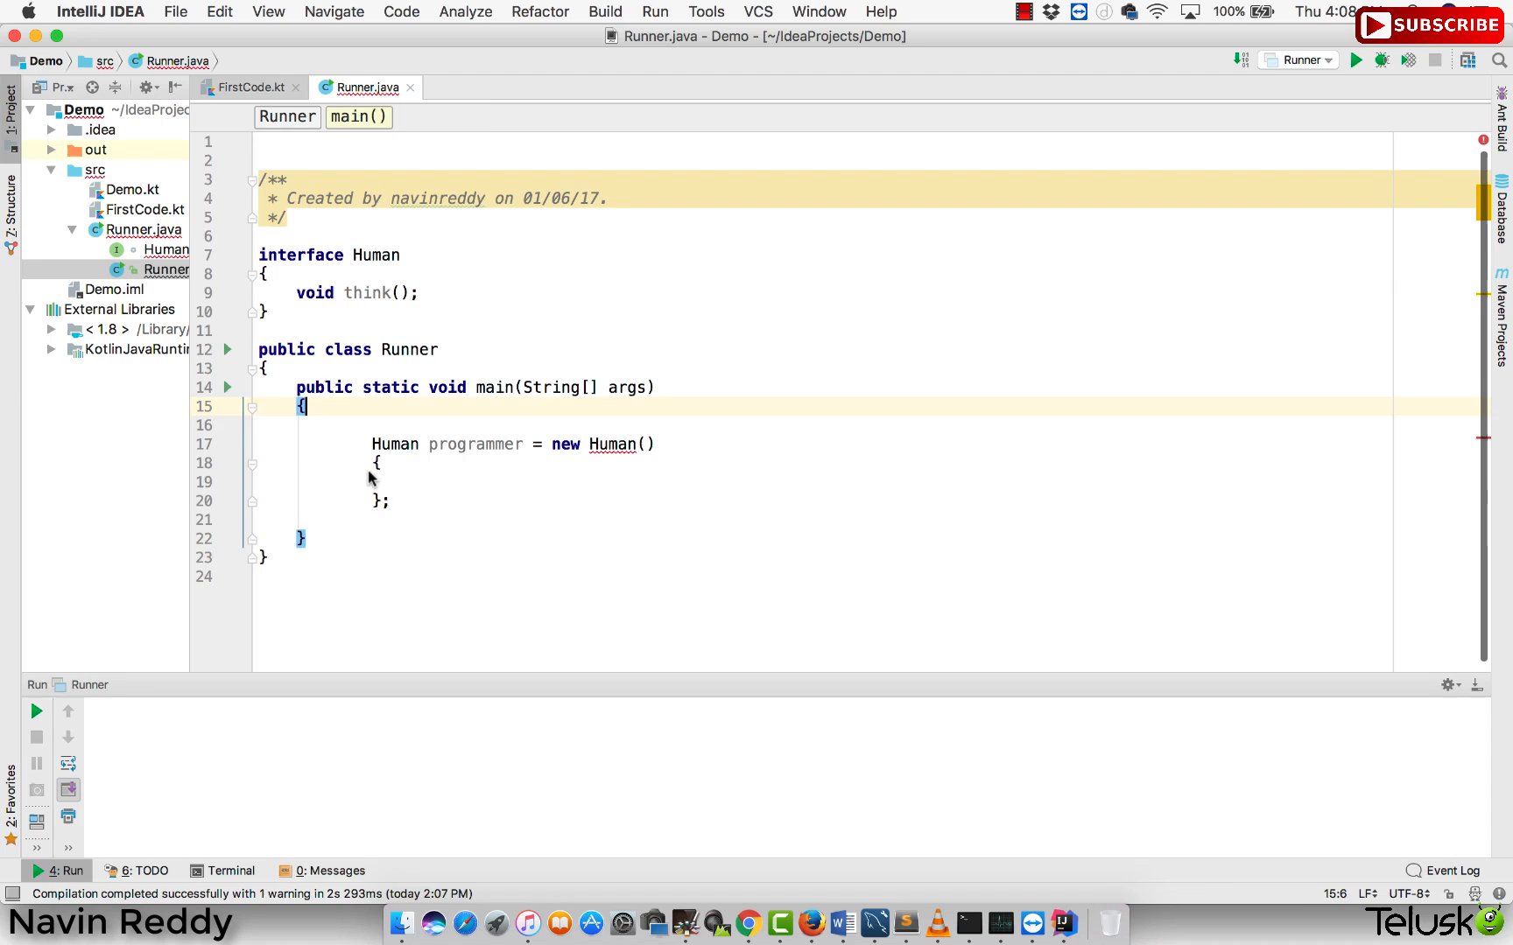
# - Give the anonymous Human body a public void think() printing "Think Virtually...."
pyautogui.moveTo(377, 463); pyautogui.dragTo(384, 501)
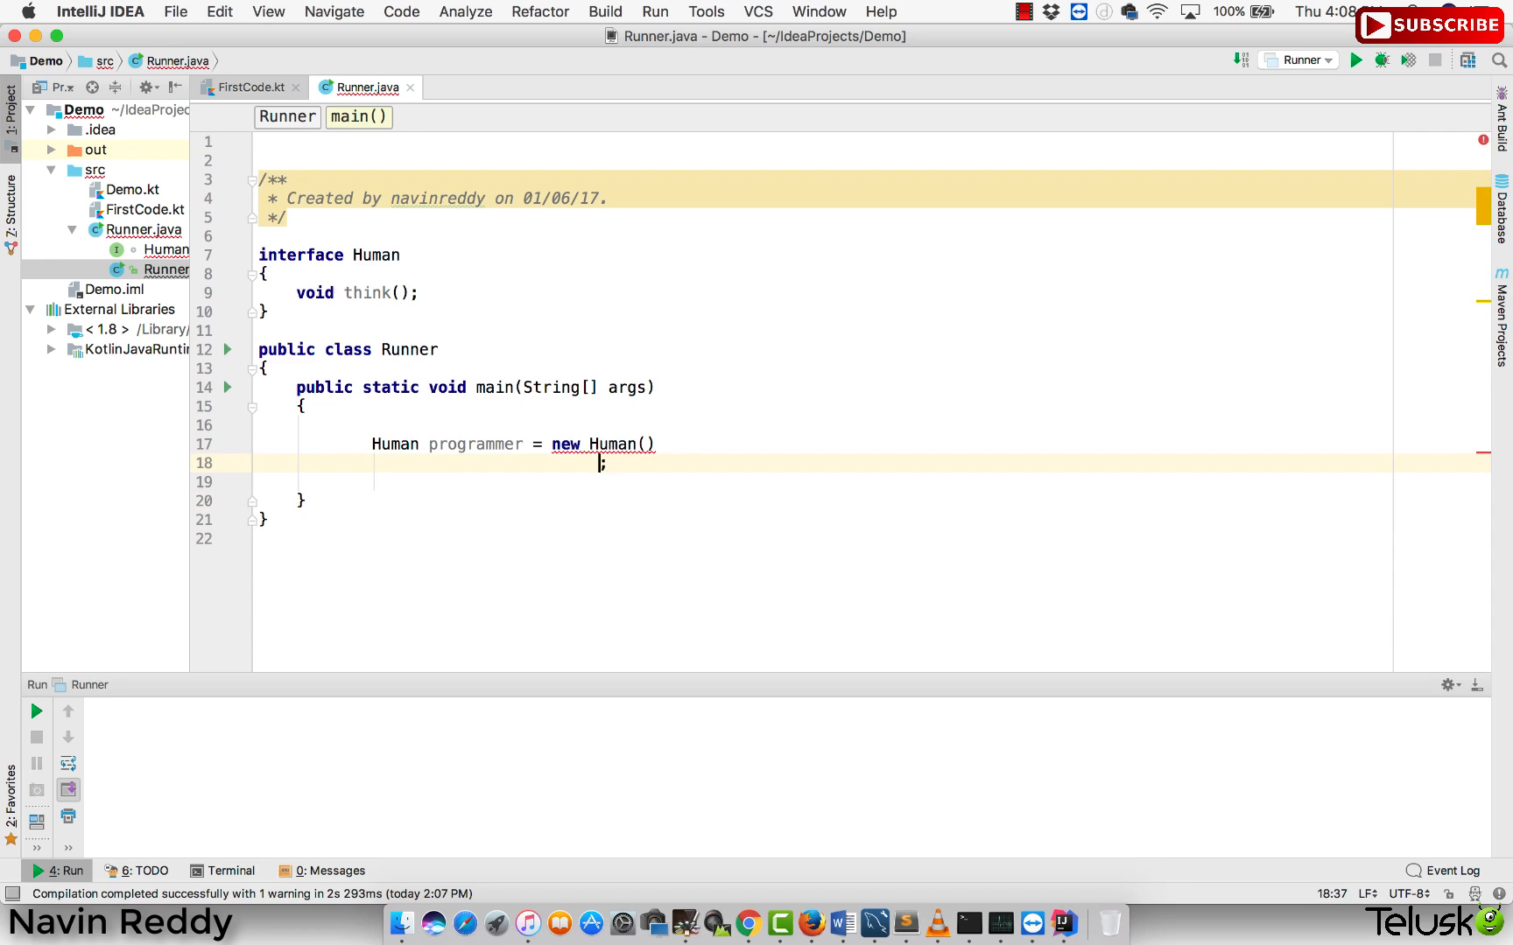
pyautogui.write('{')
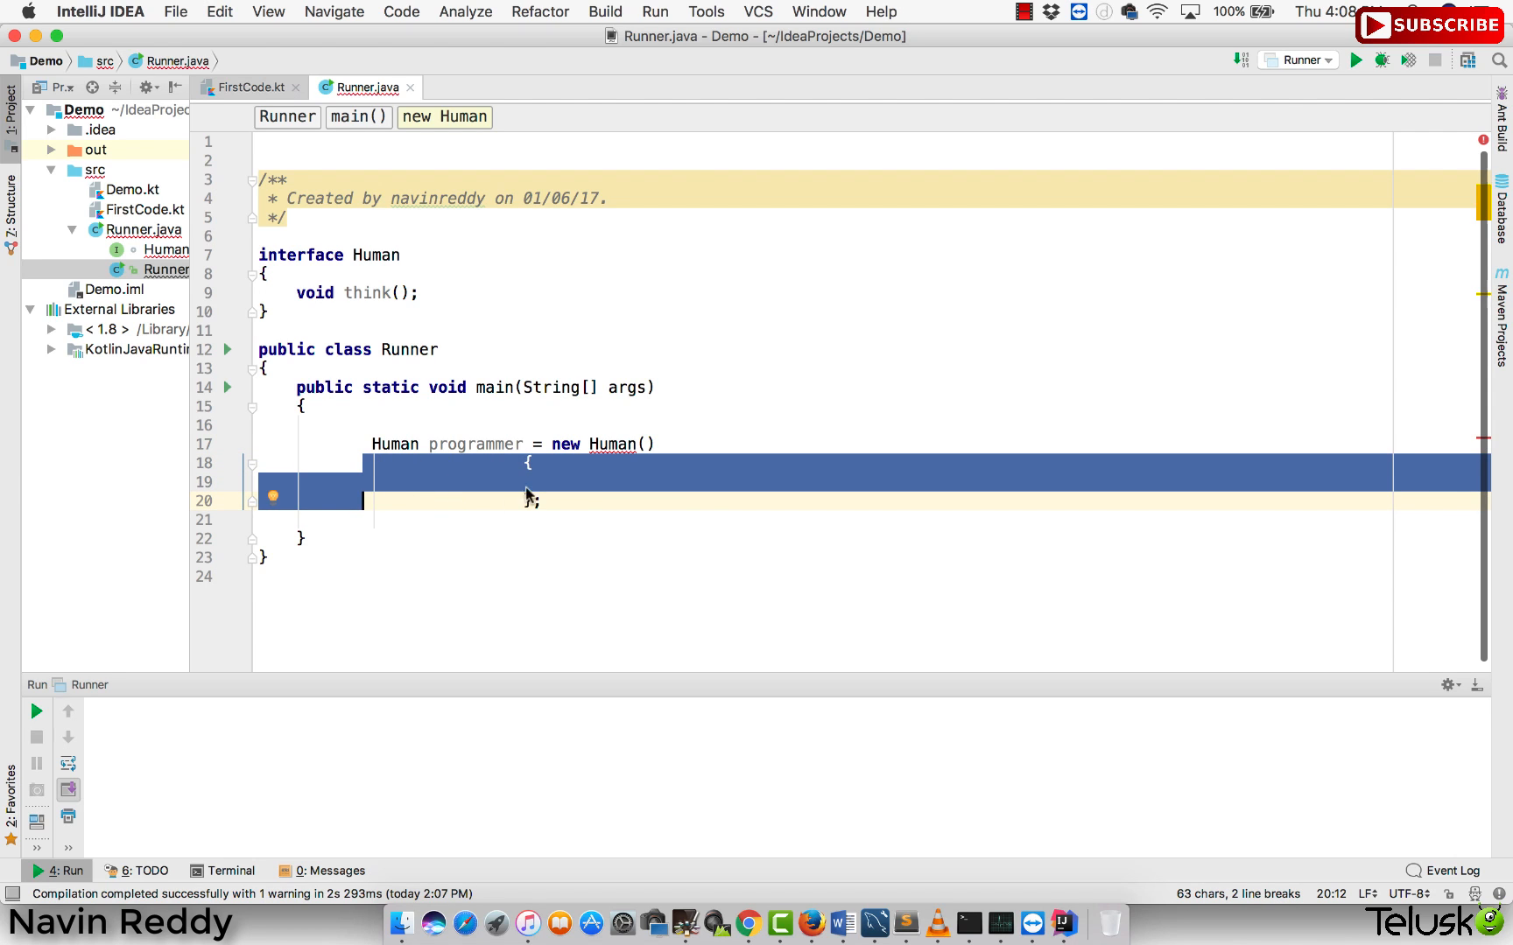
pyautogui.moveTo(762, 607)
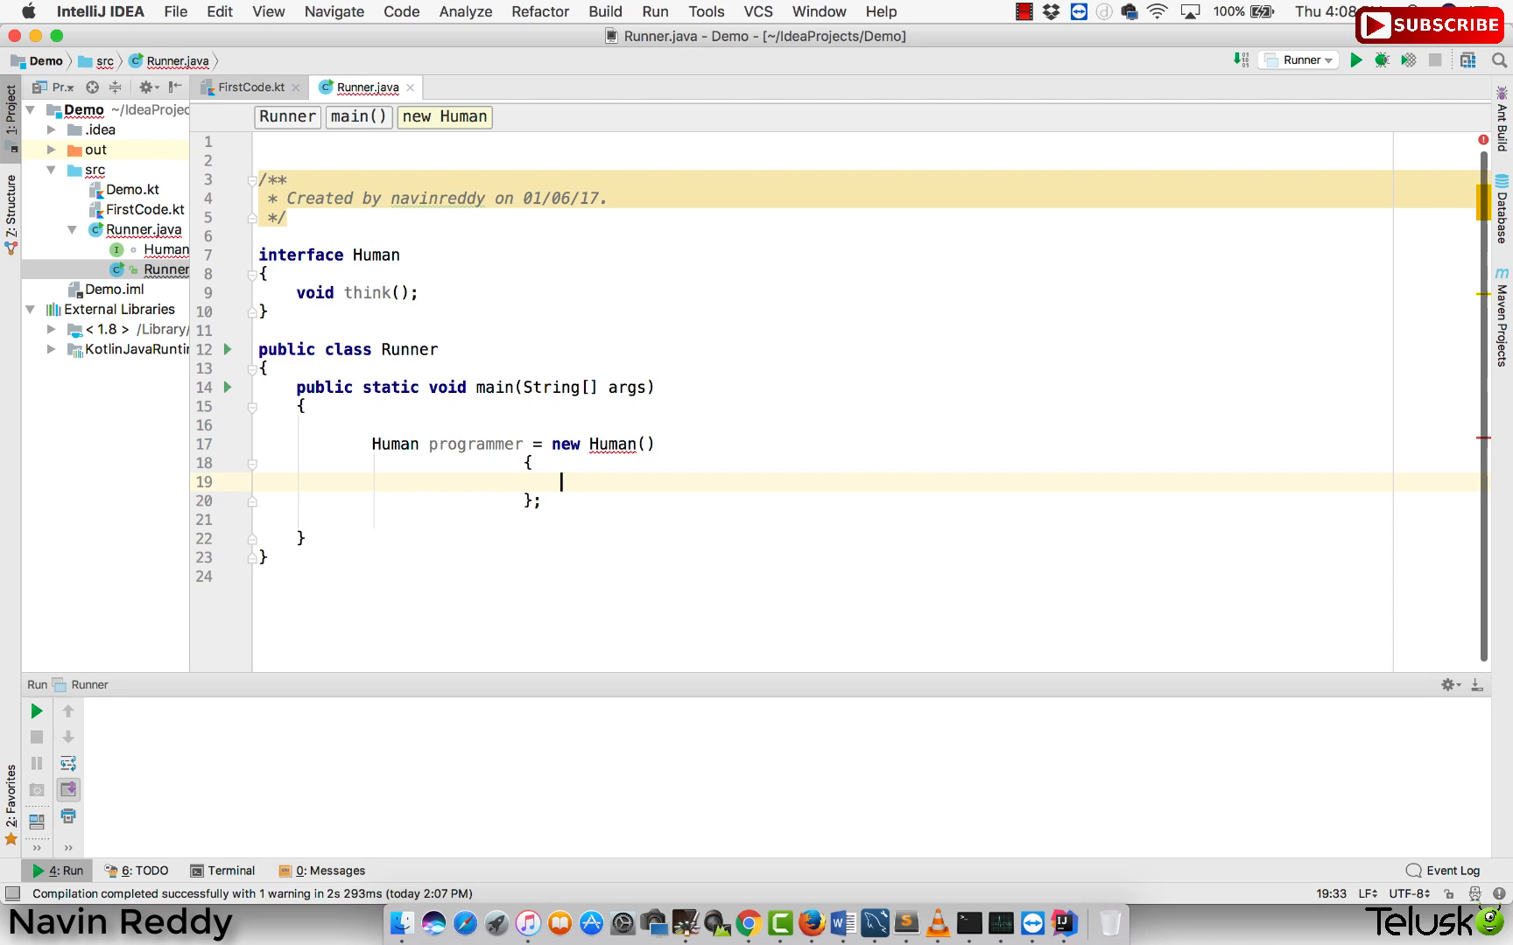
pyautogui.write('public')
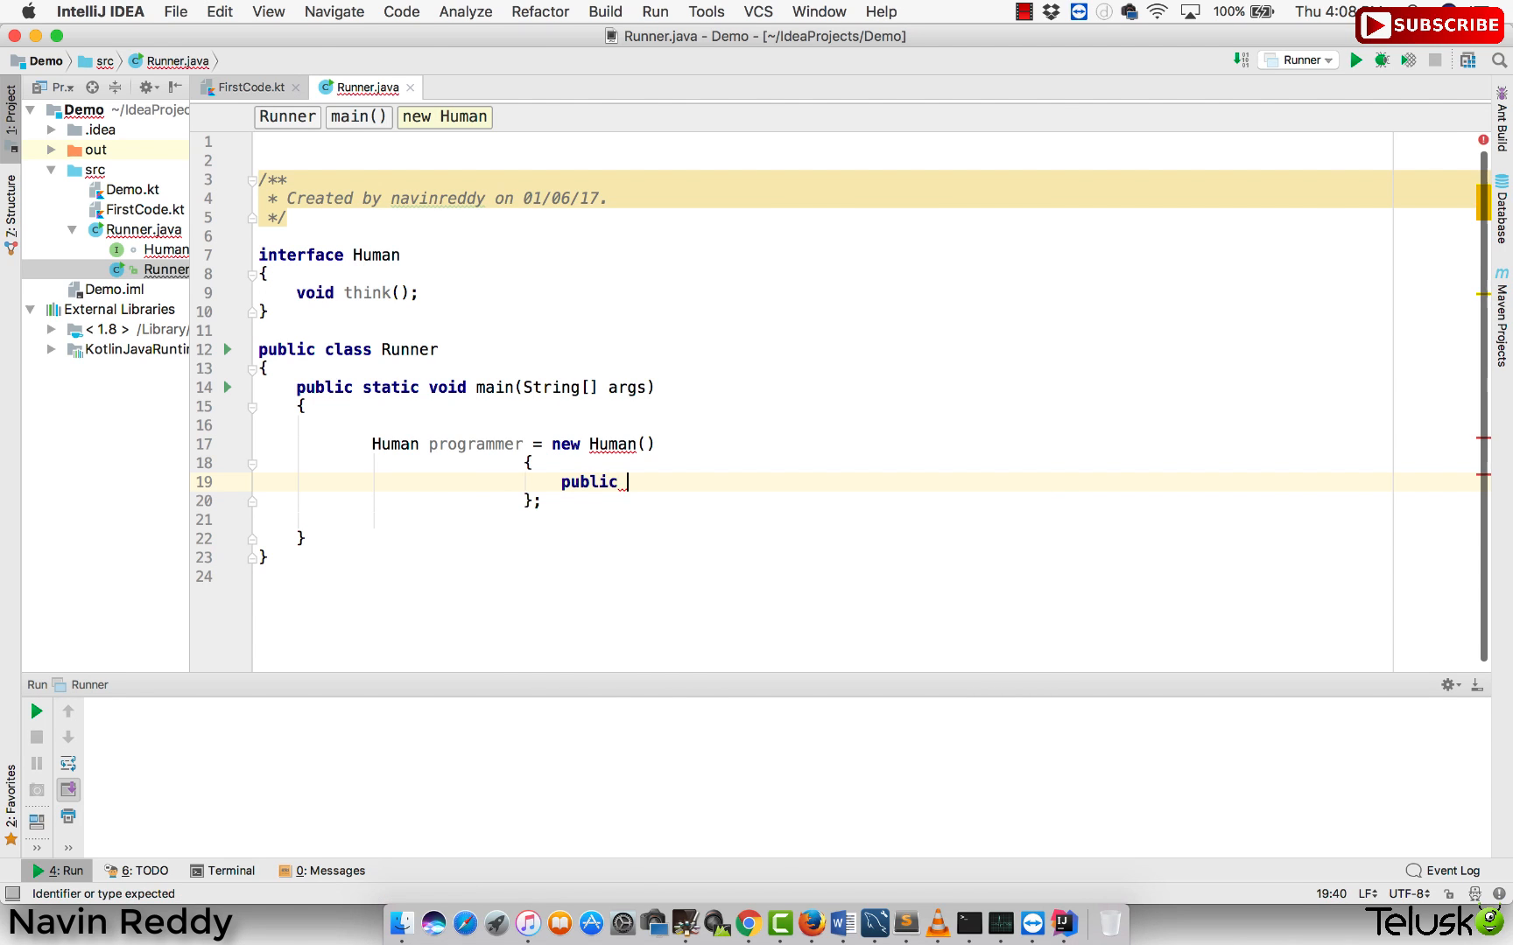
pyautogui.write('void think')
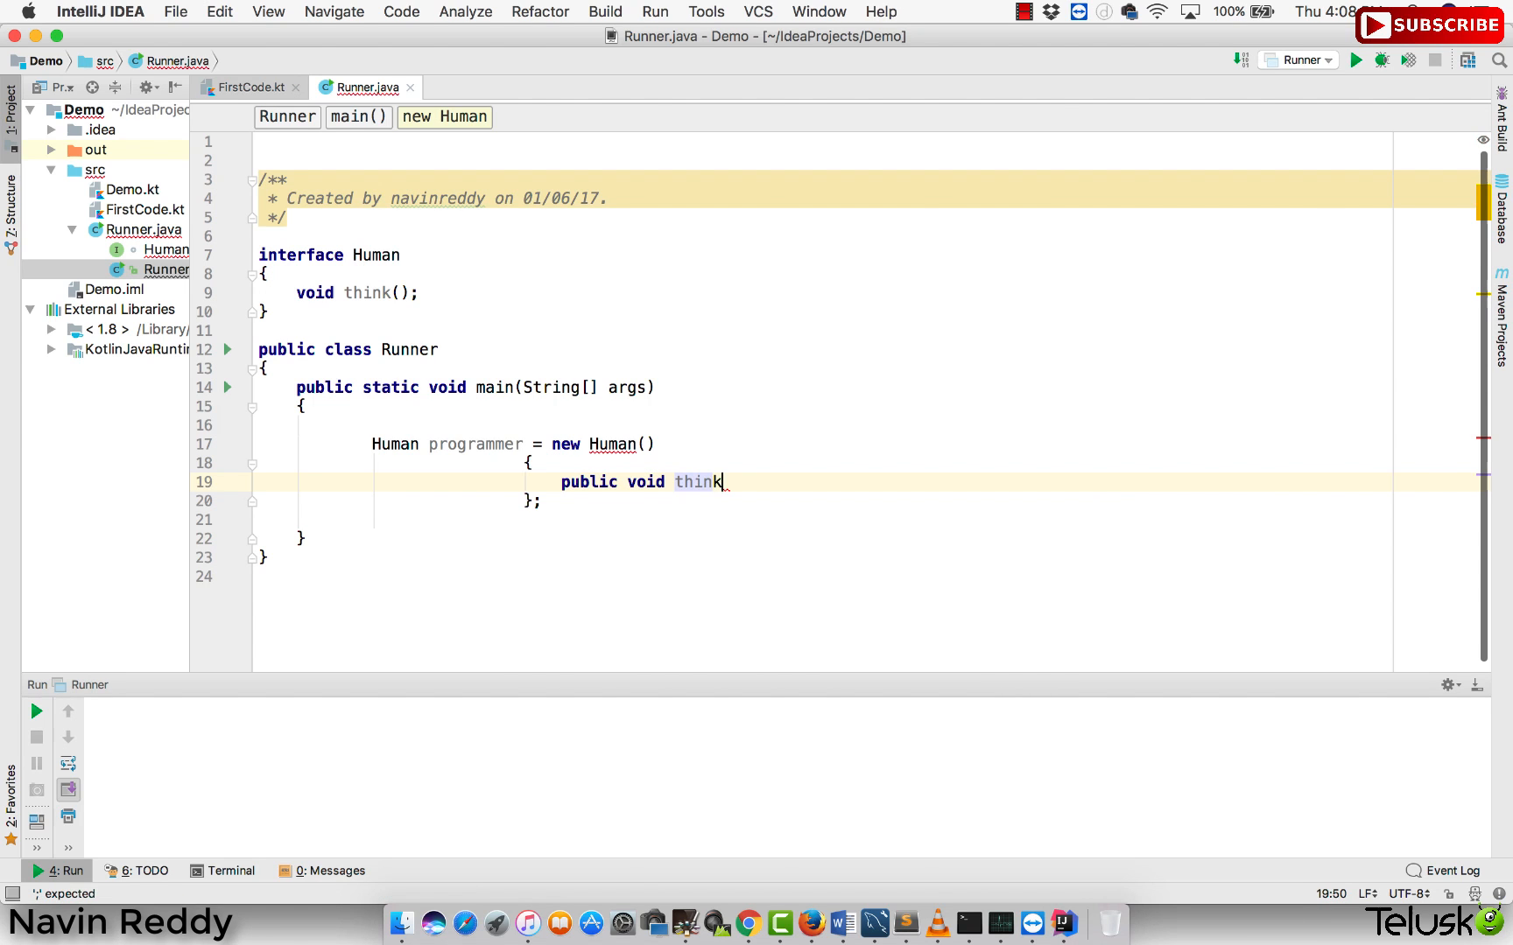
pyautogui.write('()')
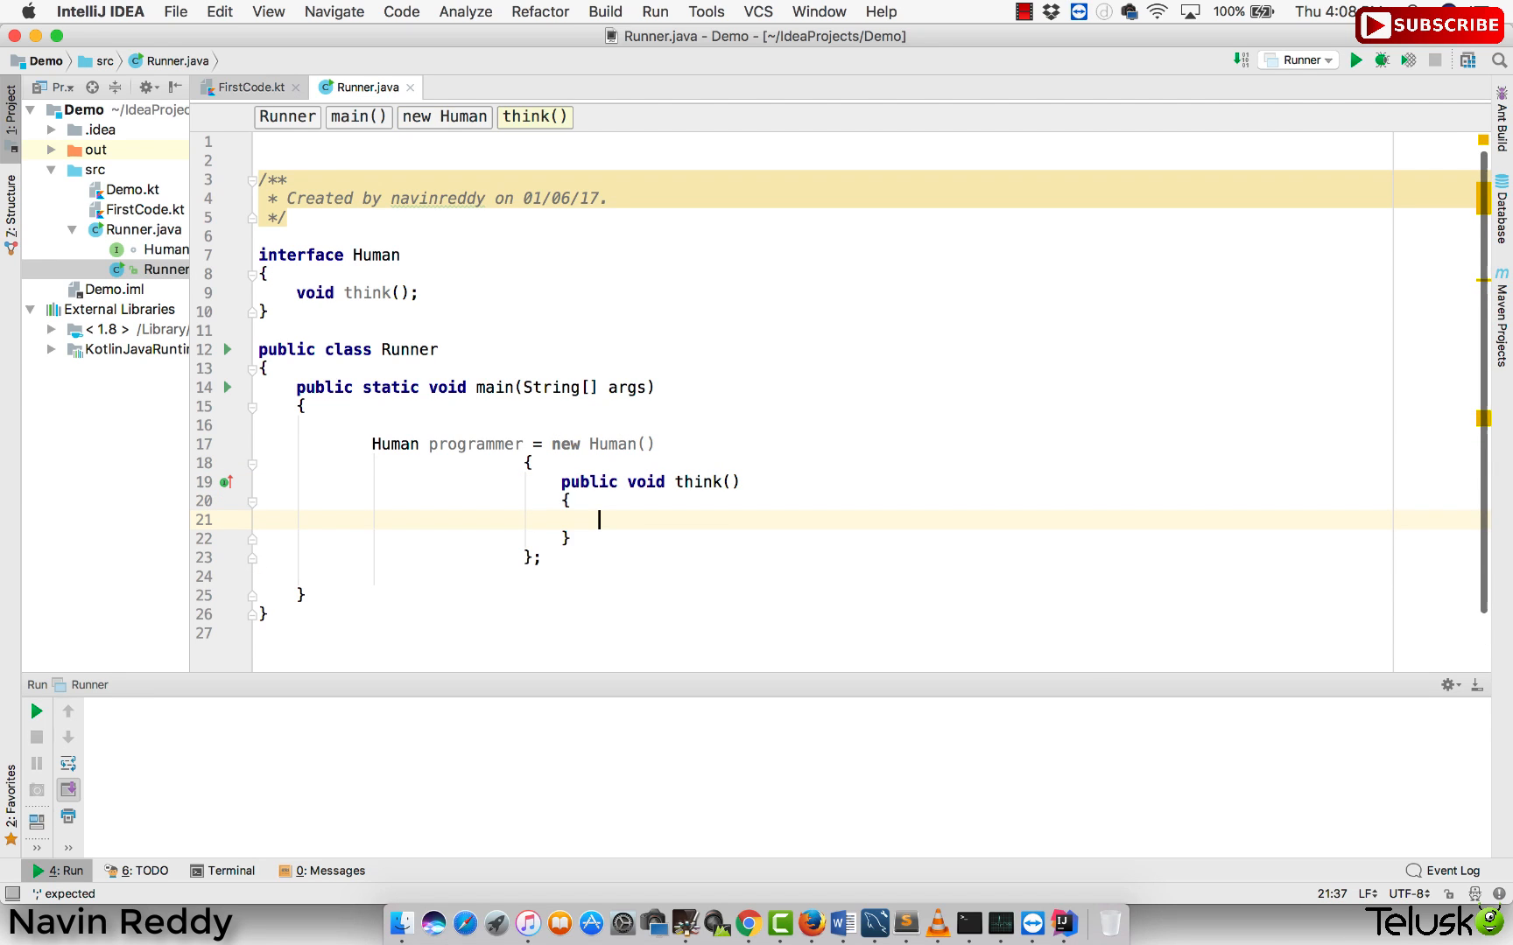
pyautogui.write('sy')
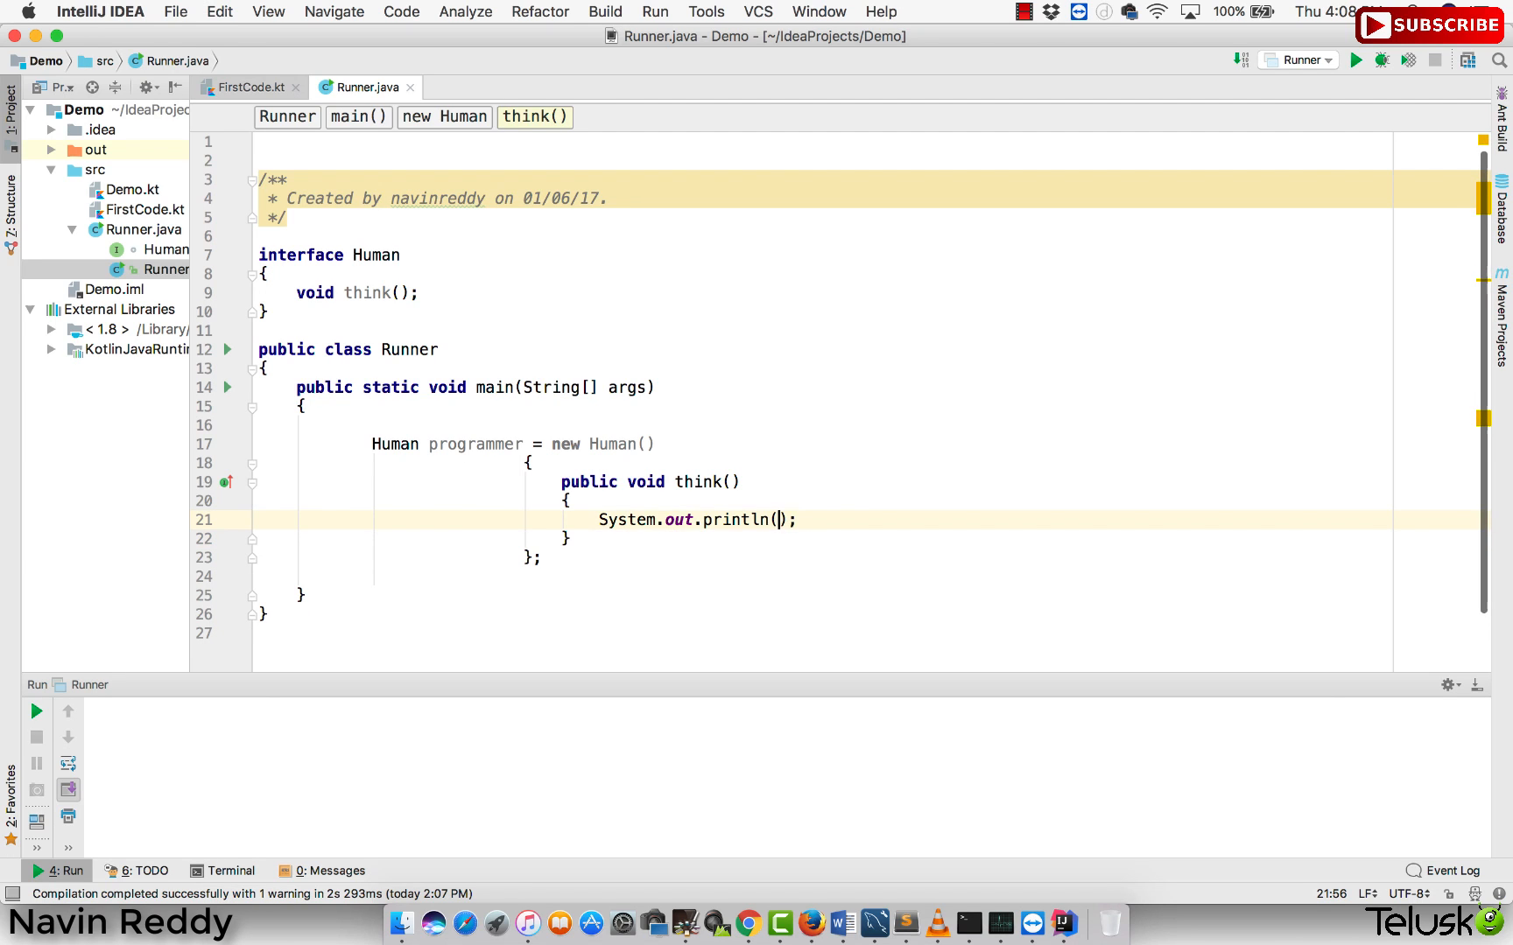
pyautogui.write('"Thin"')
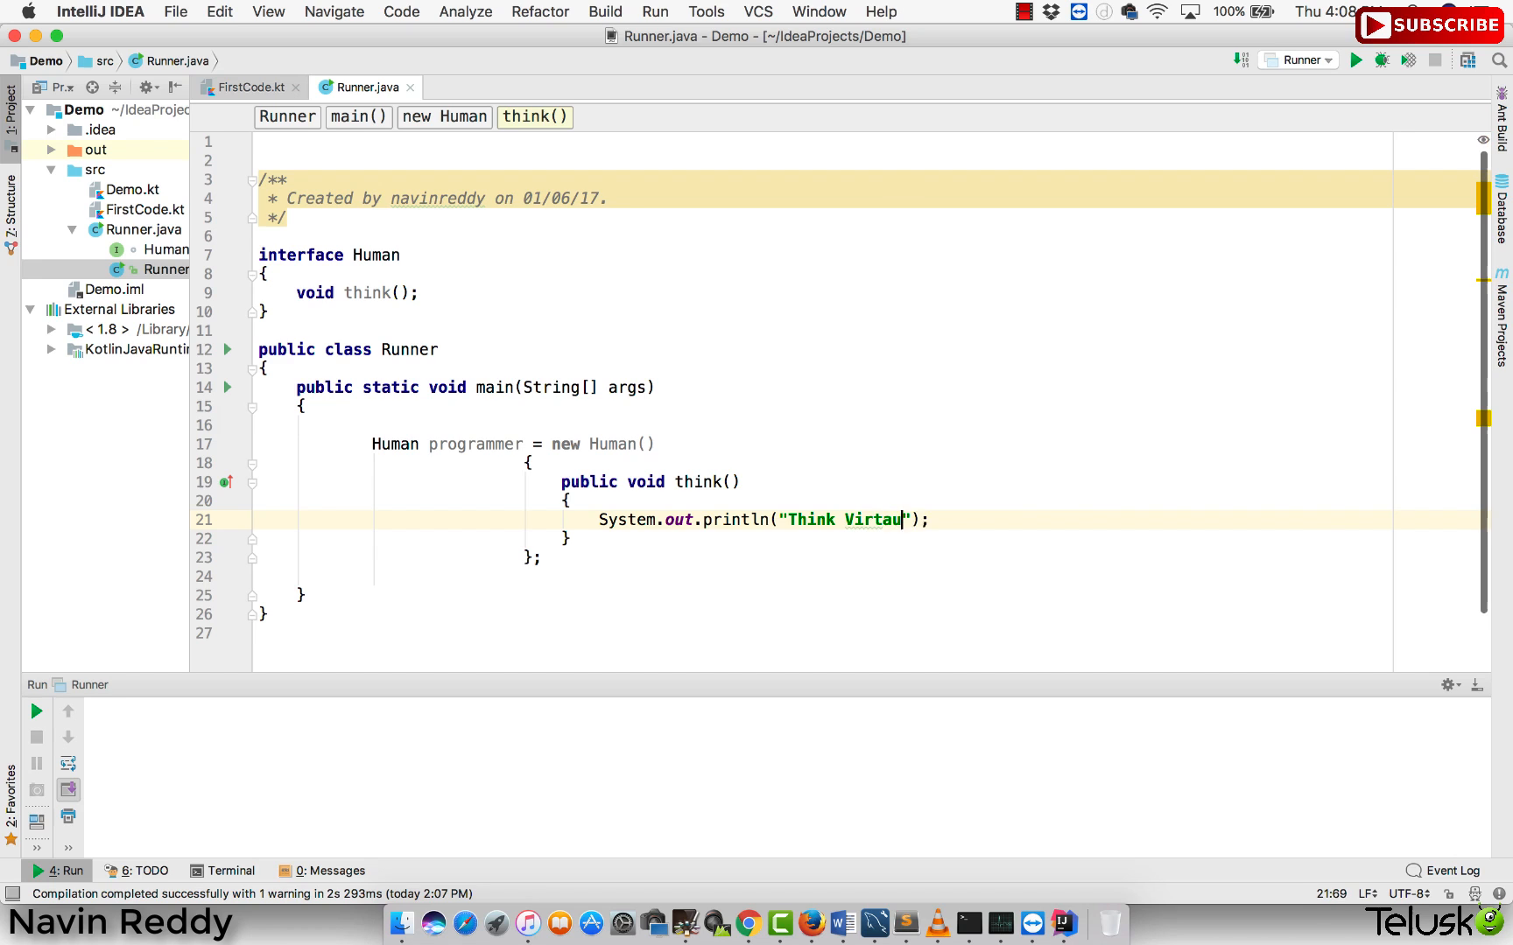
pyautogui.write('lly....')
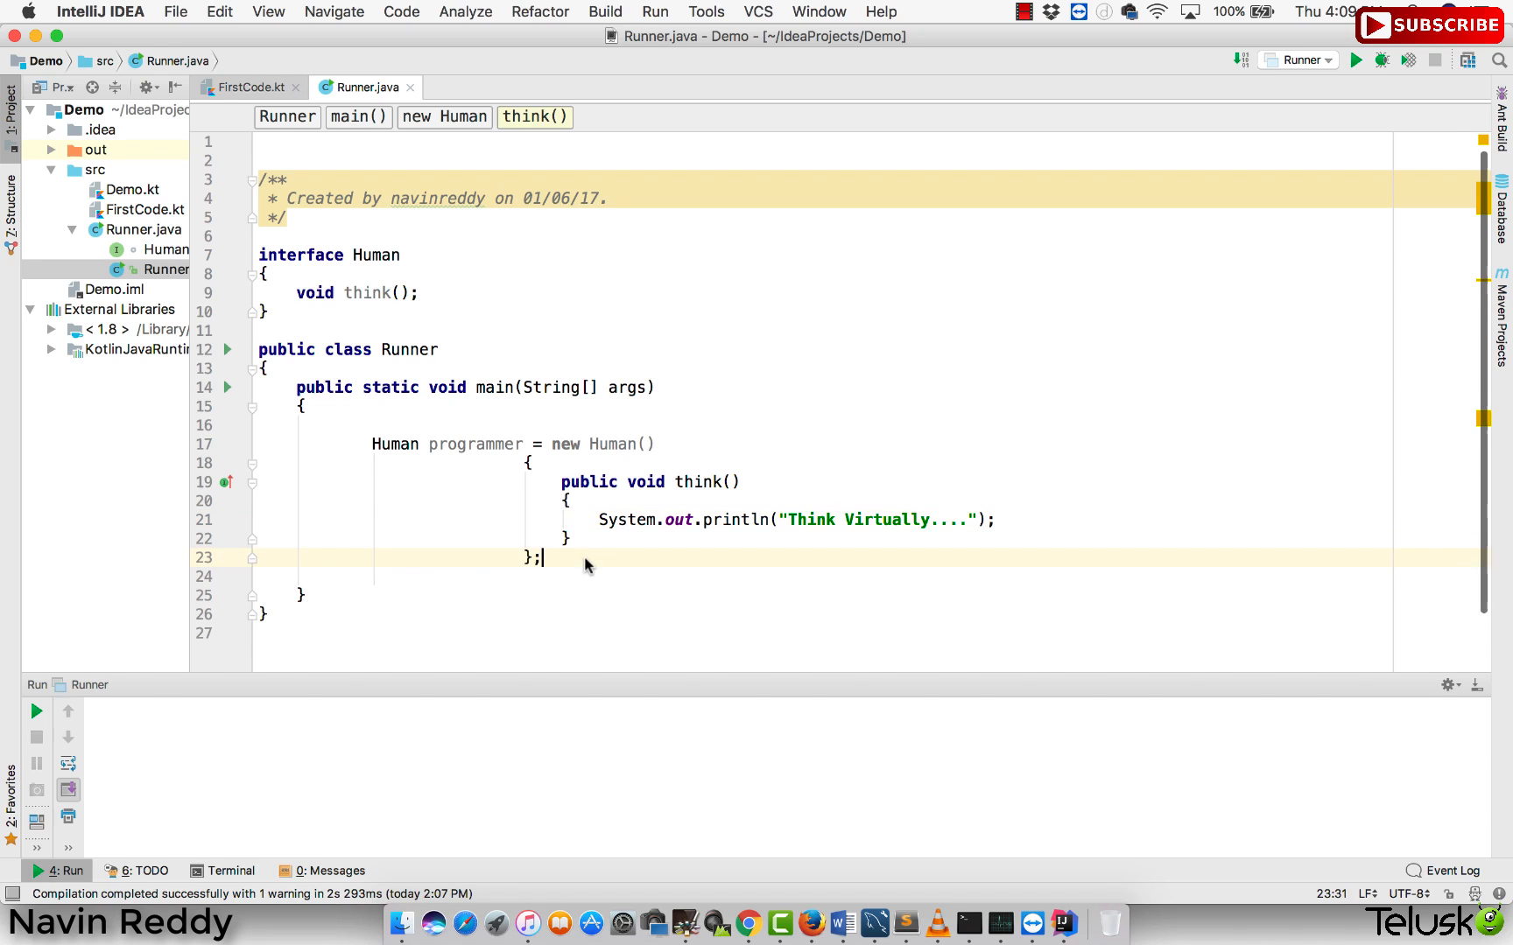
# - Call programmer.think(), run Runner.main() printing "Think Virtually....", then select the anonymous block
pyautogui.write('pro')
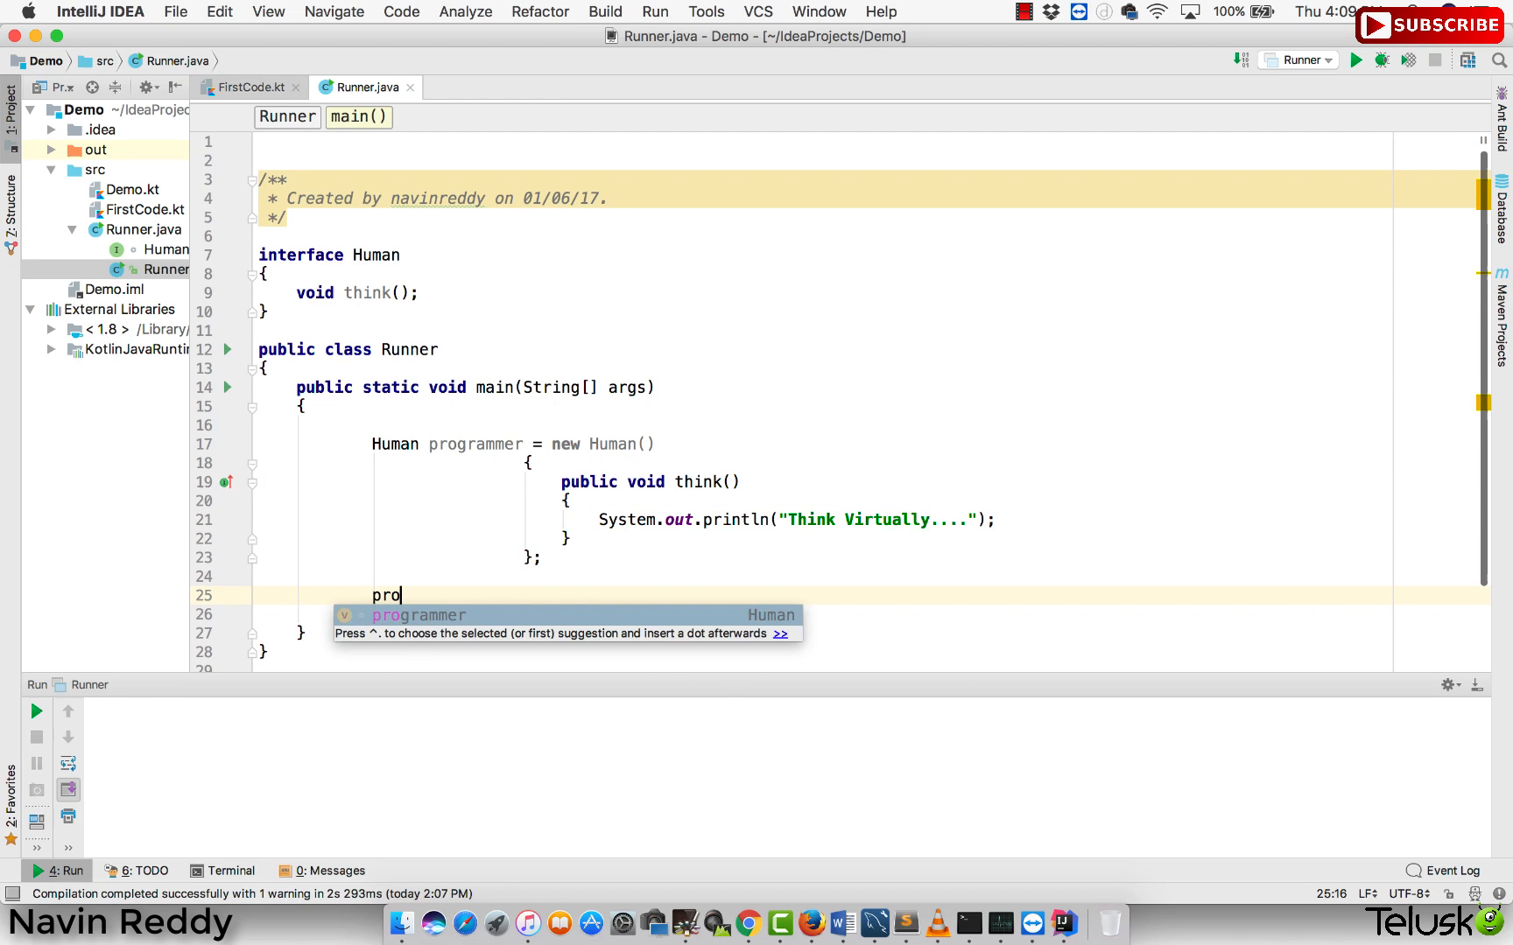
pyautogui.write('grammer.think();')
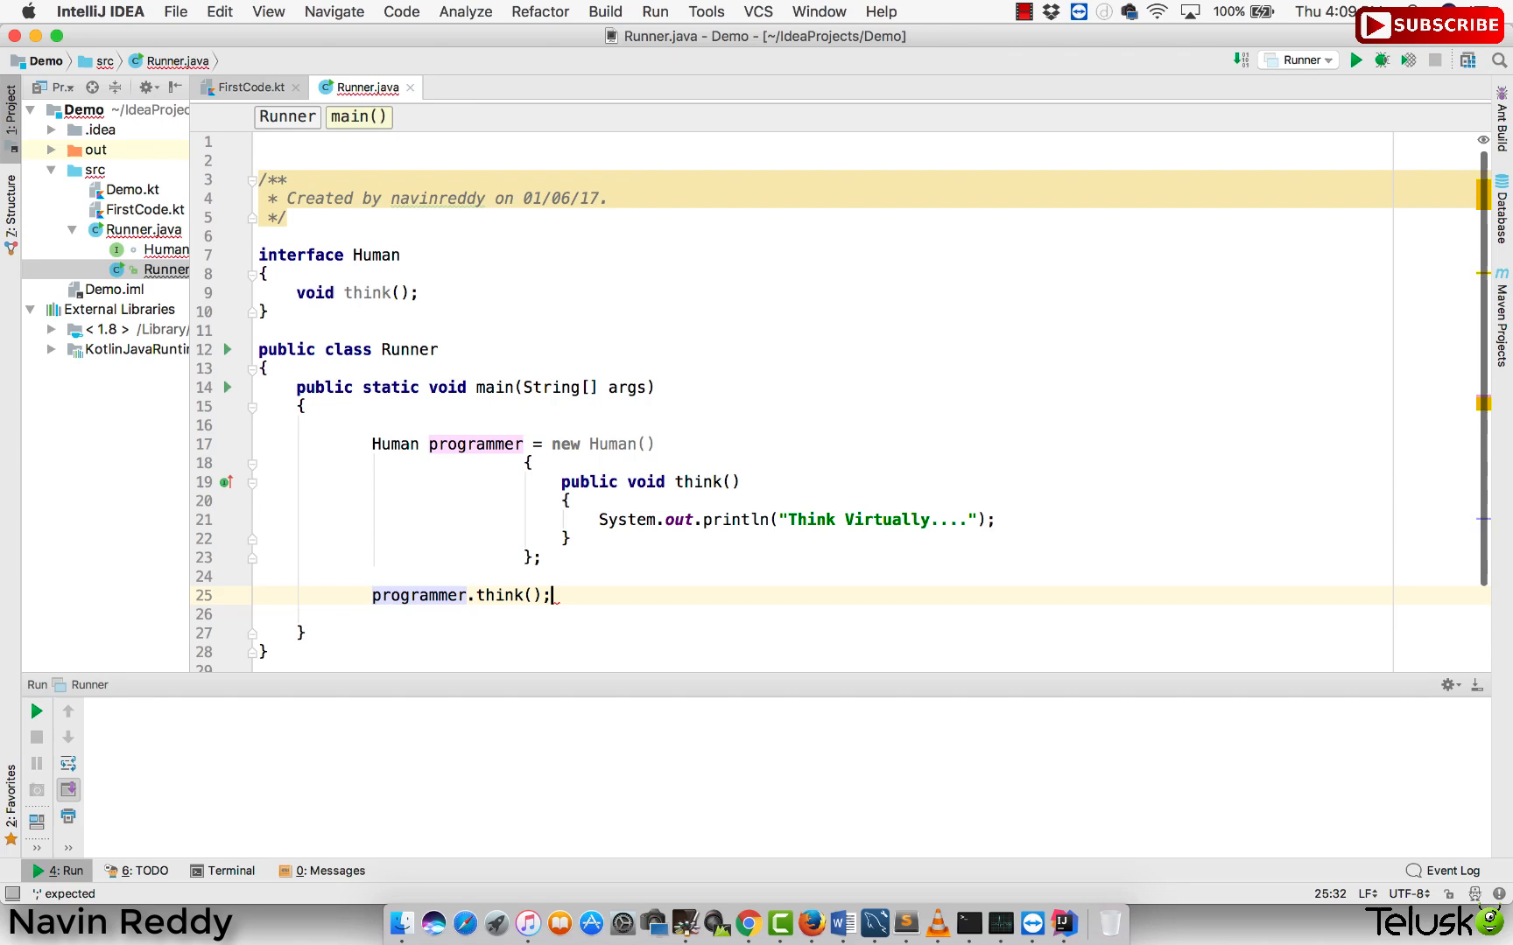
pyautogui.rightClick(718, 387)
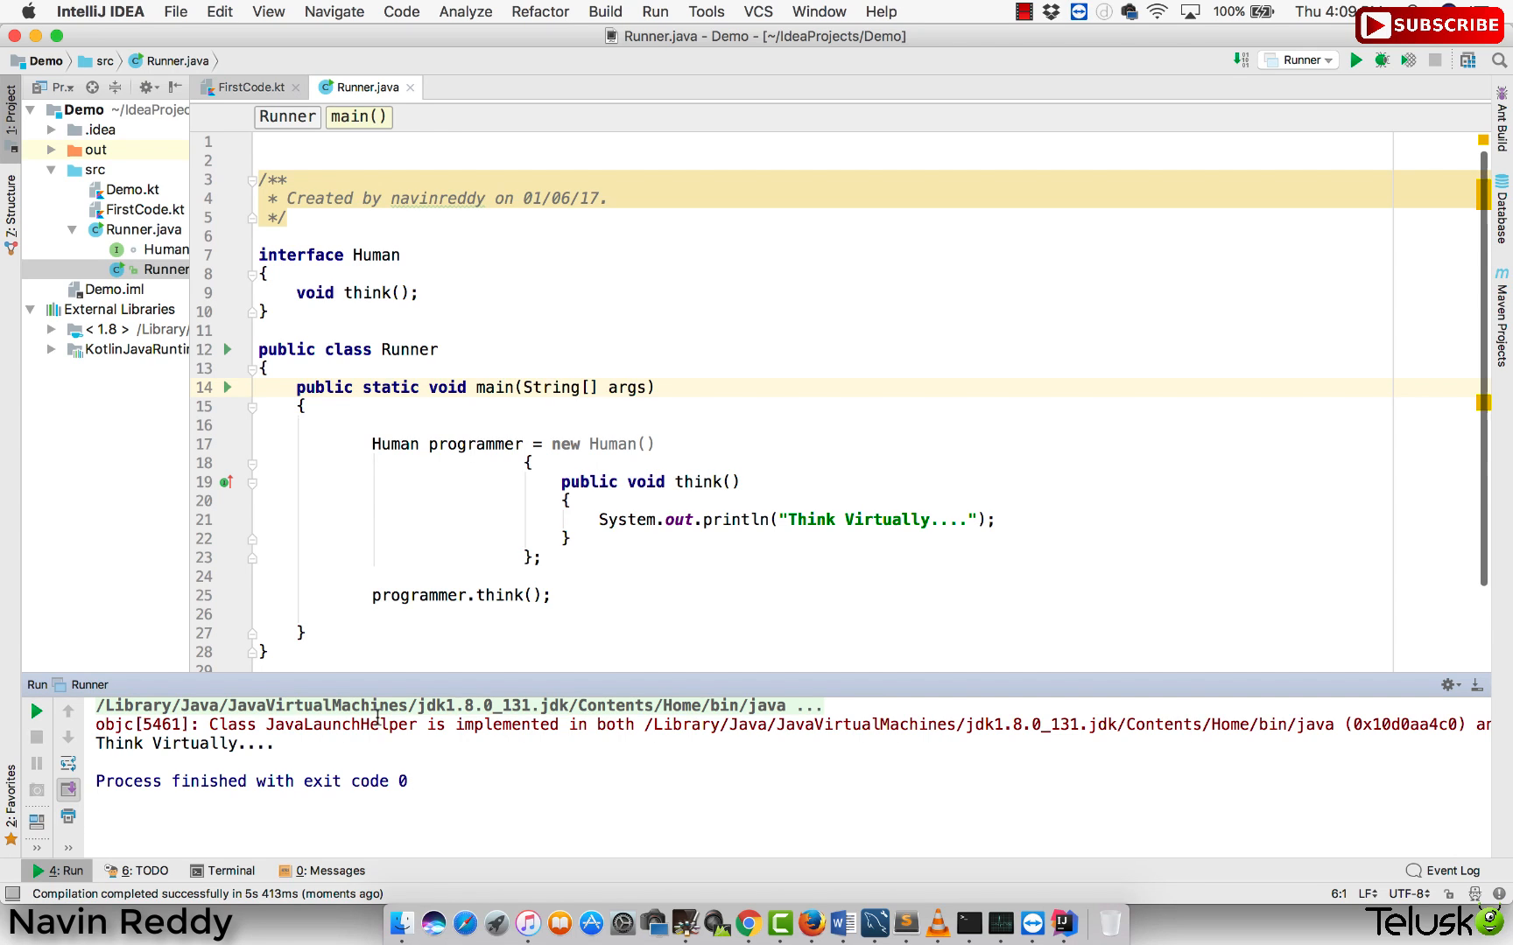
pyautogui.moveTo(251, 557)
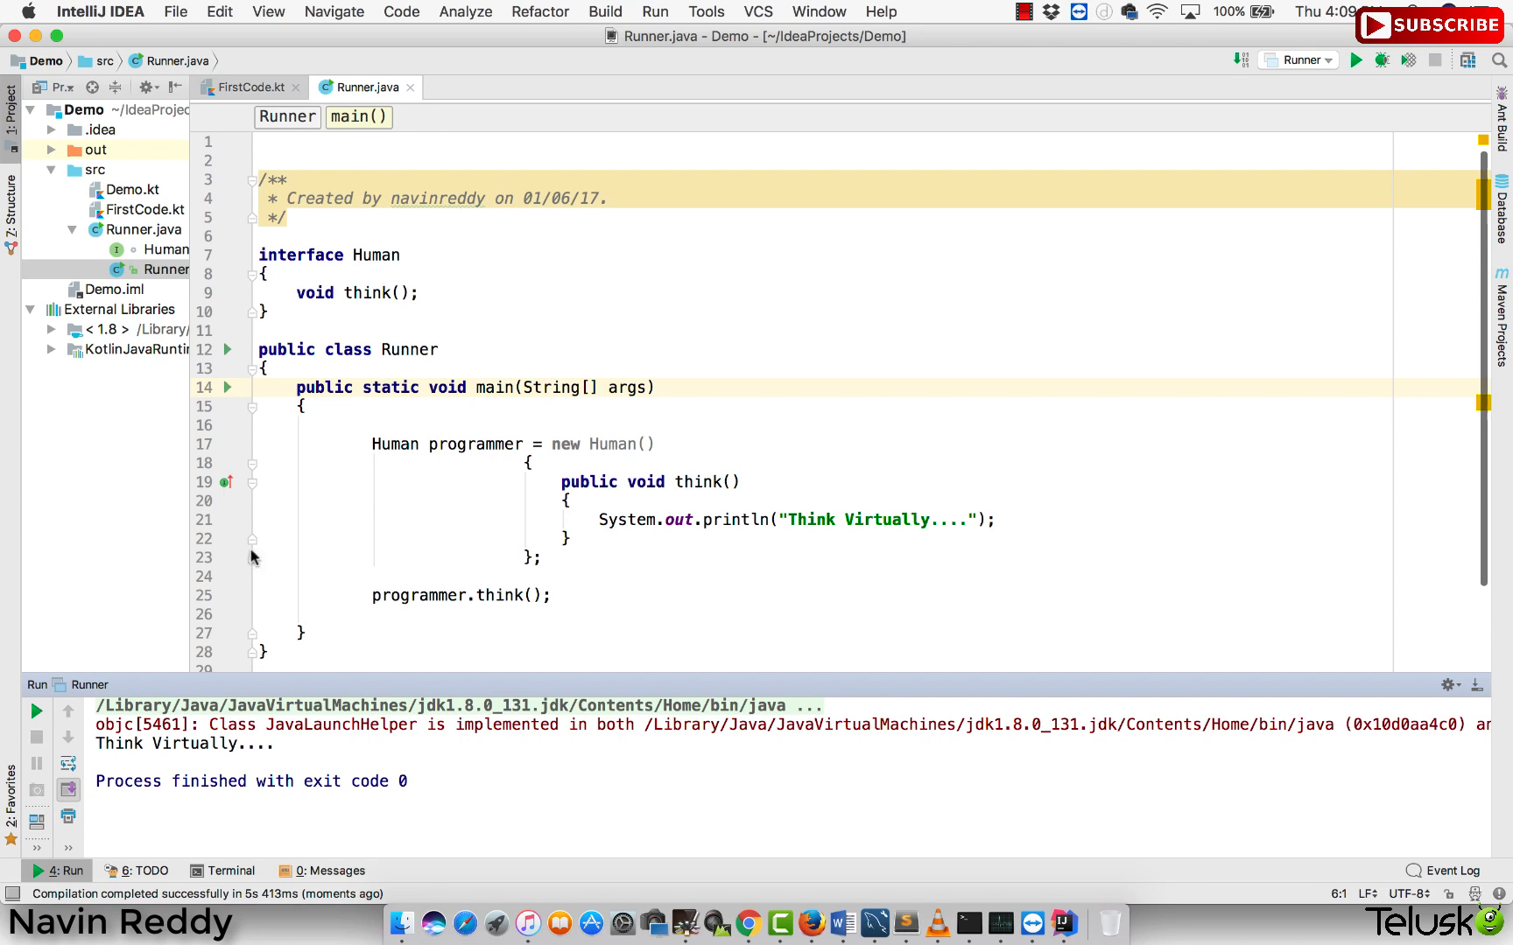
pyautogui.moveTo(520, 468)
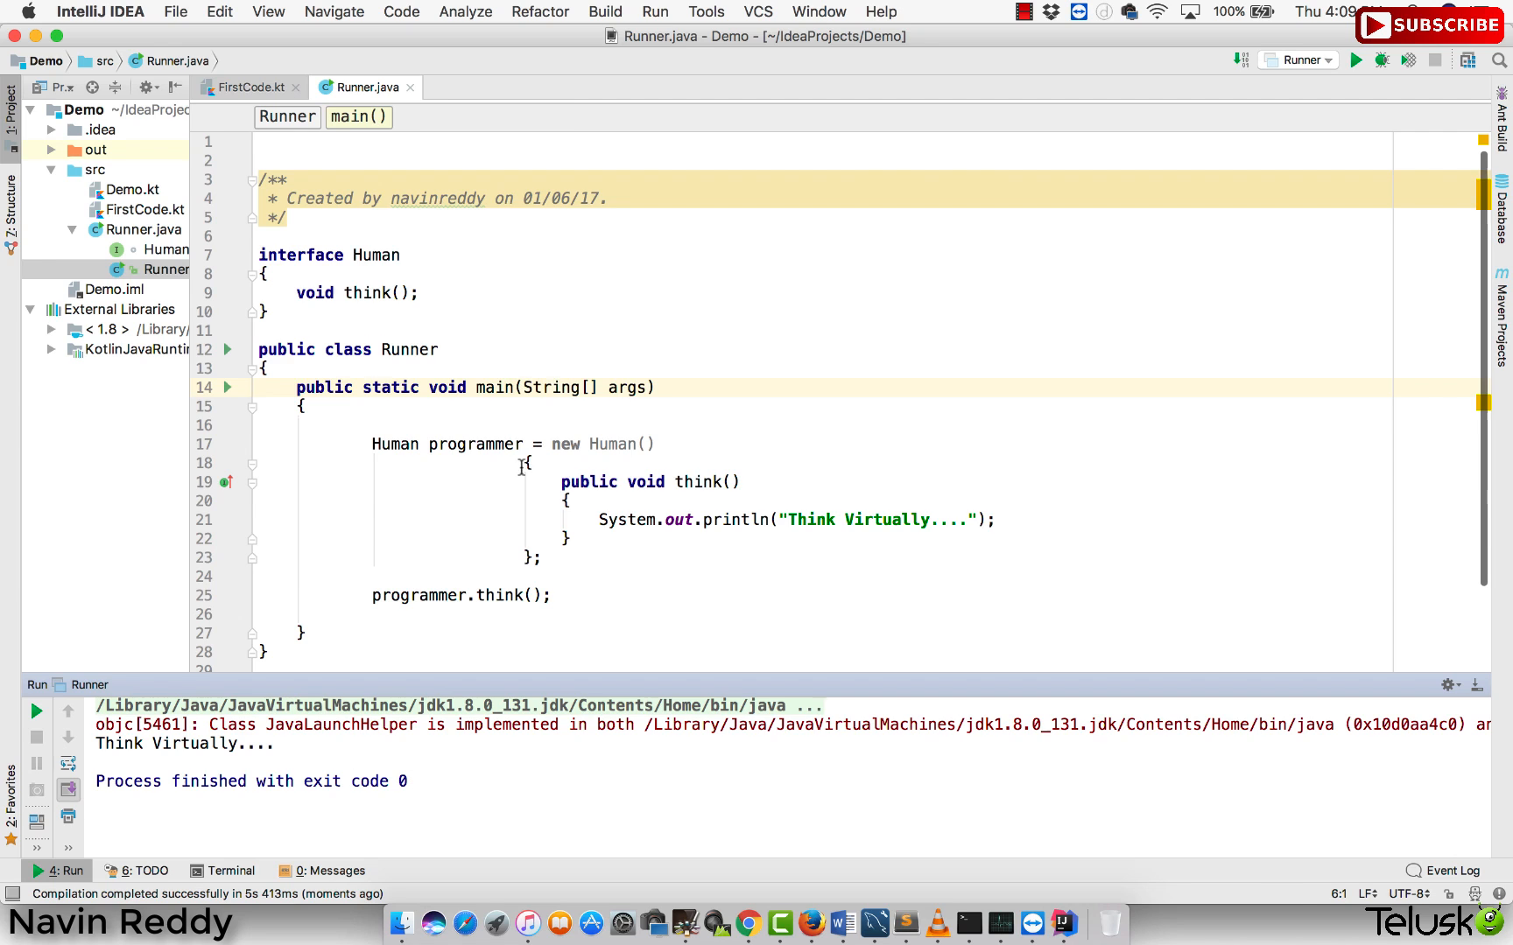
pyautogui.moveTo(526, 463); pyautogui.dragTo(543, 558)
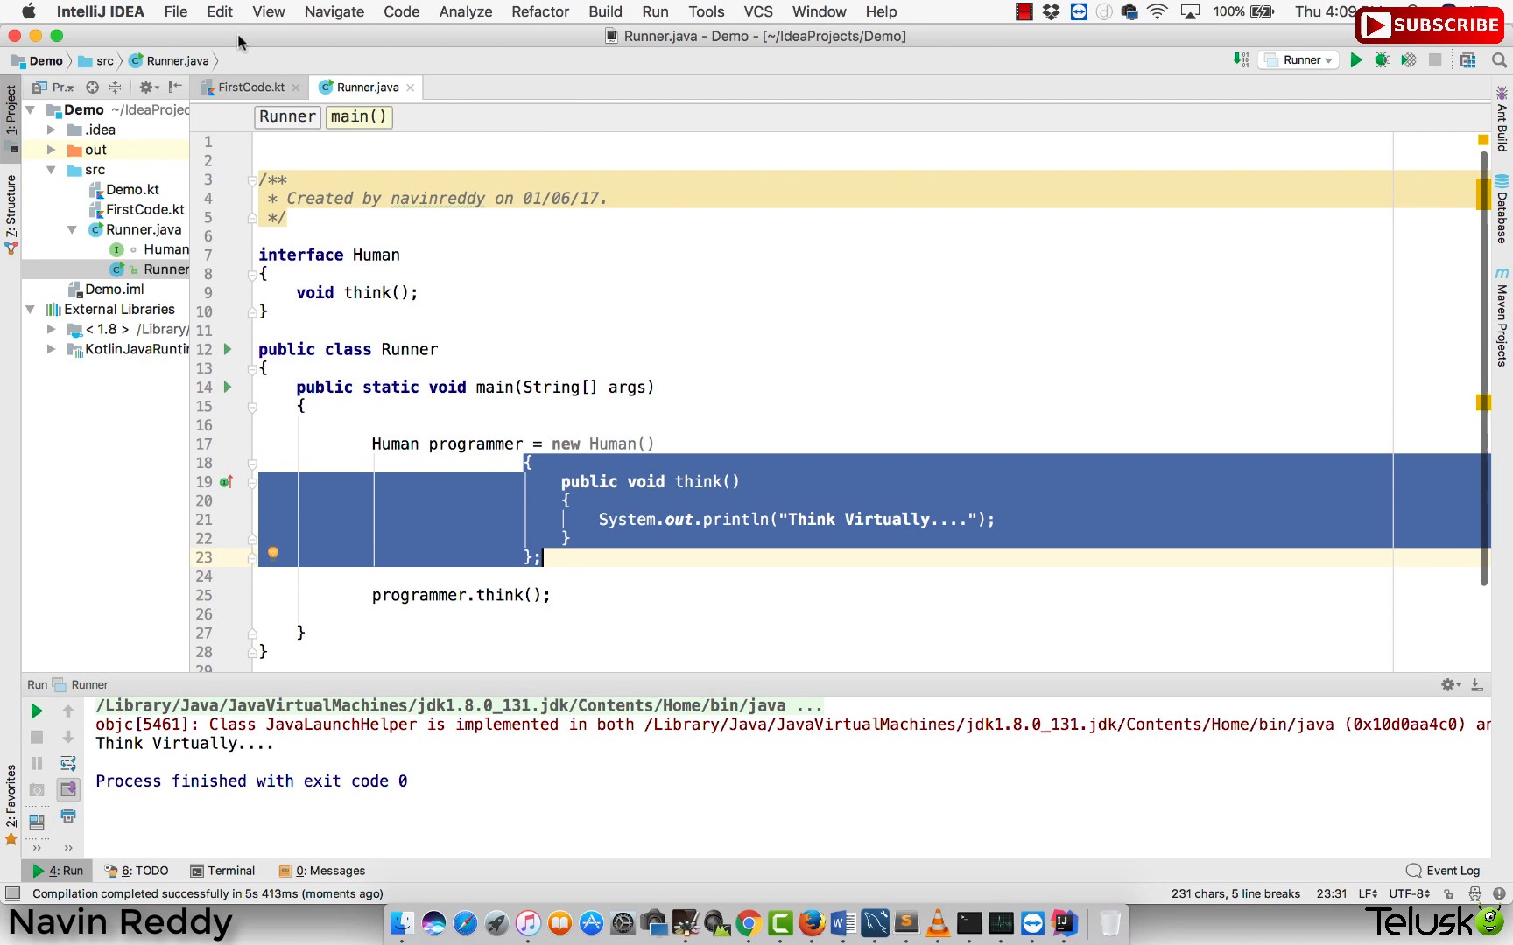
# - In FirstCode.kt, declare interface Human with fun think() above main
pyautogui.click(248, 86)
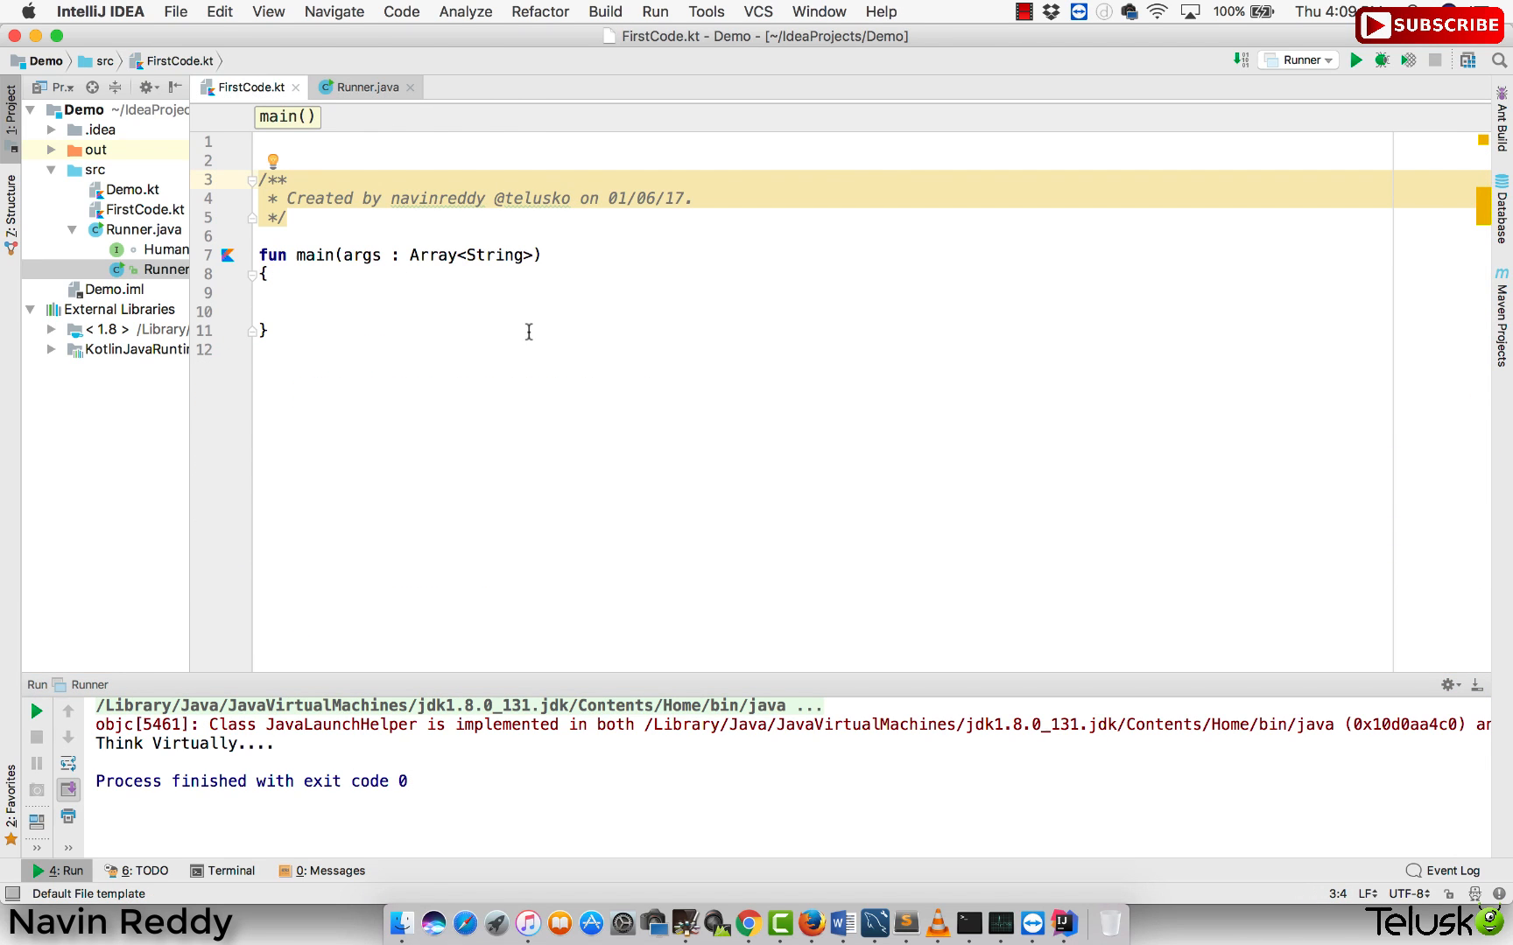
pyautogui.click(365, 87)
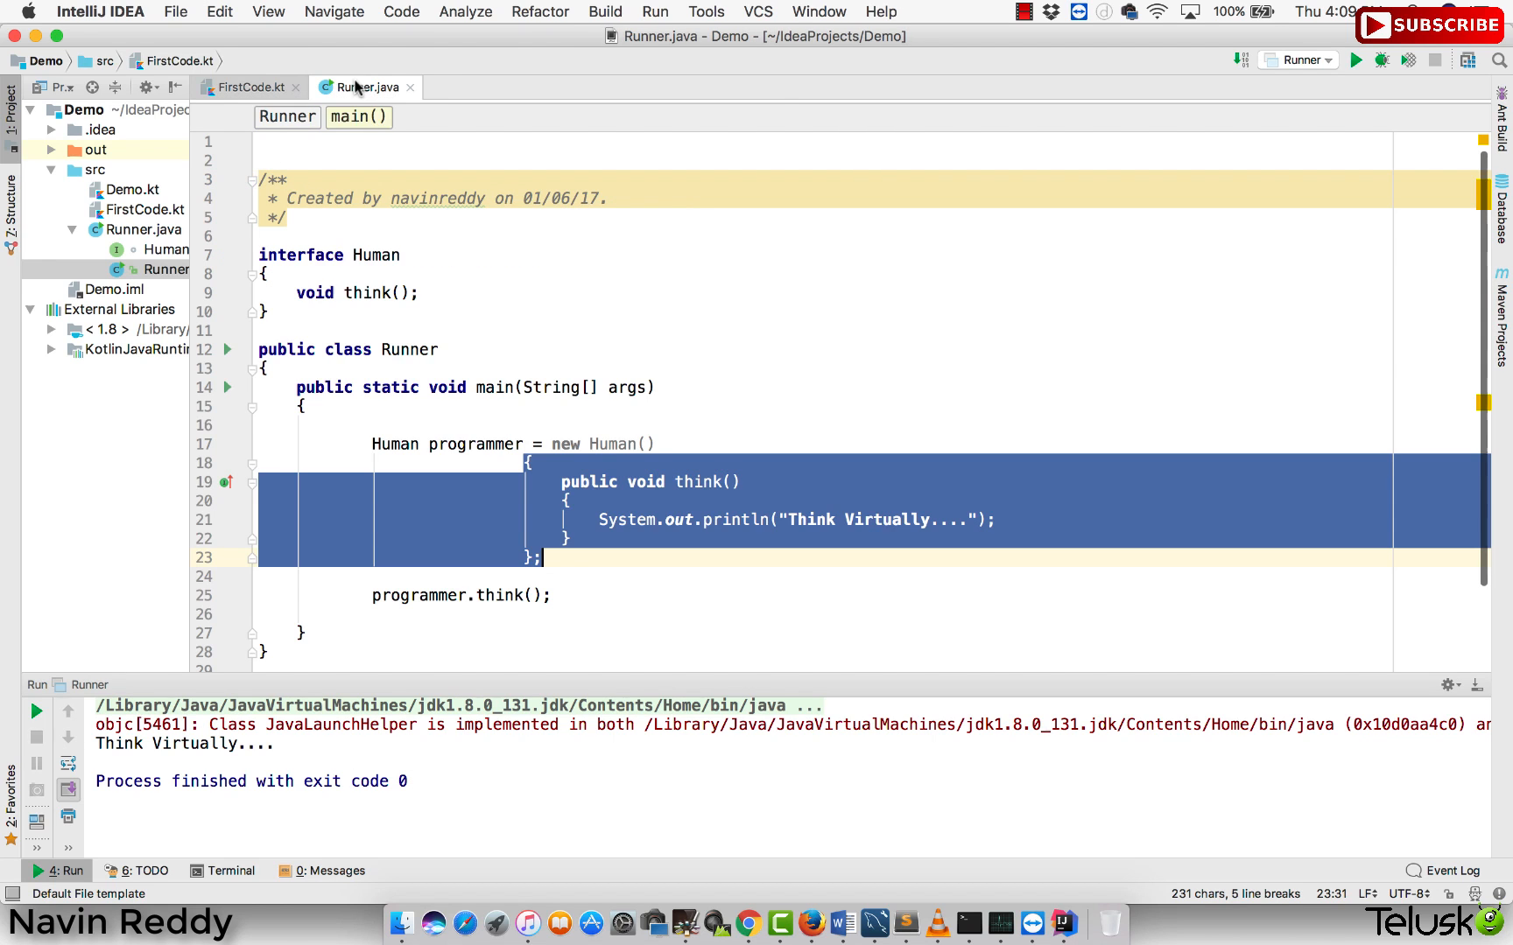
pyautogui.click(247, 86)
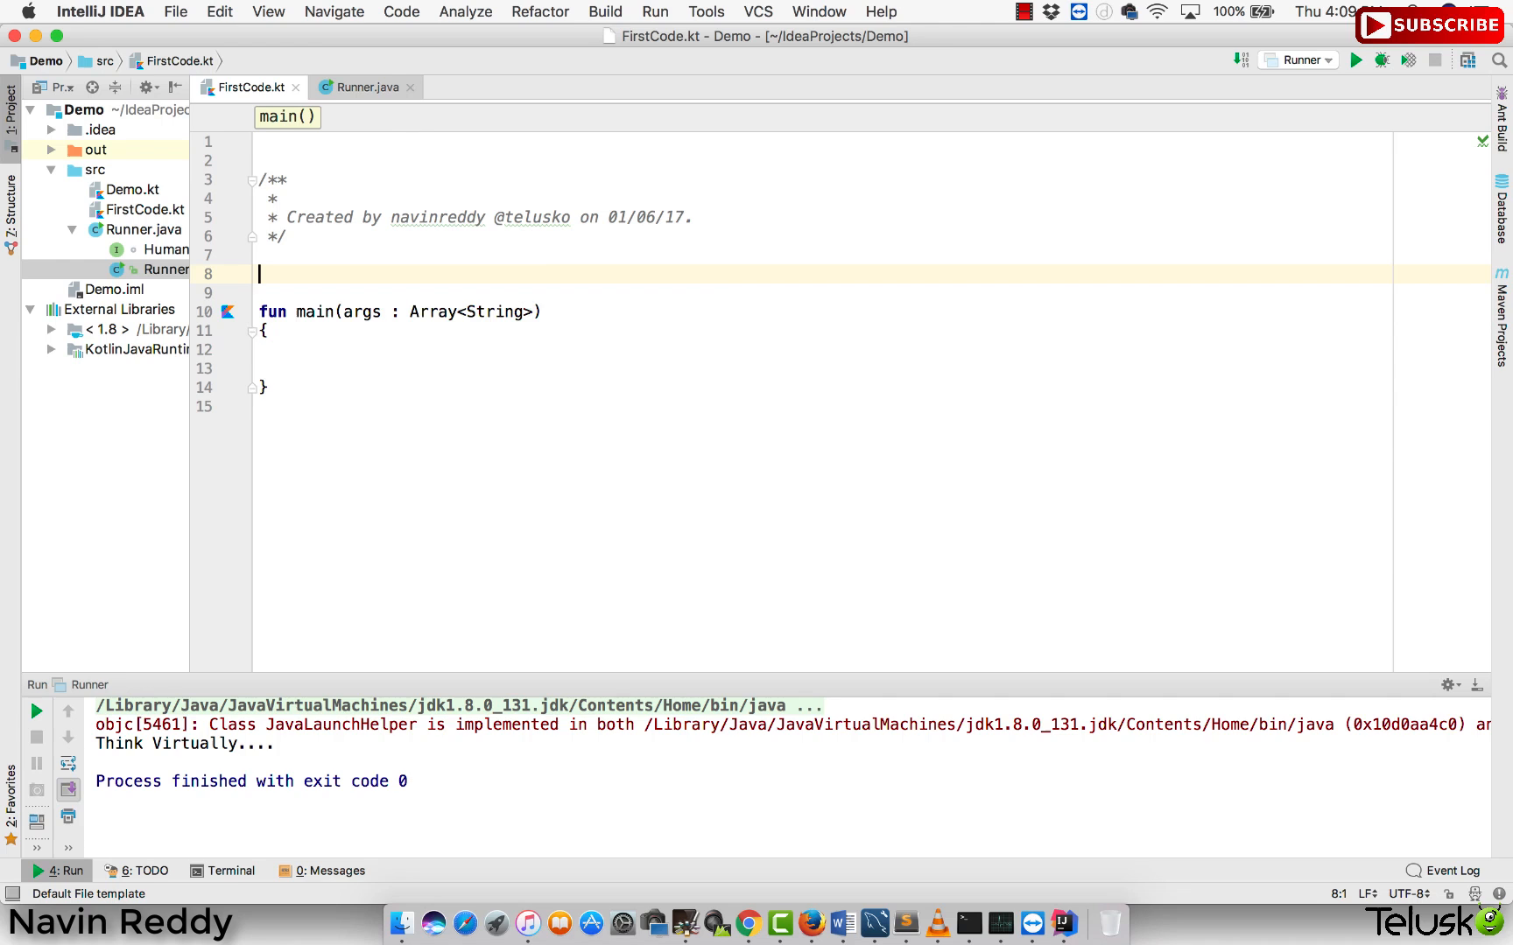
pyautogui.write('intera')
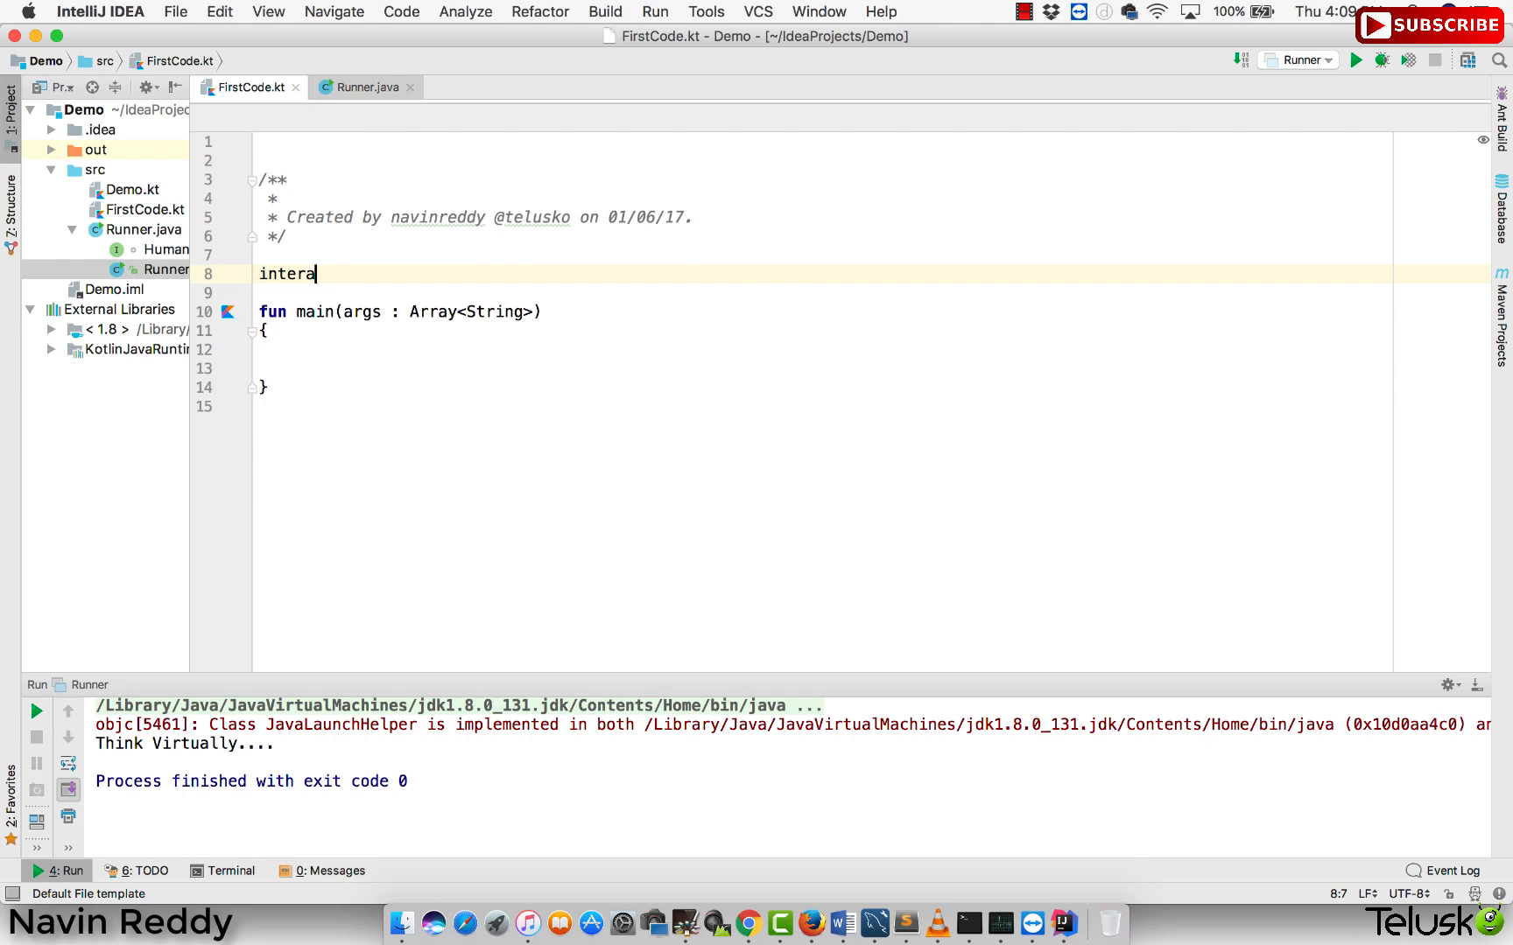
pyautogui.write('rfca')
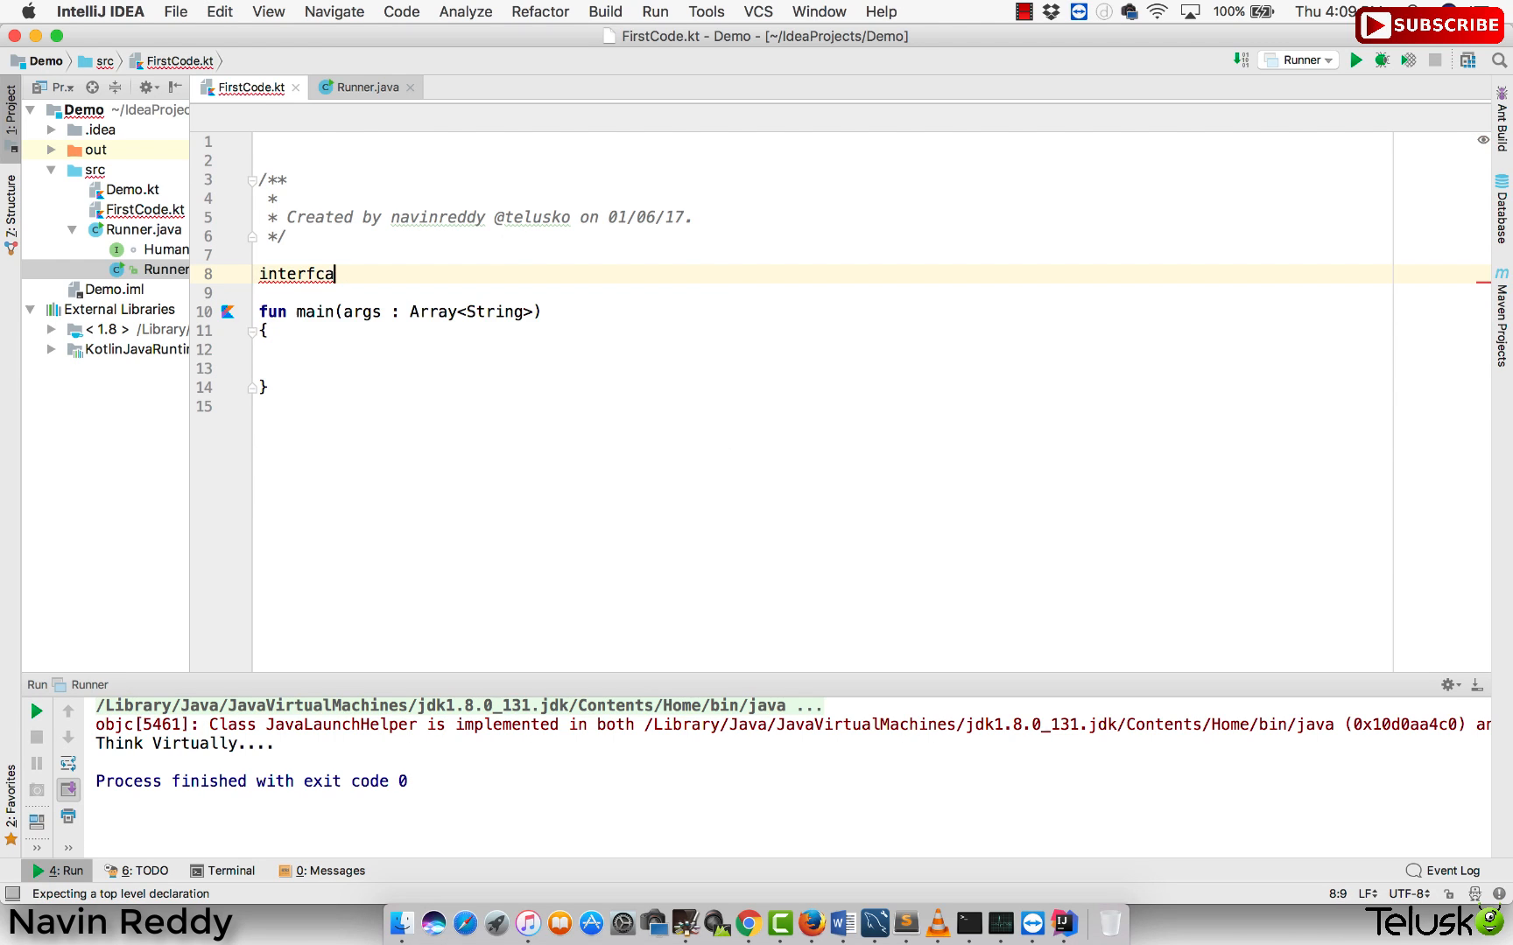
pyautogui.write('interface Human')
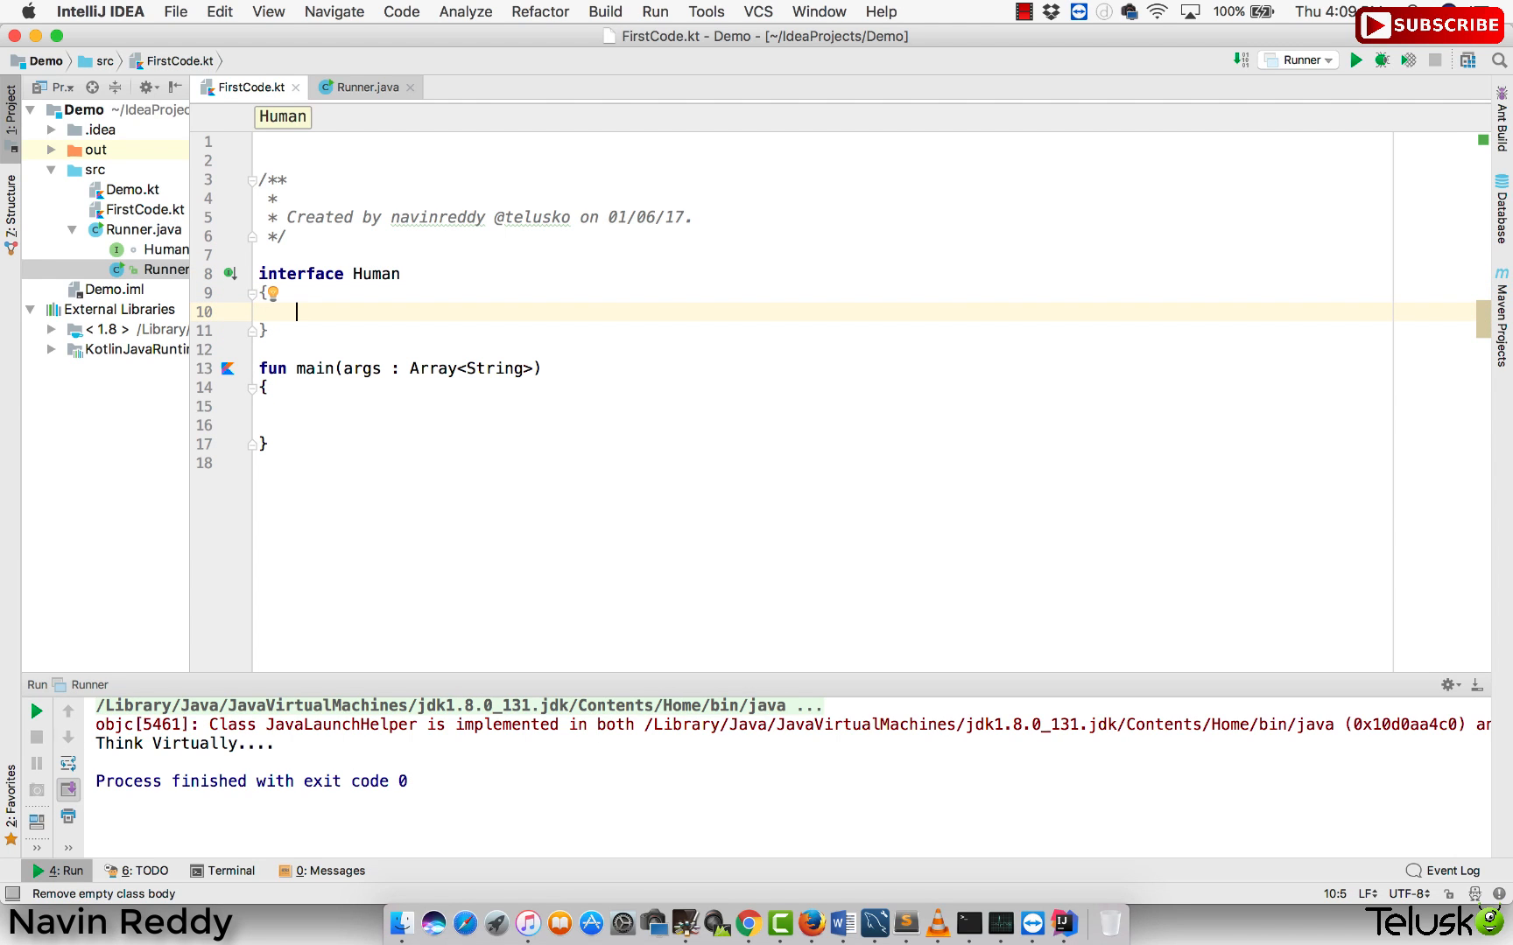
pyautogui.write('fun thin')
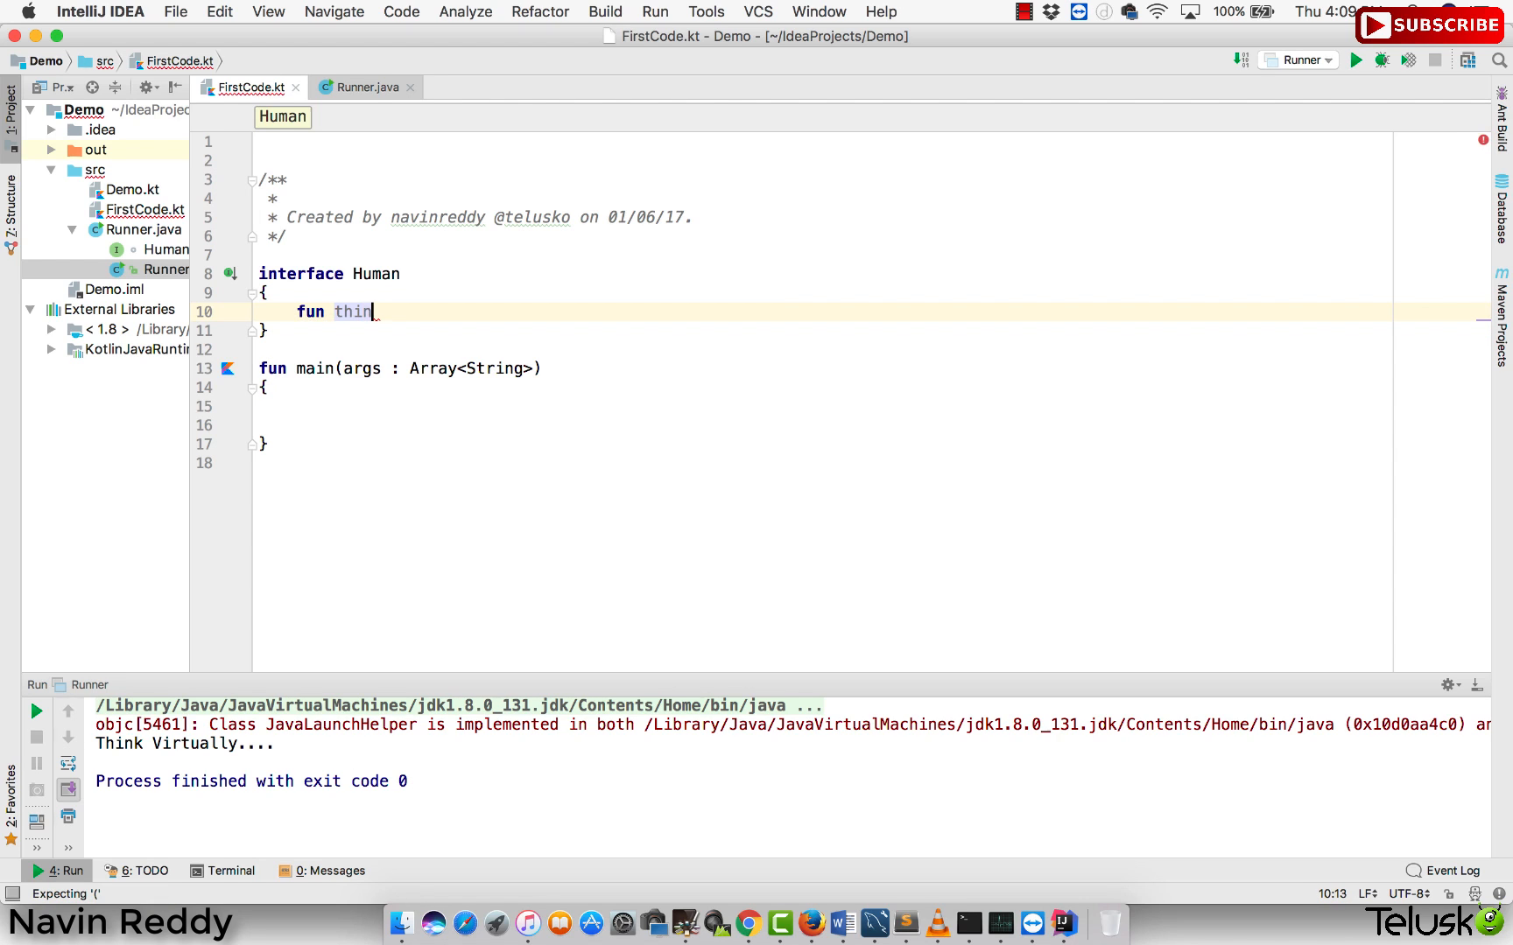
pyautogui.write('k()')
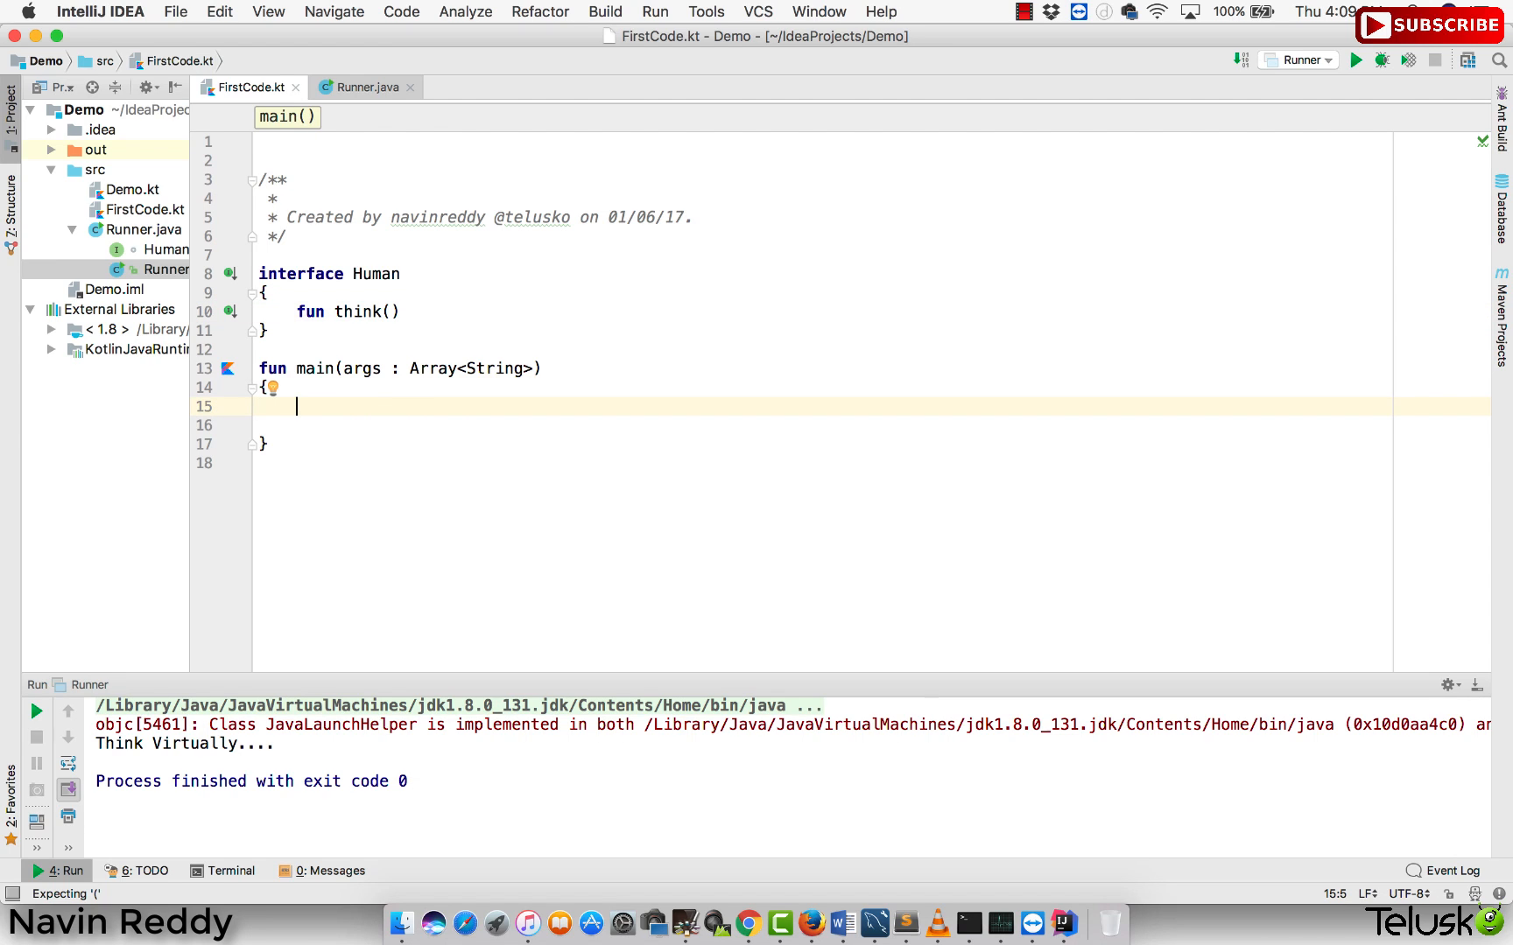
pyautogui.moveTo(1371, 825)
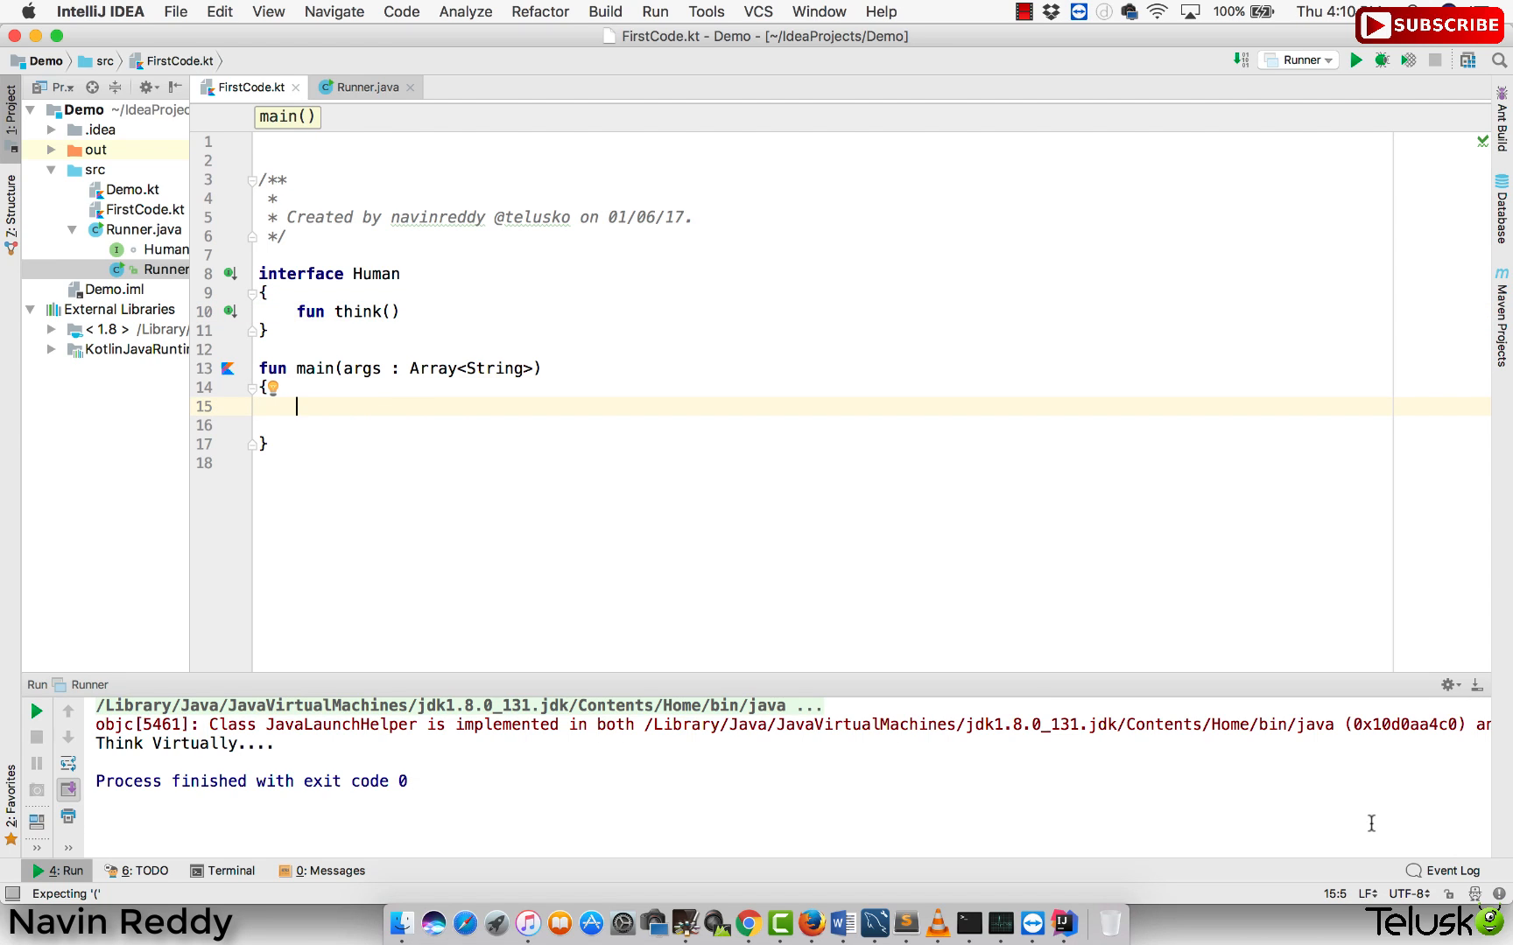
pyautogui.moveTo(807, 801)
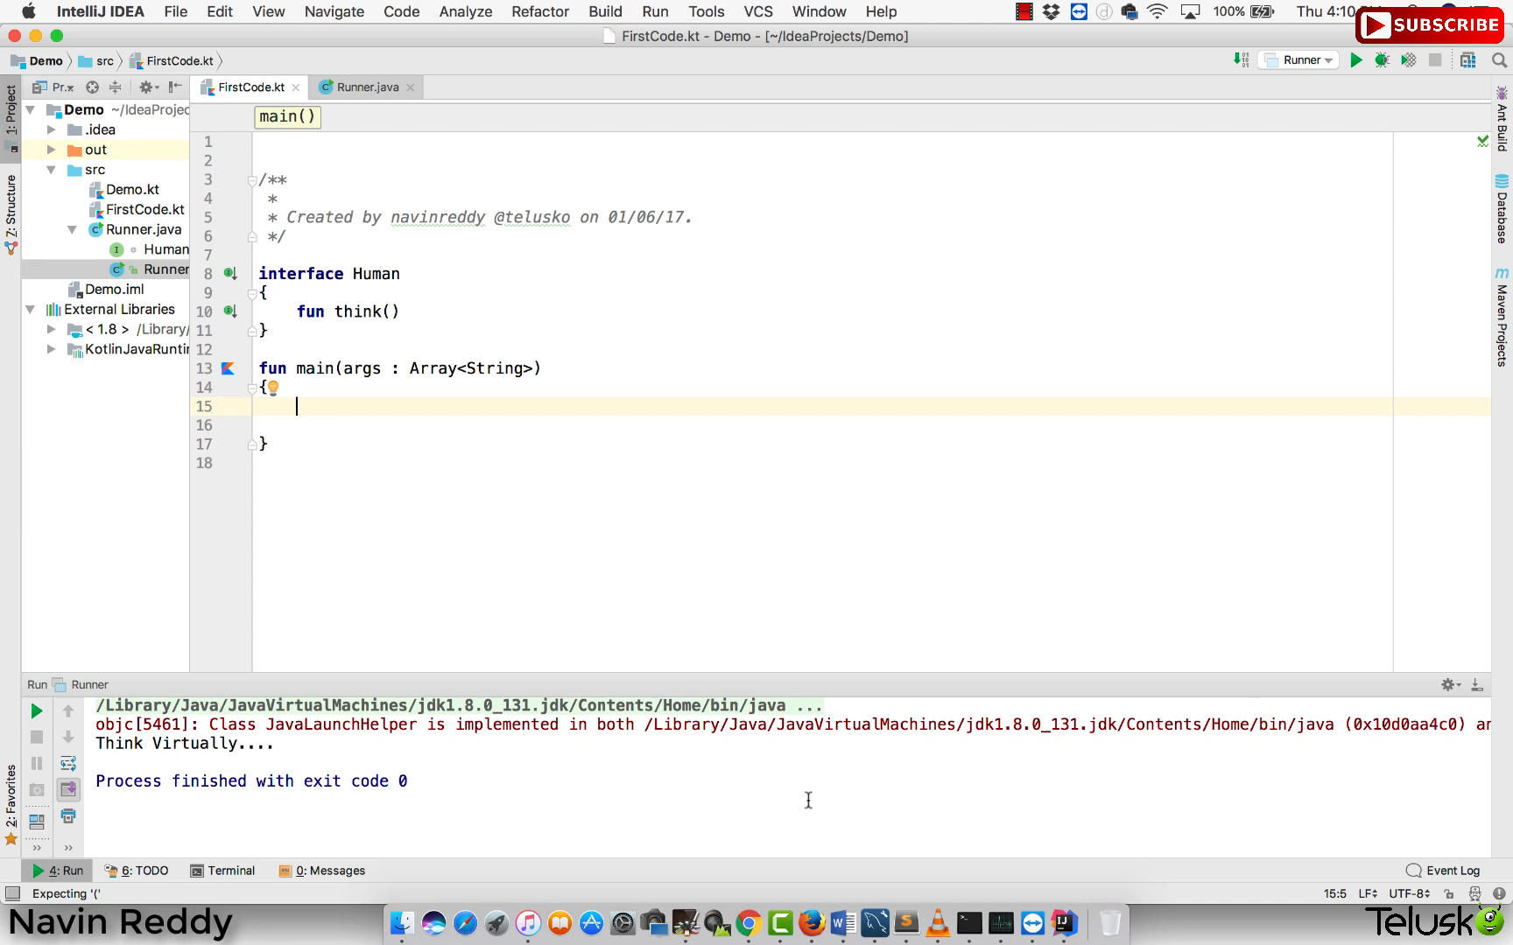
# - Begin var programmer : Human = object in main, deleting the mistaken Human( call
pyautogui.write('var')
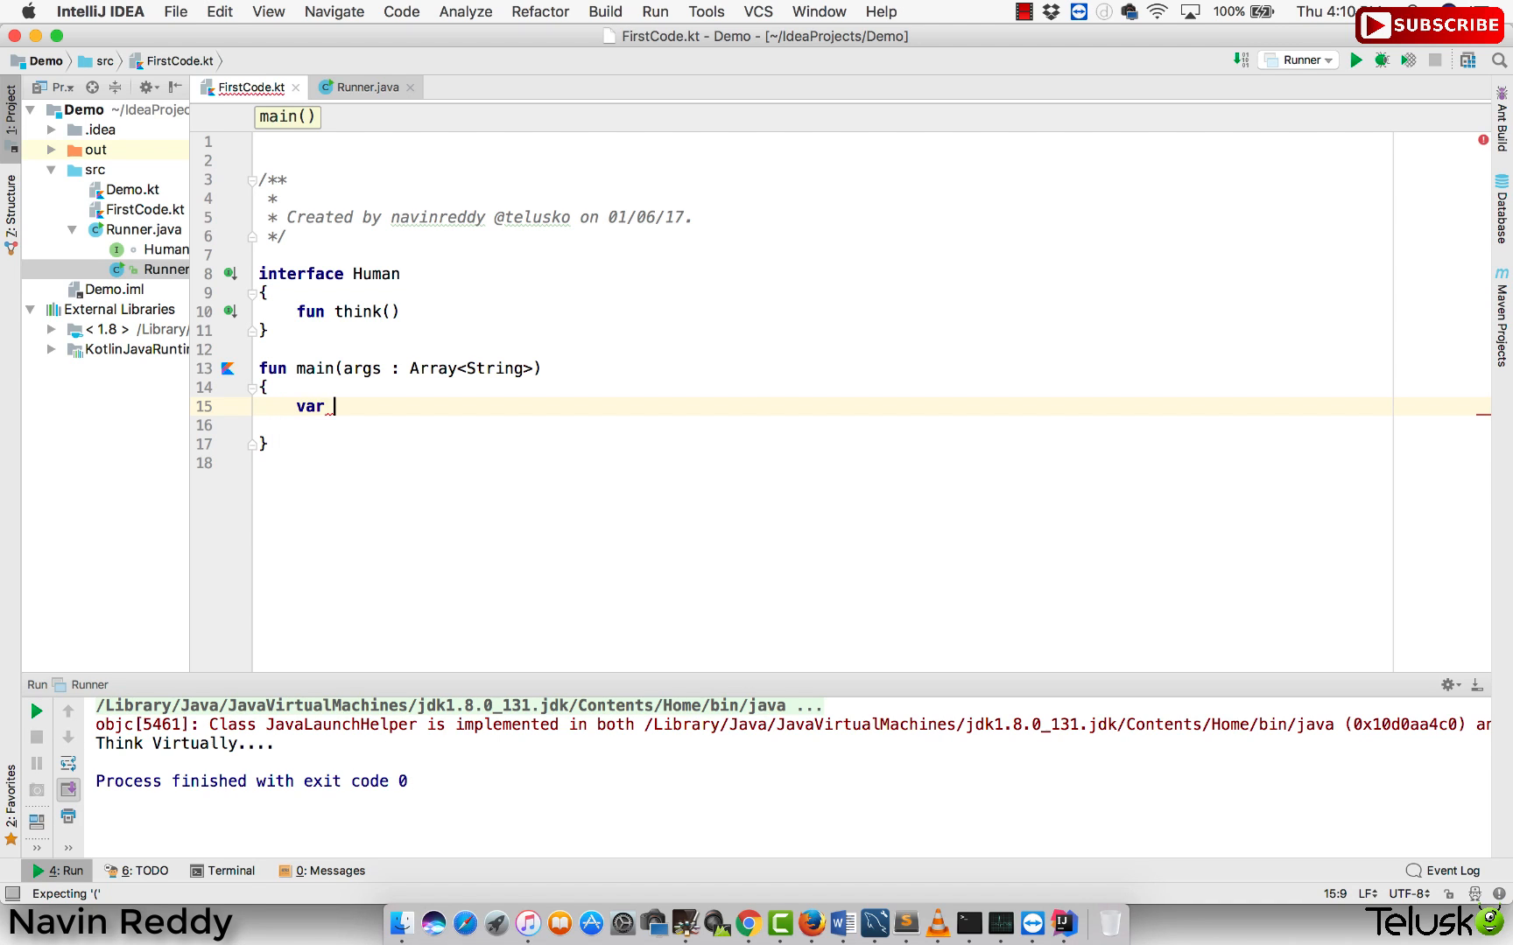
pyautogui.write('programmer')
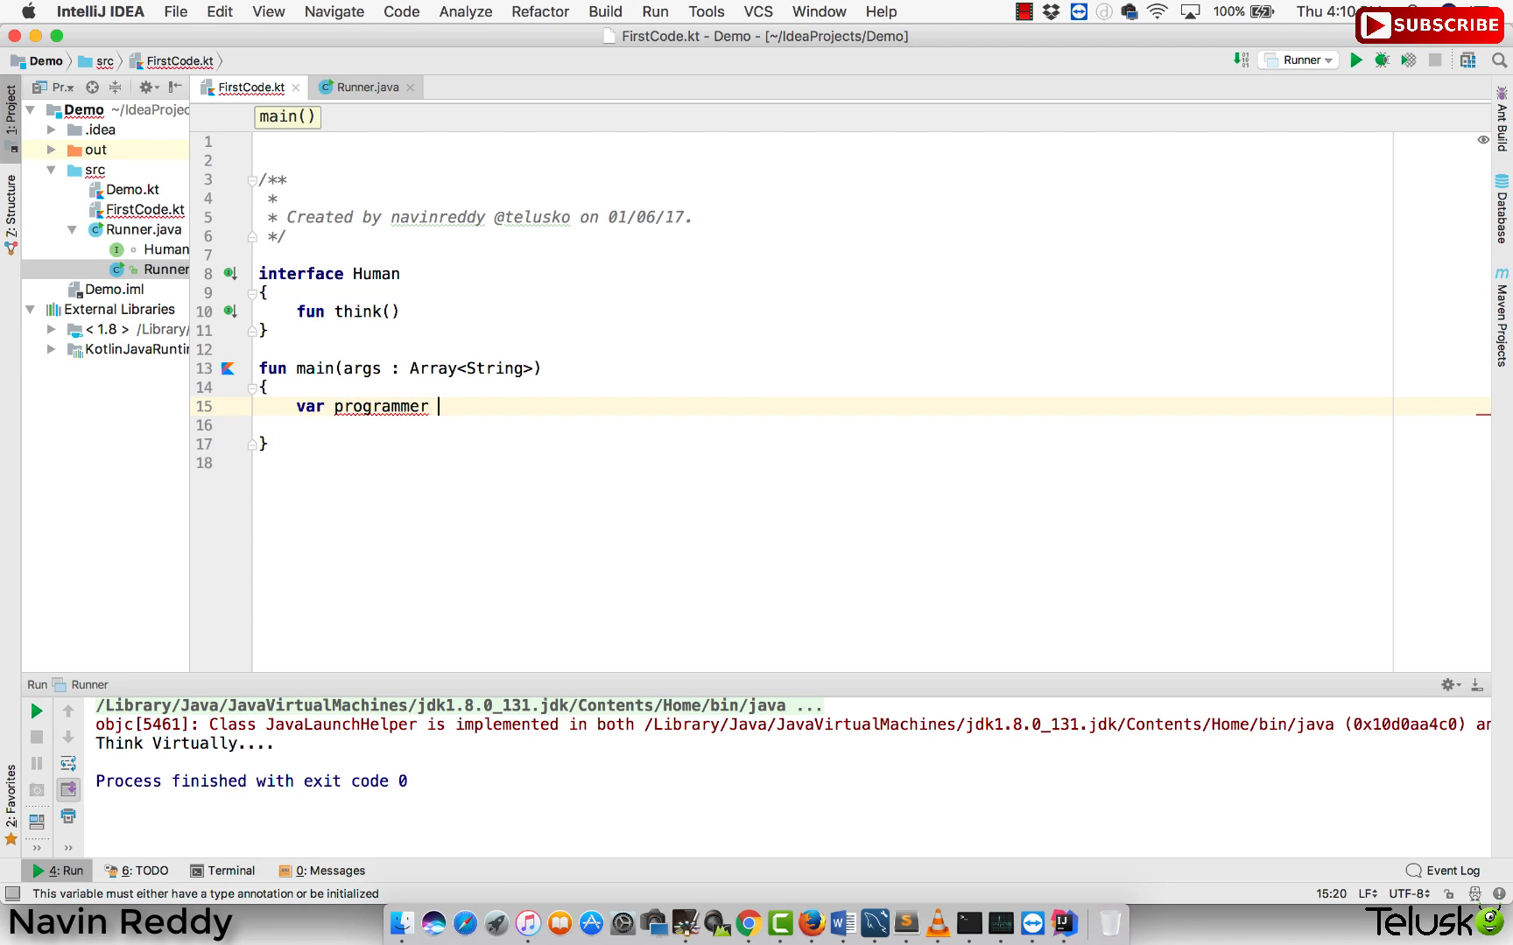
pyautogui.write(': Hu')
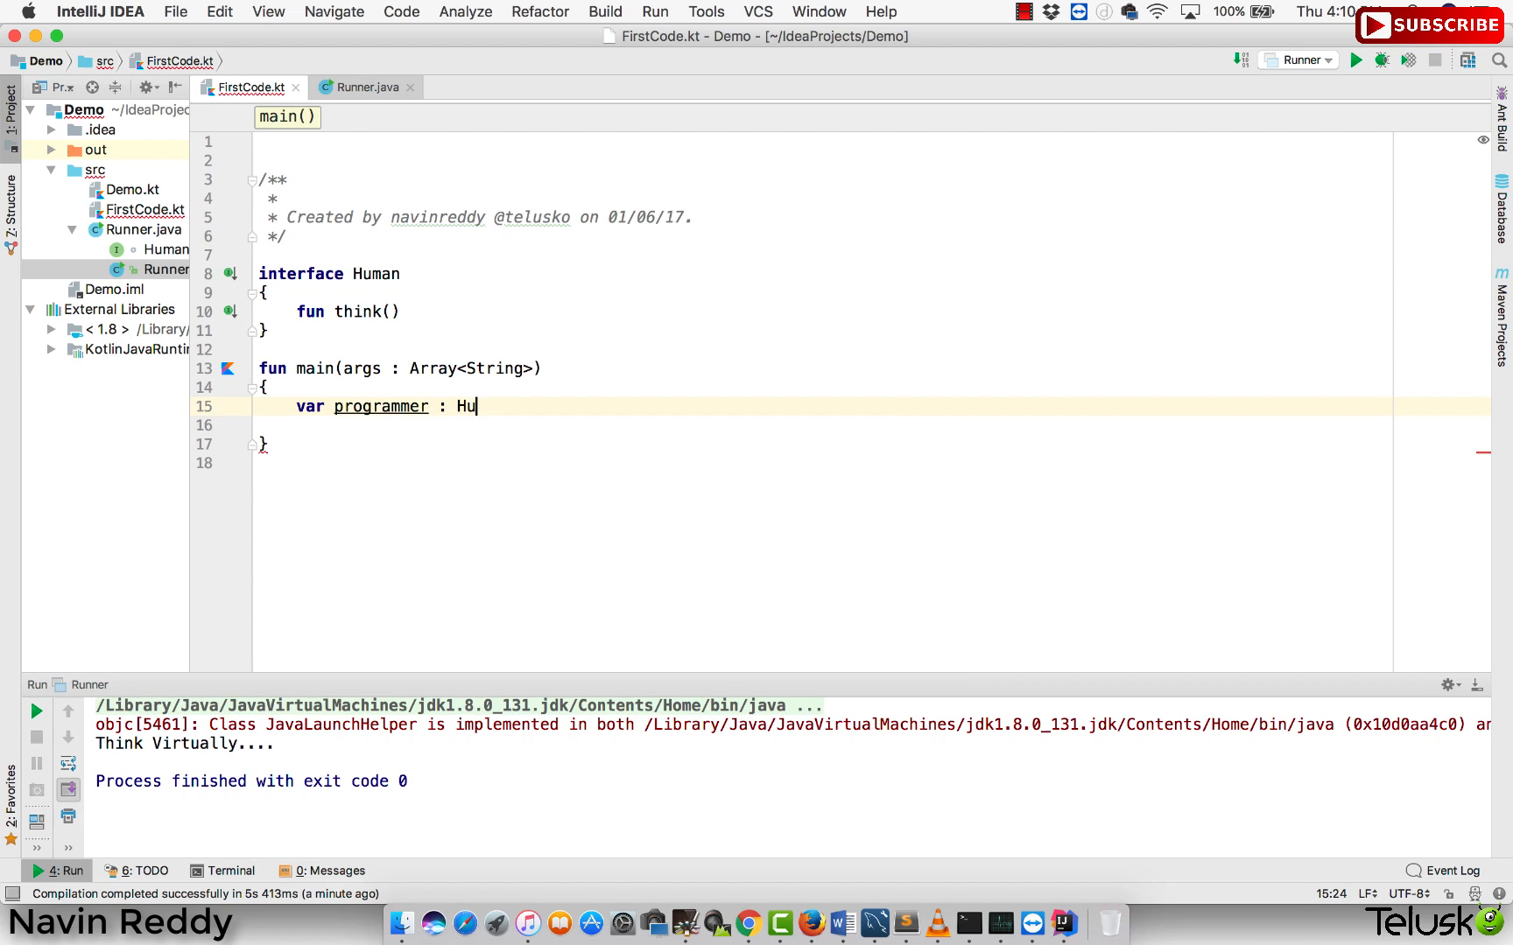
pyautogui.write('man')
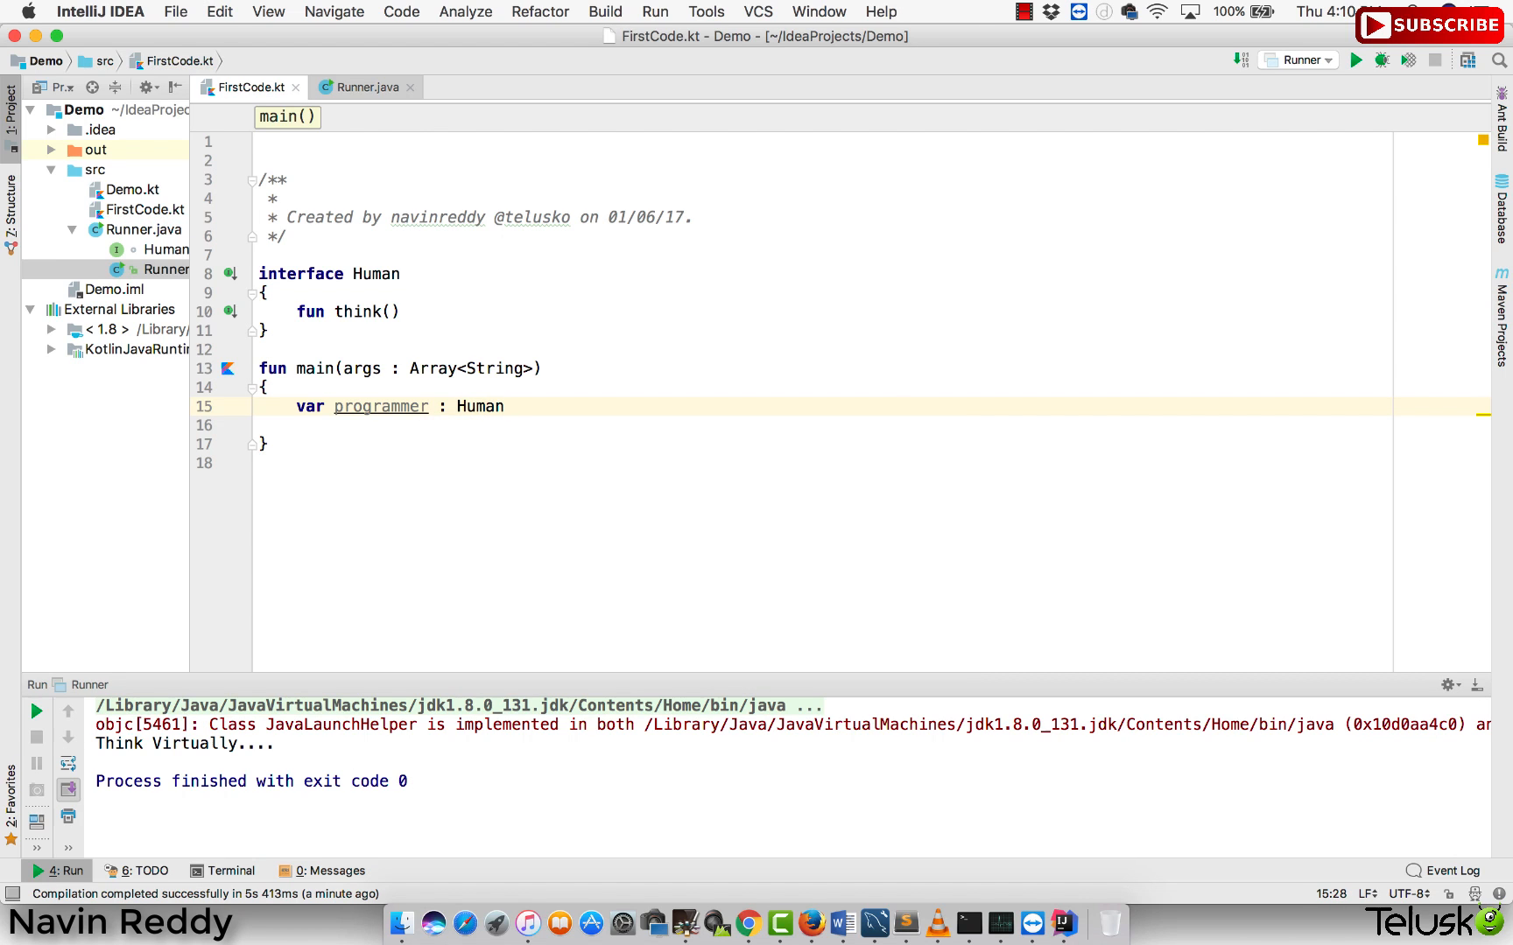
pyautogui.write('=')
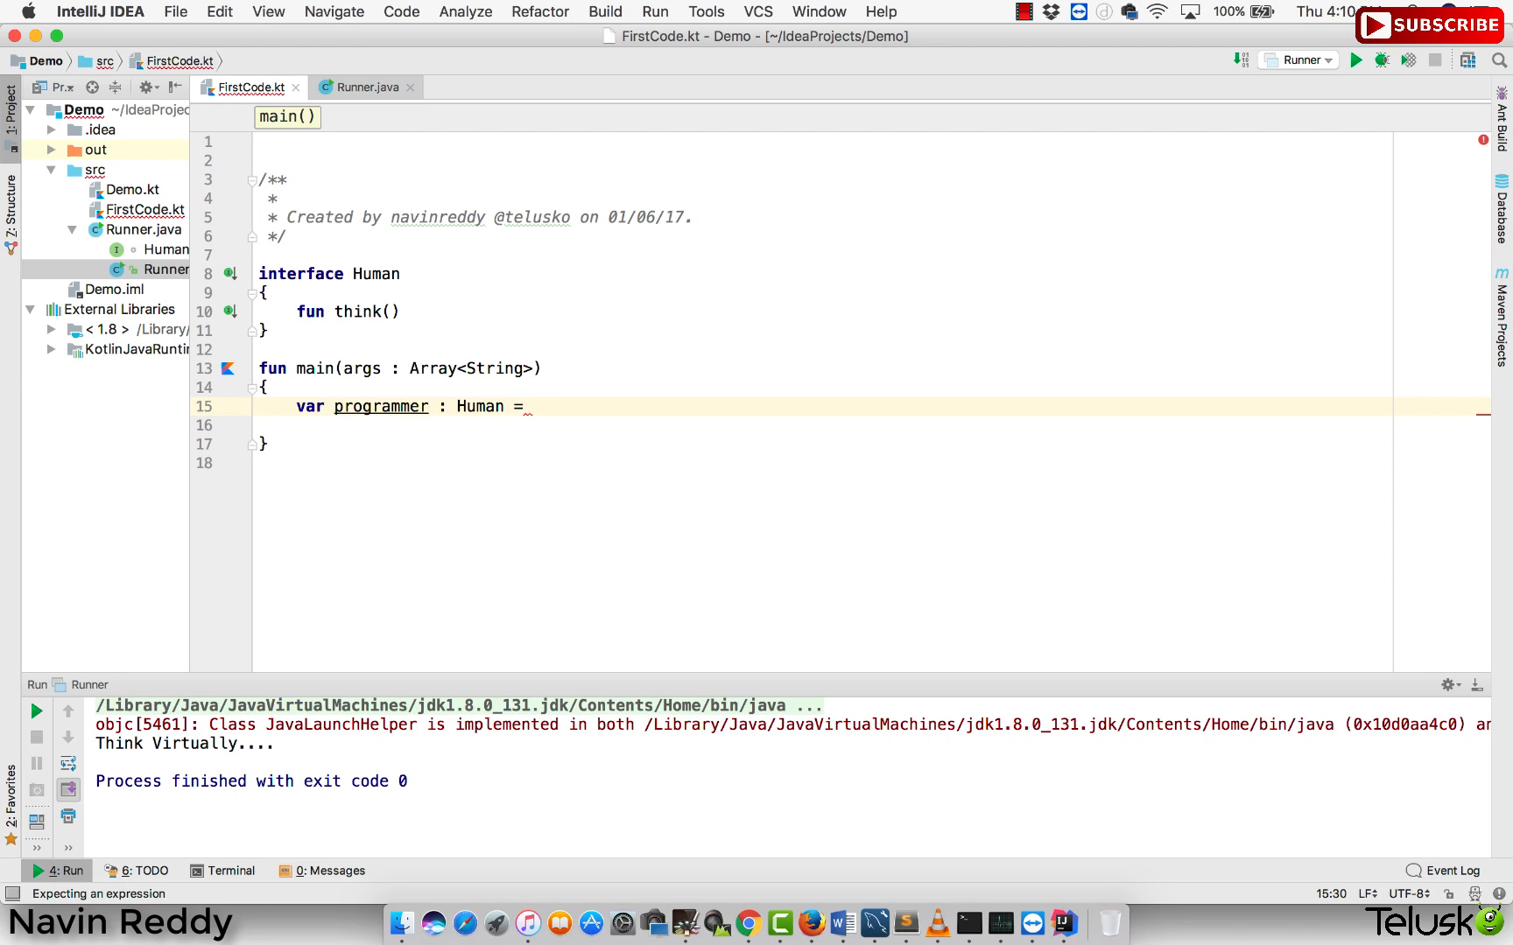
pyautogui.write('Human()')
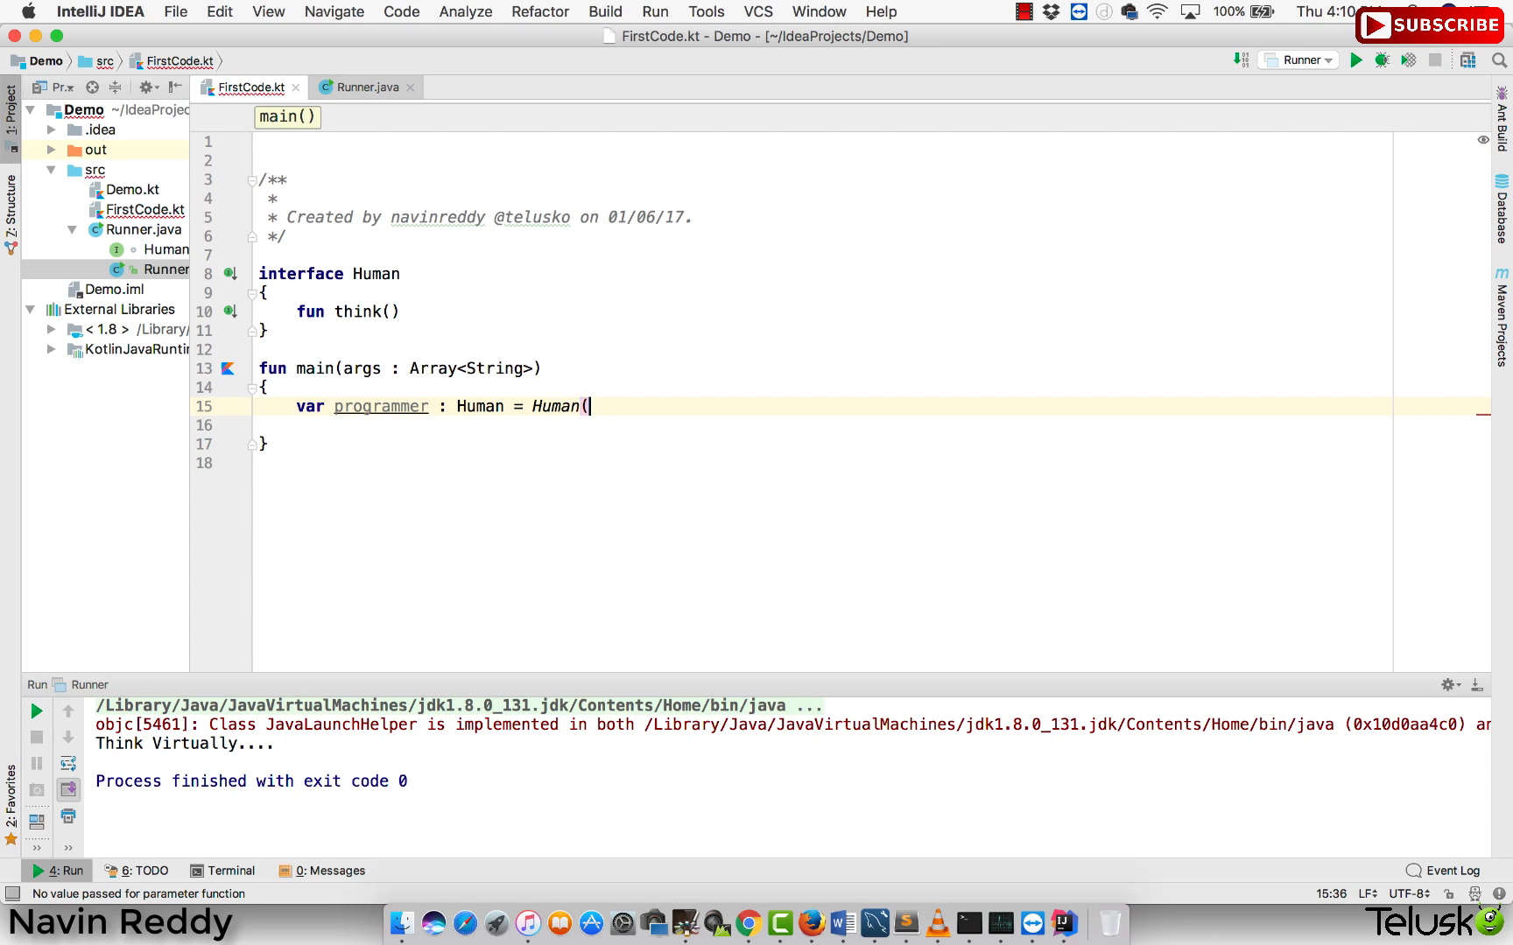
pyautogui.press('Backspace')
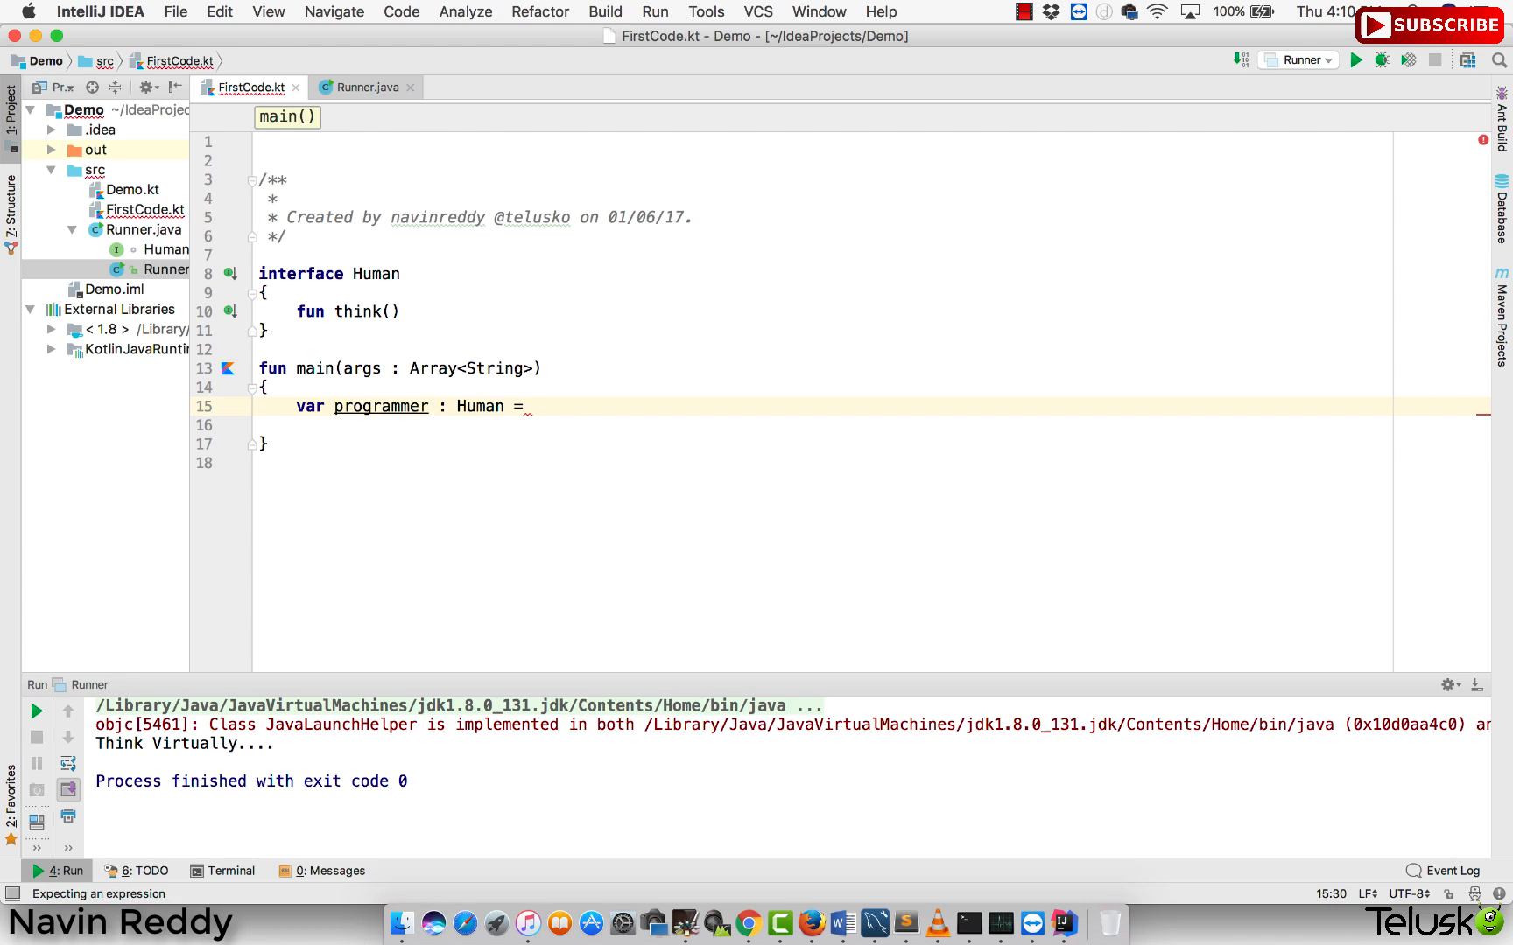
pyautogui.write('object')
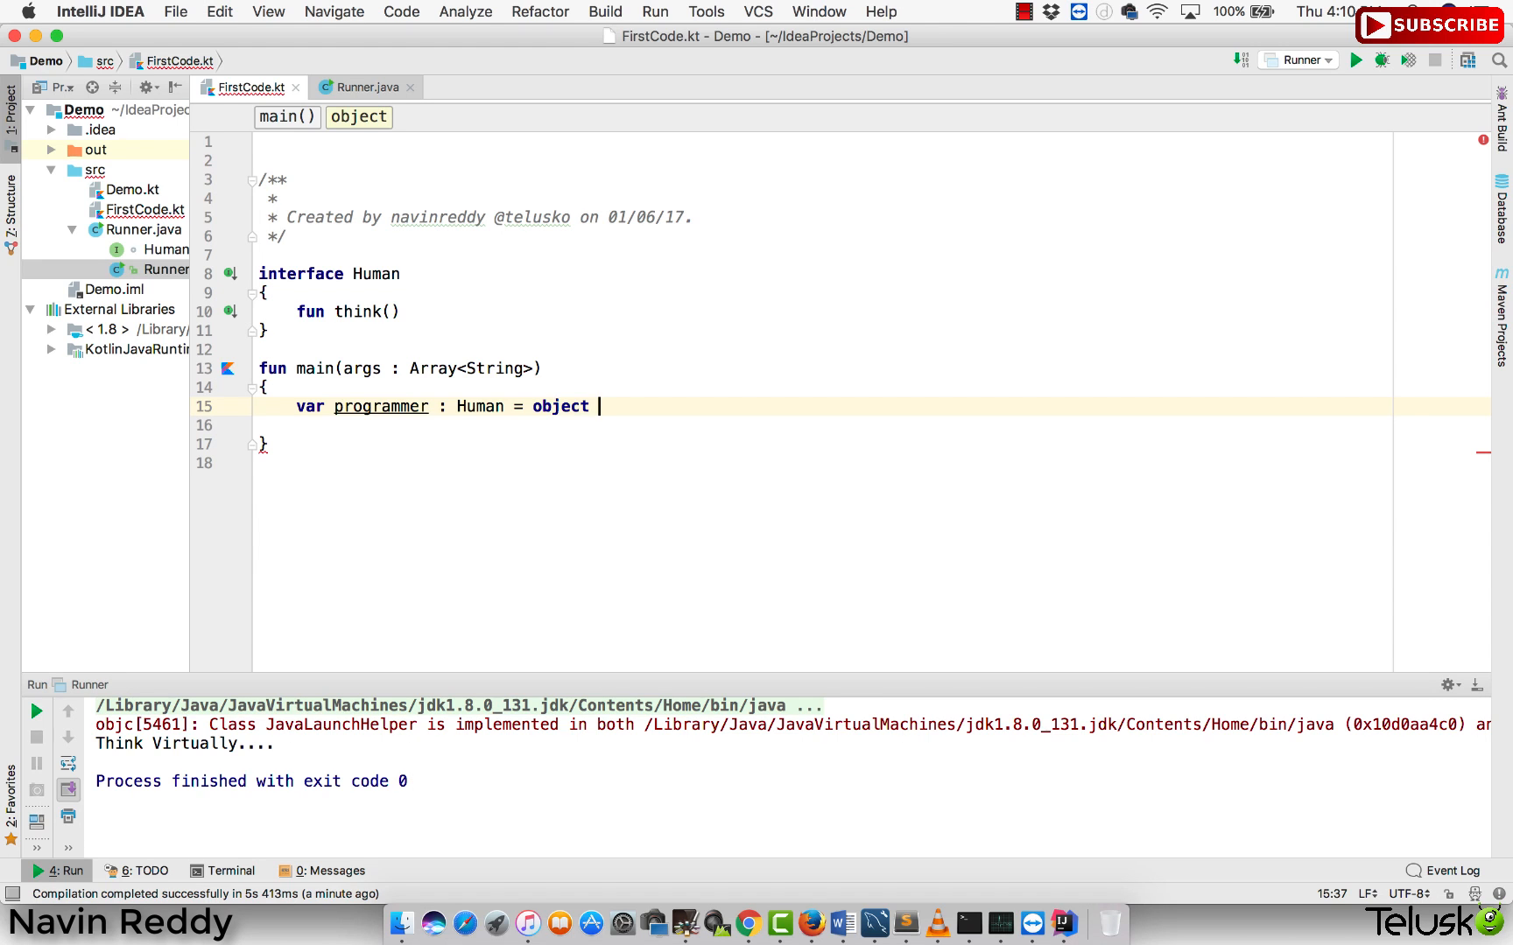
# - Make object : Human override think() with a println("Think Virtually....") body
pyautogui.write(': Hus')
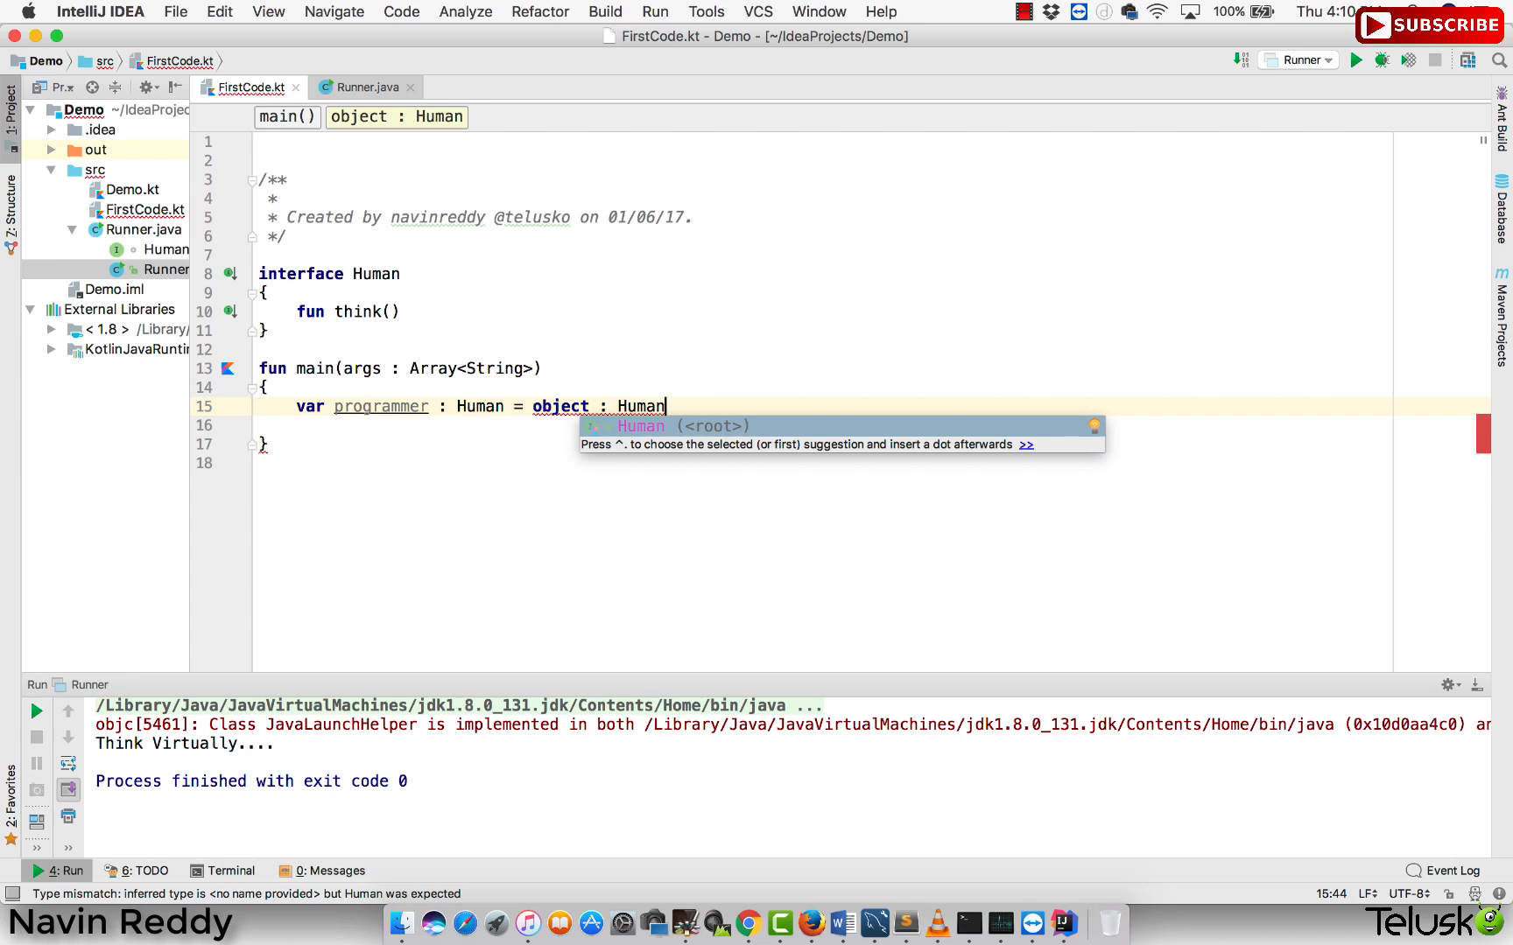
pyautogui.write('{')
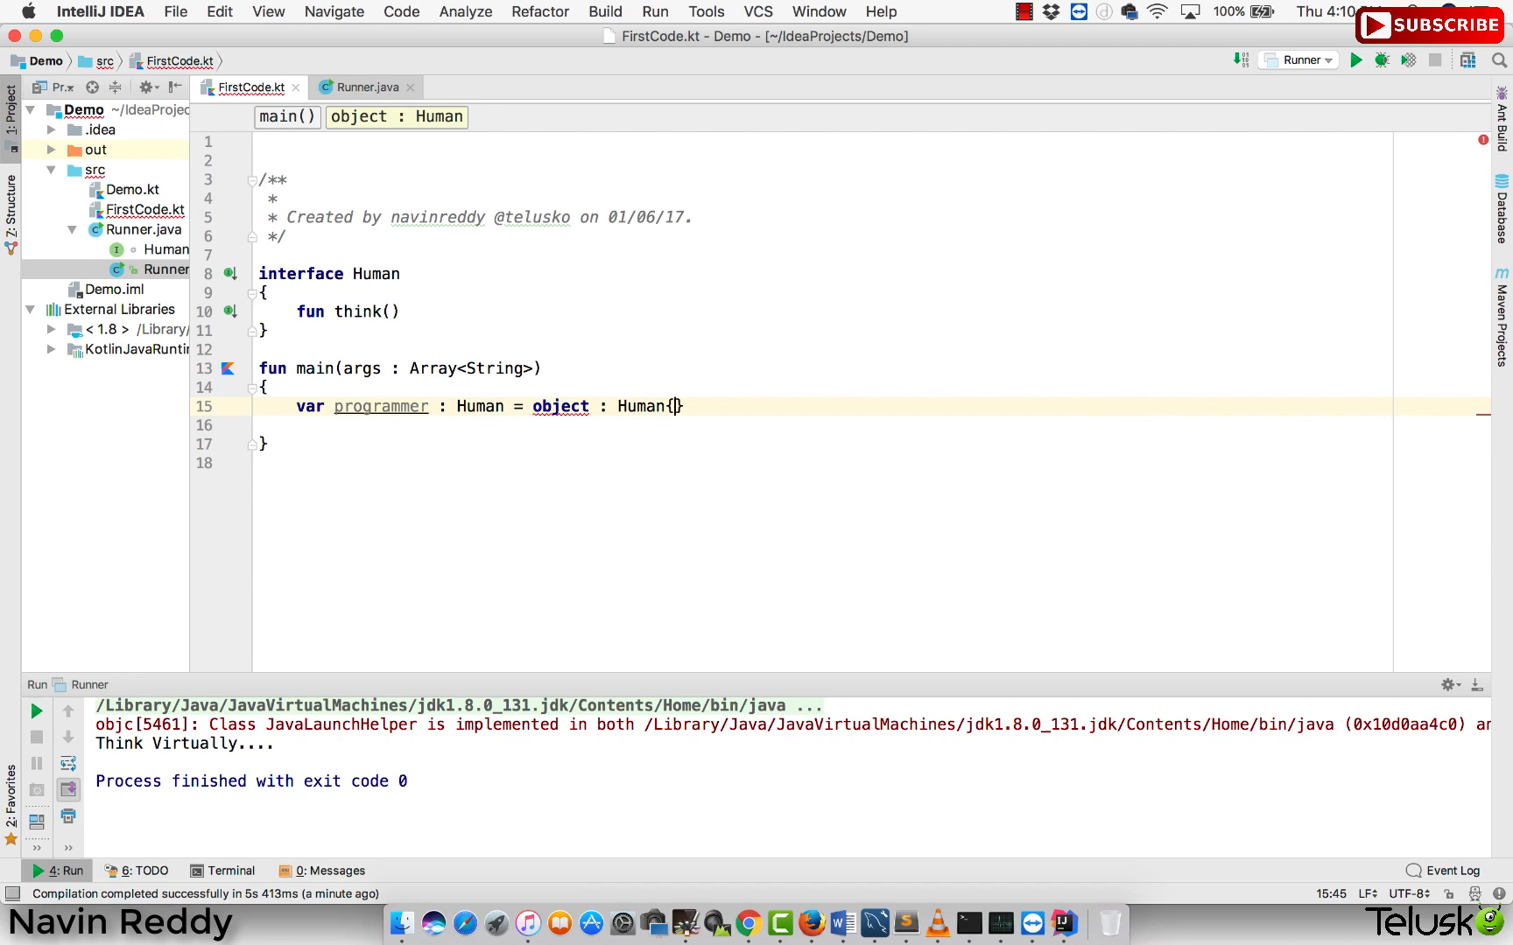
pyautogui.press('Return')
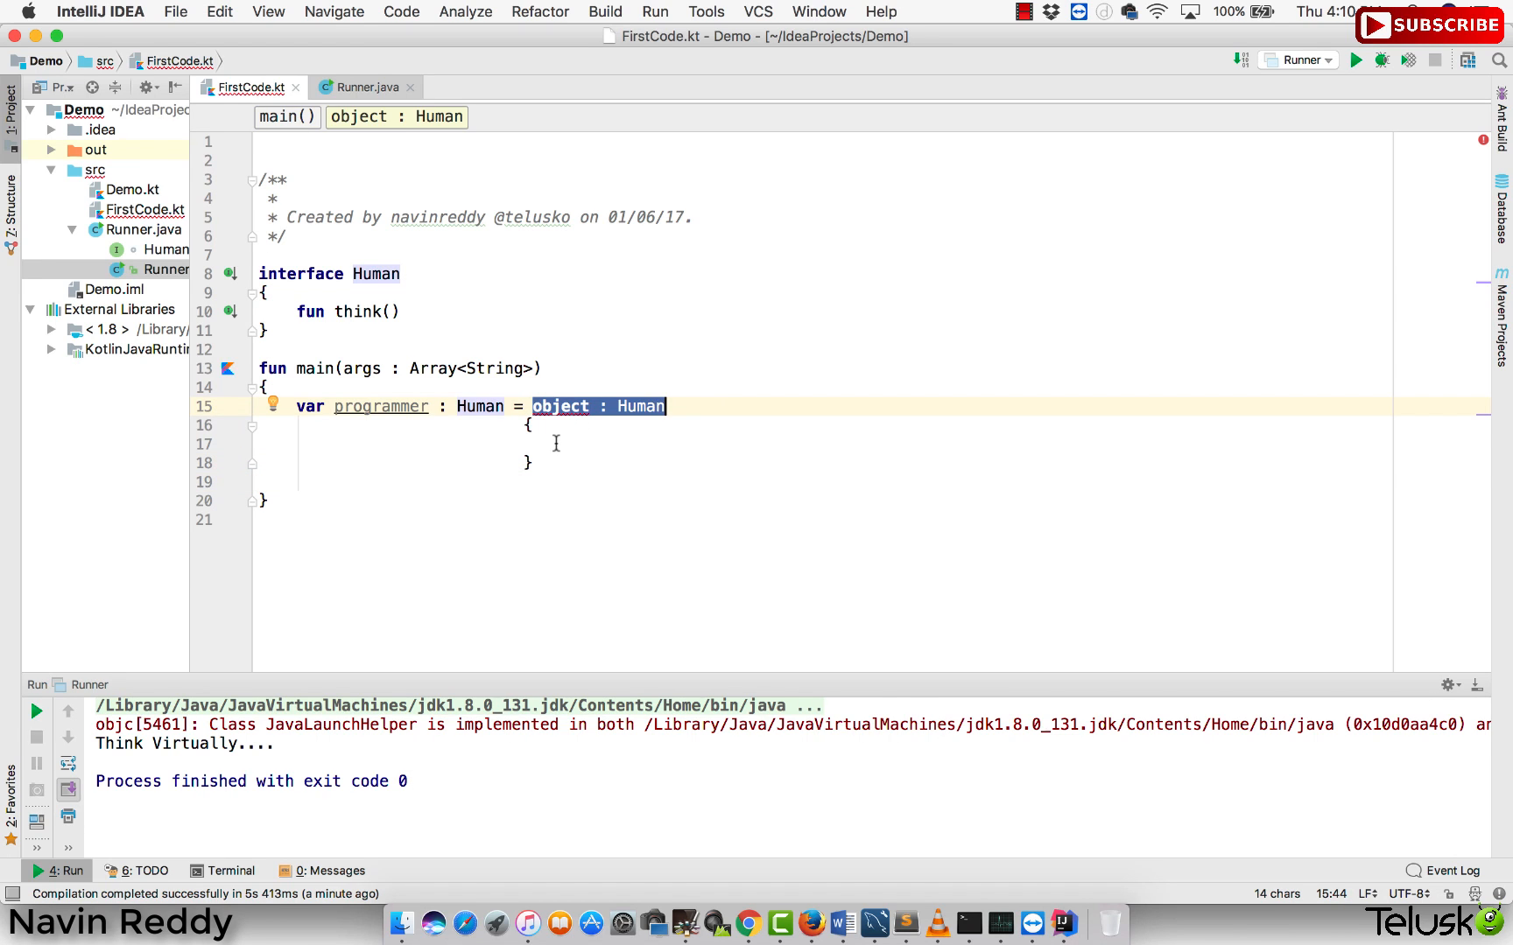
pyautogui.write('override fun')
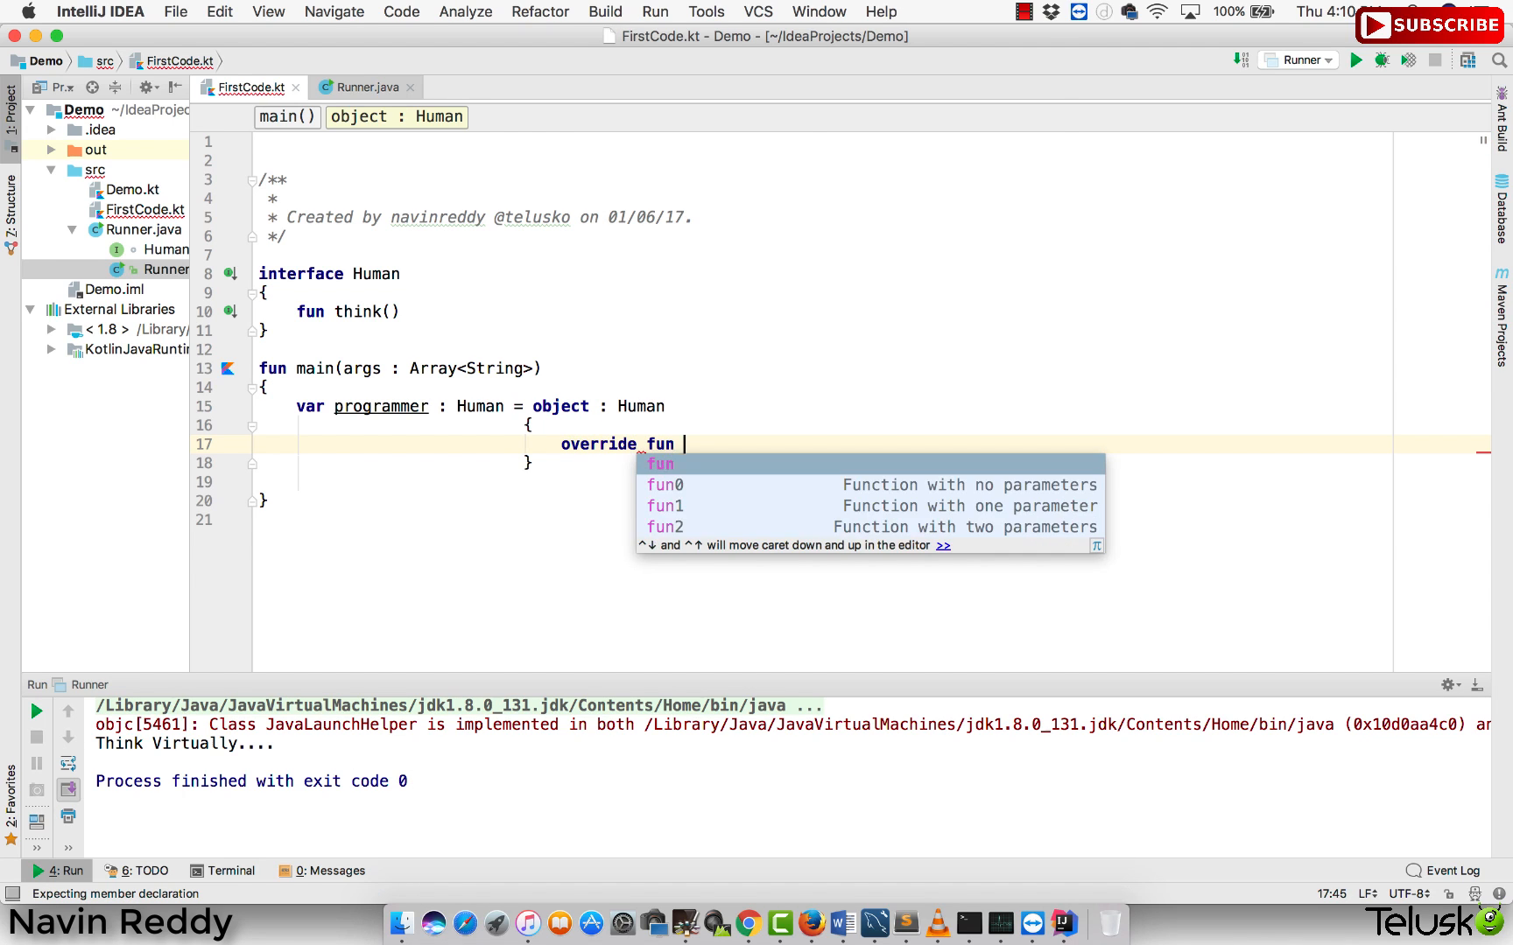
pyautogui.write('think()')
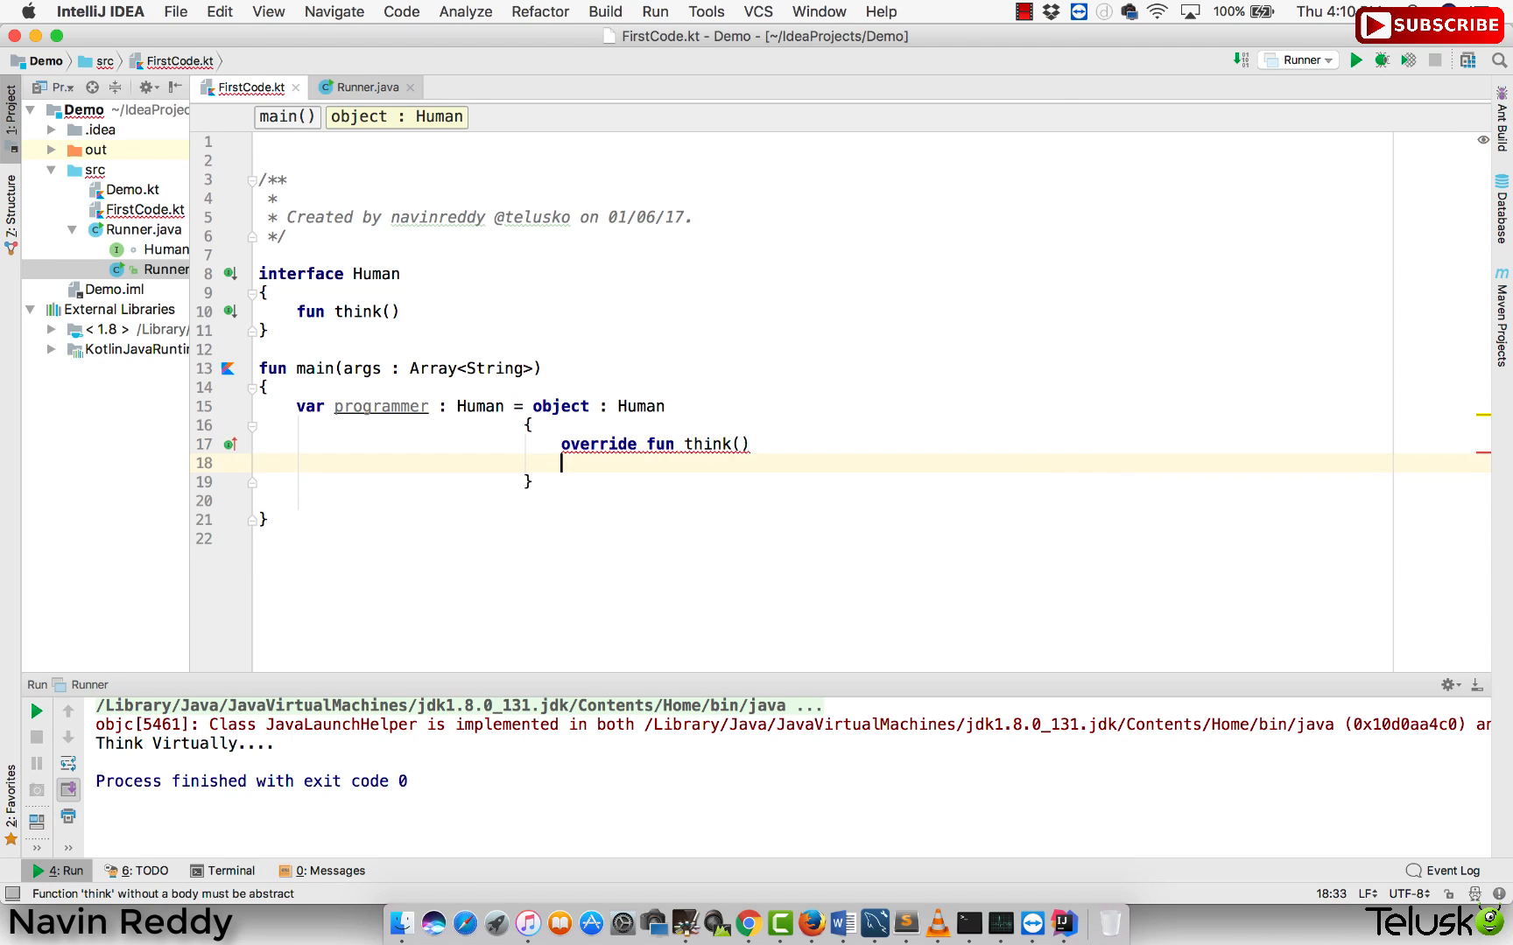
pyautogui.write('println("Think Virtually....')
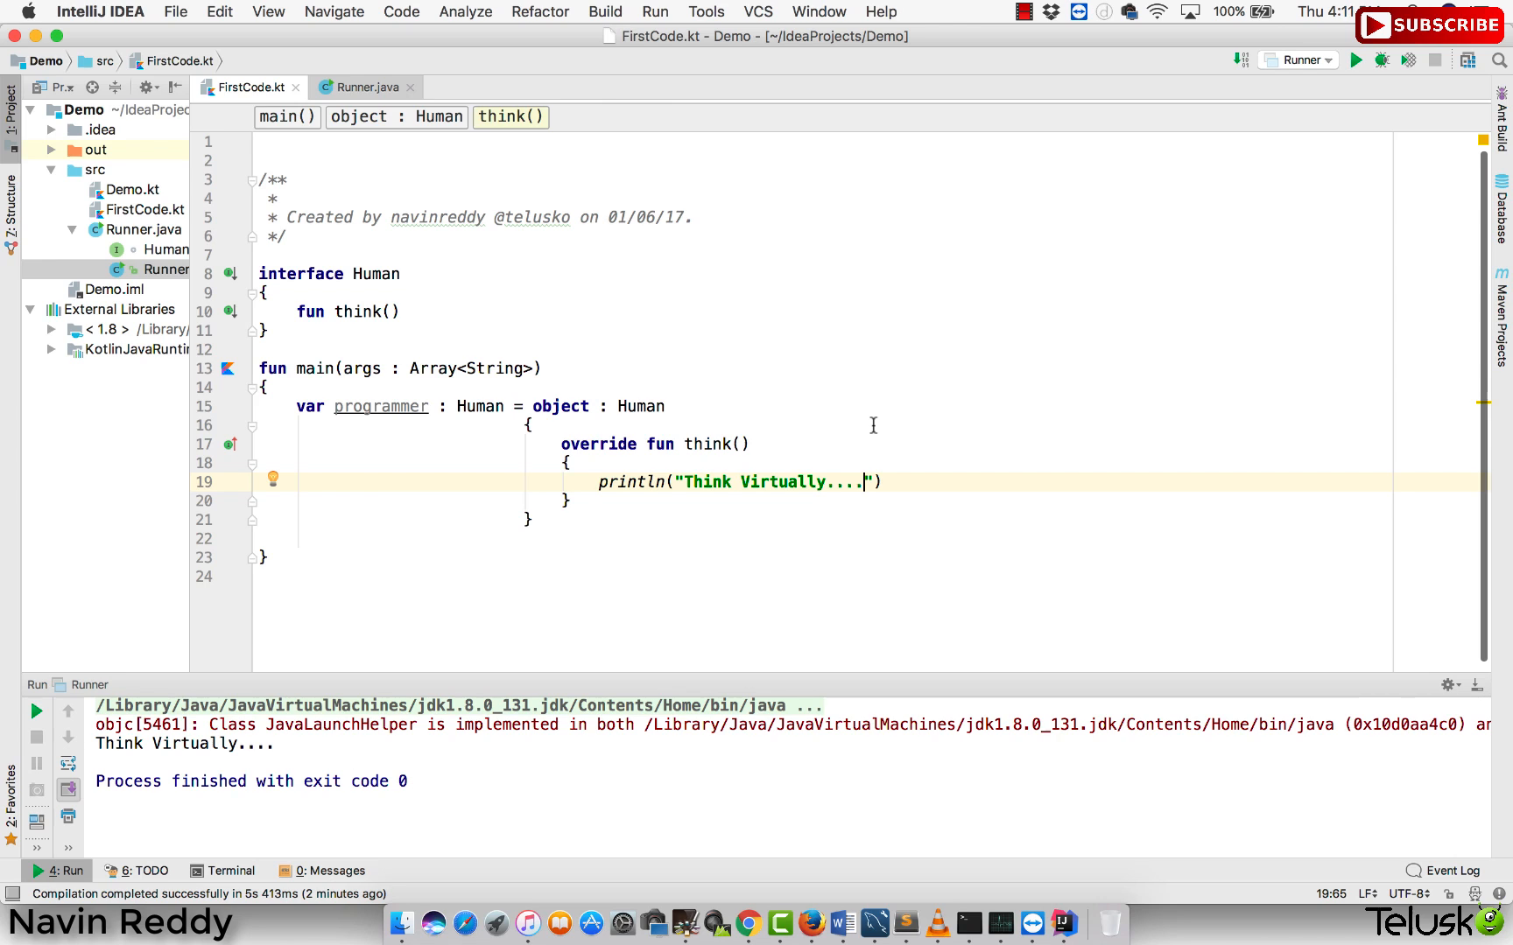
pyautogui.moveTo(921, 533)
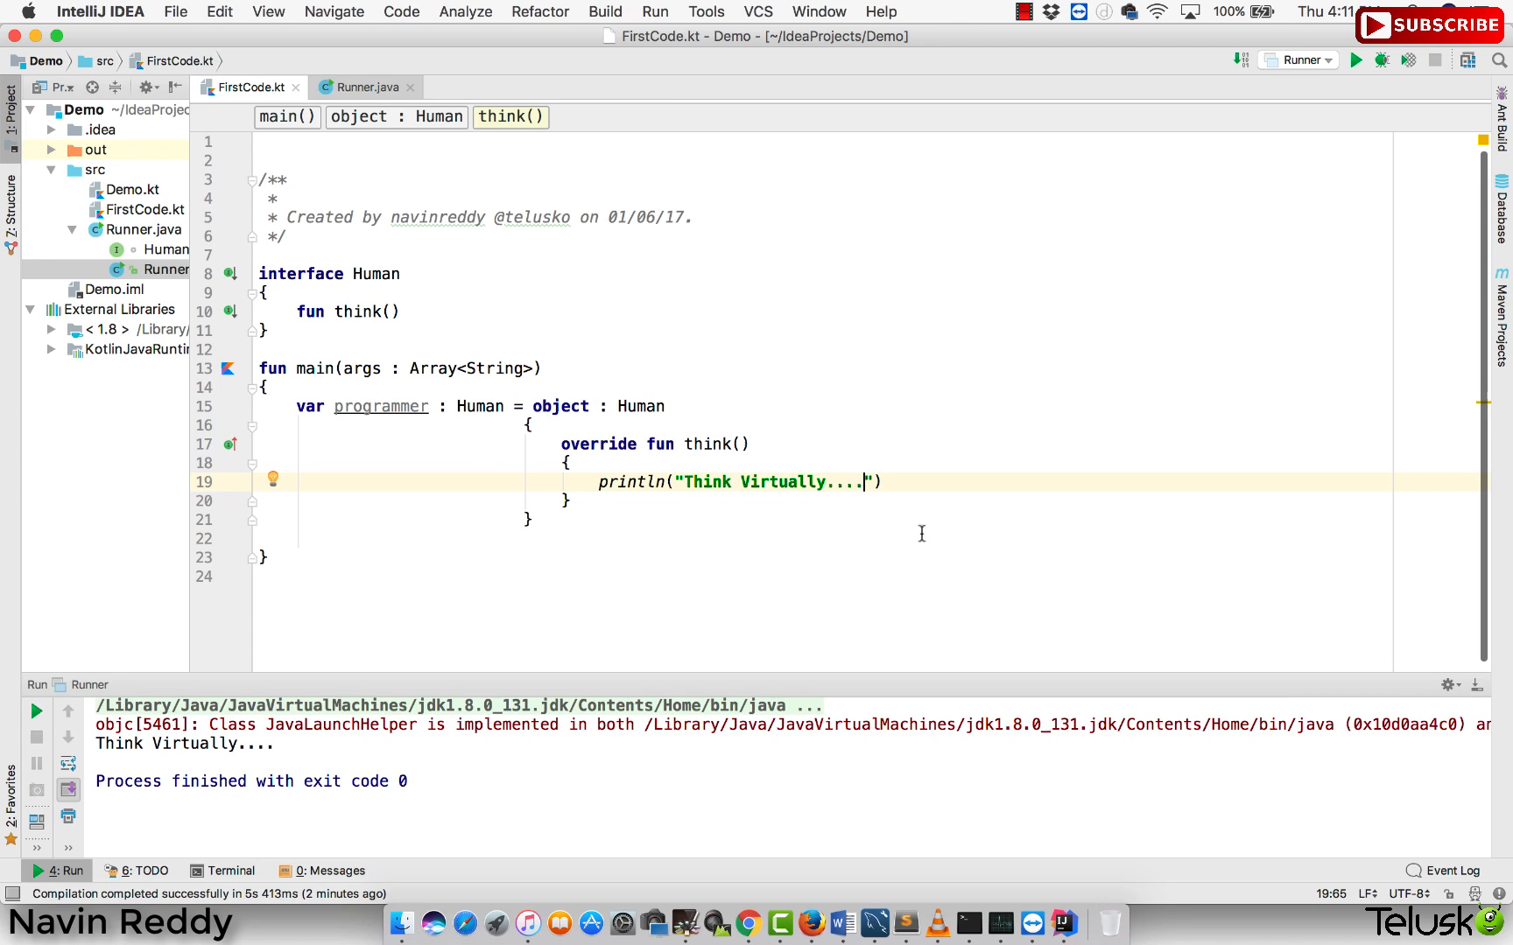
# - Call programmer.think() in main and run FirstCodeKt, printing "Think Virtually...." with exit code 0
pyautogui.write('pro')
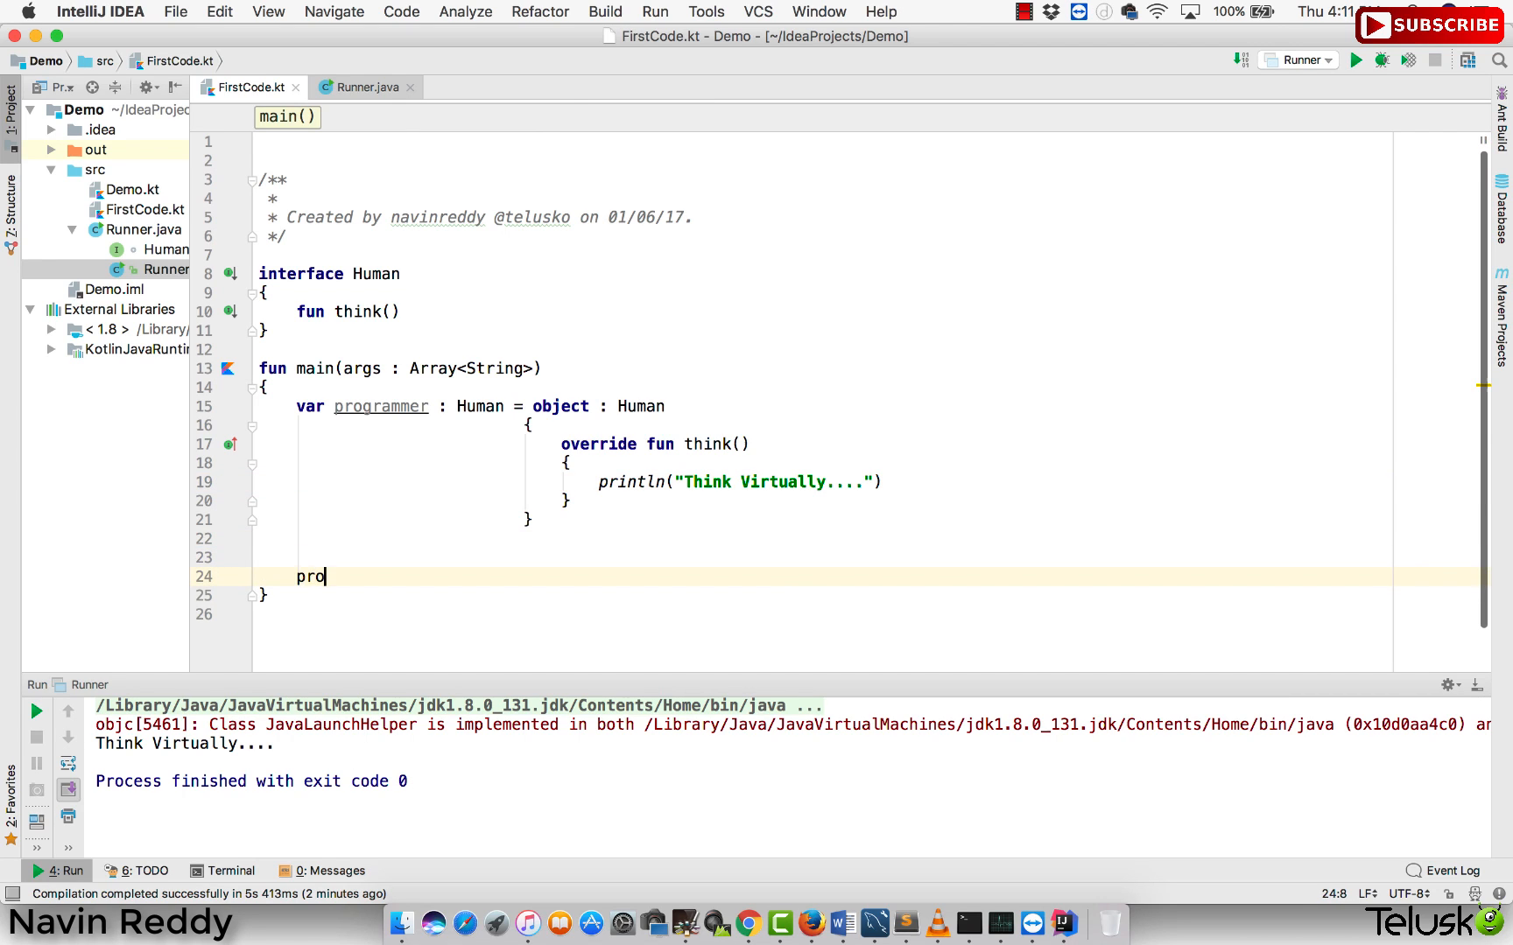
pyautogui.write('grammer.think()')
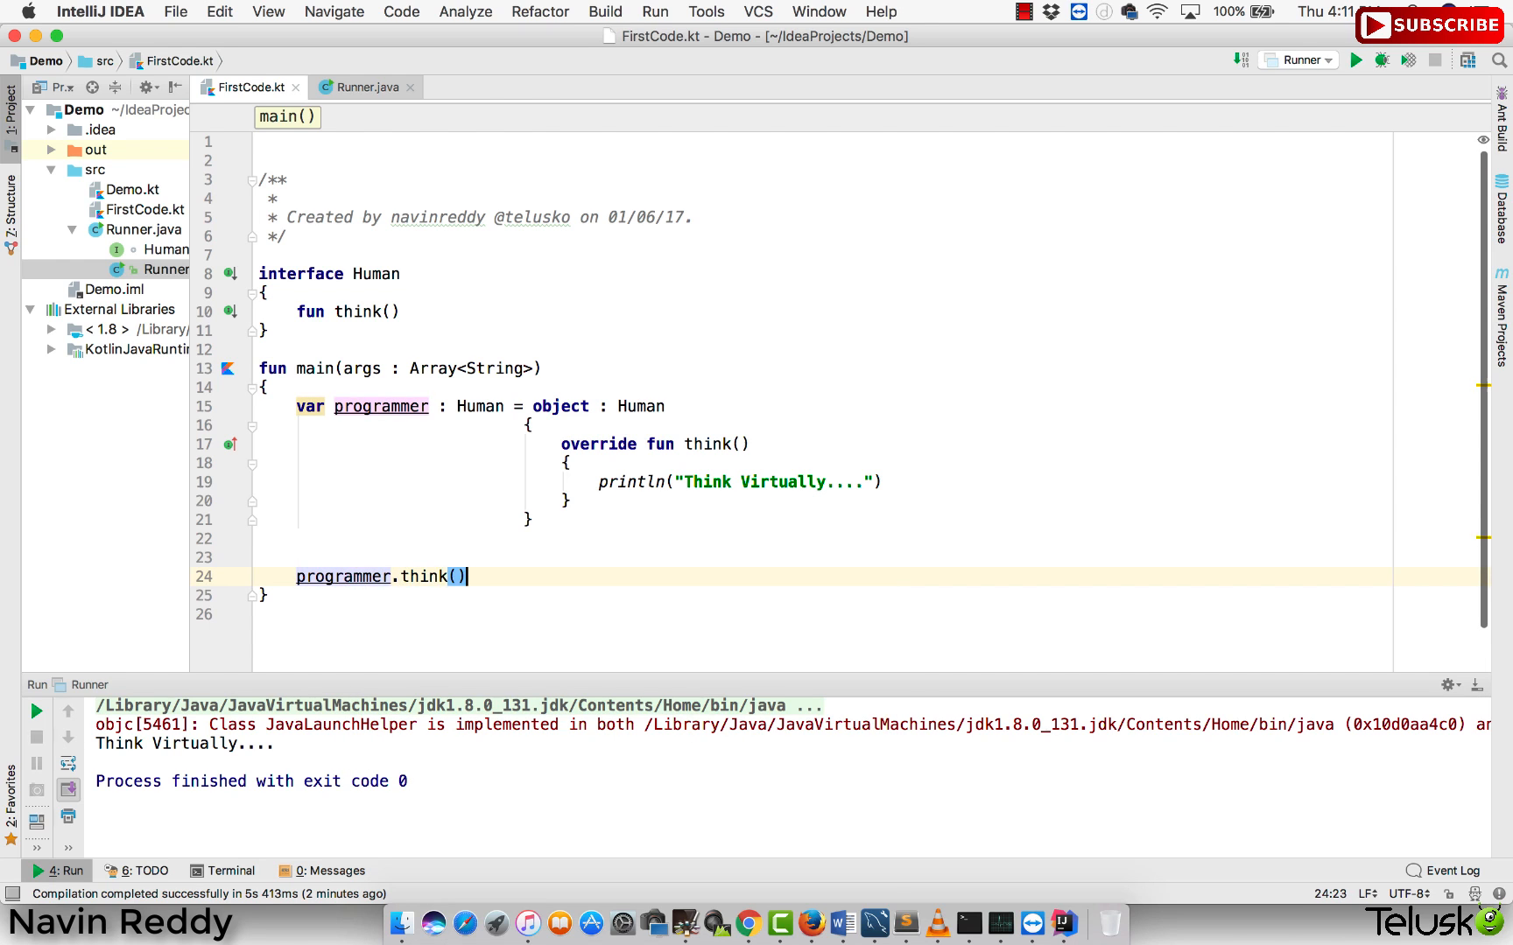
pyautogui.rightClick(703, 444)
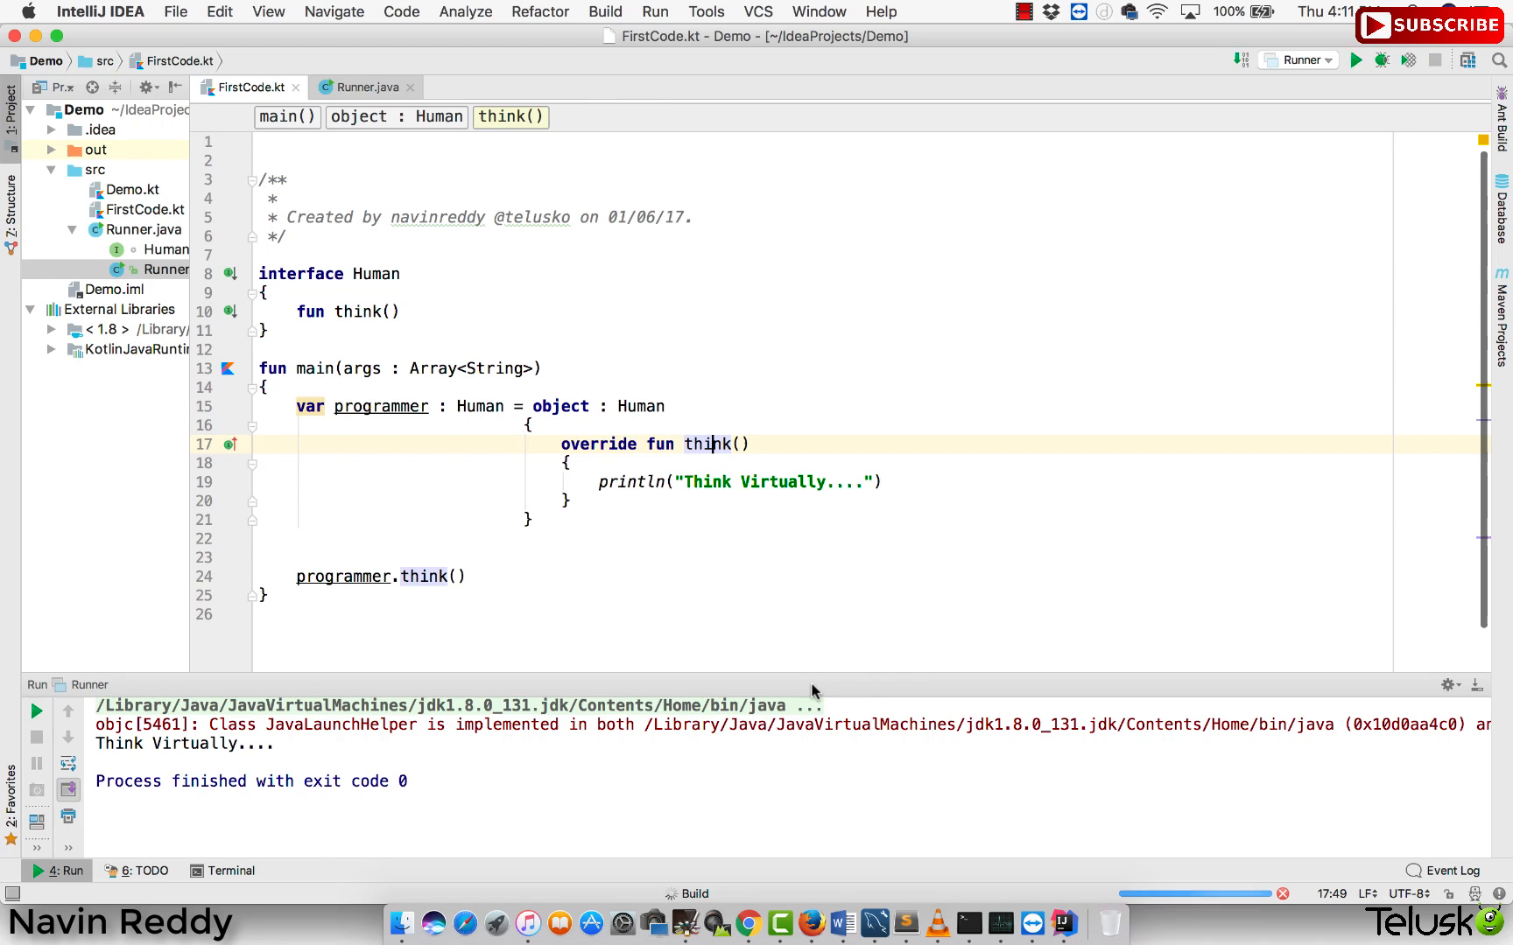
pyautogui.click(1354, 60)
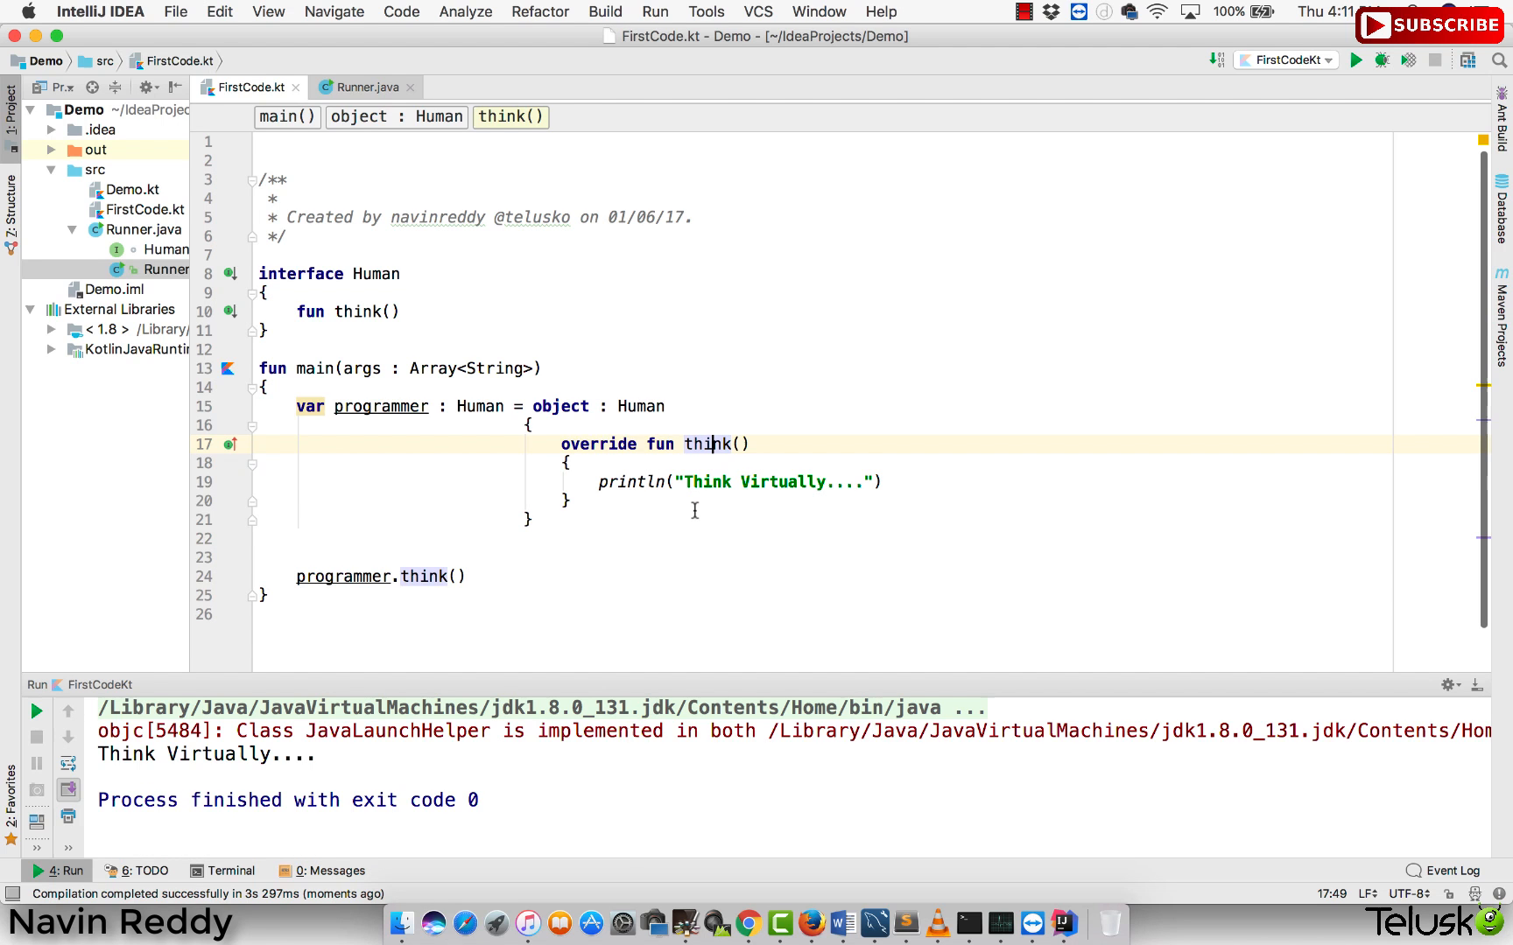
pyautogui.click(368, 86)
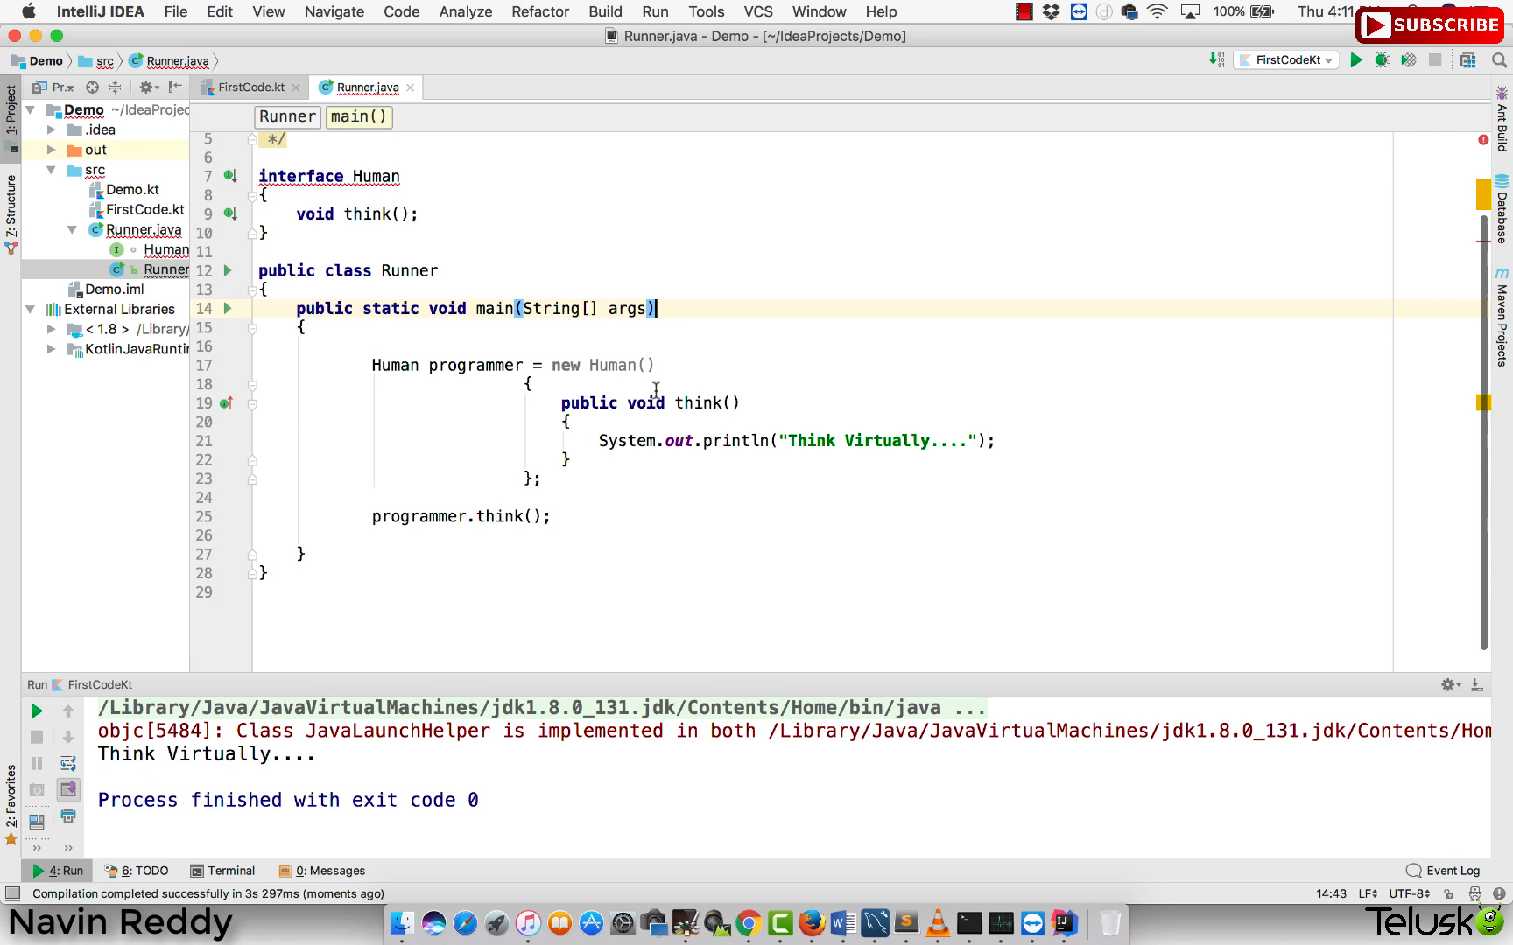
pyautogui.moveTo(550, 365); pyautogui.dragTo(570, 460)
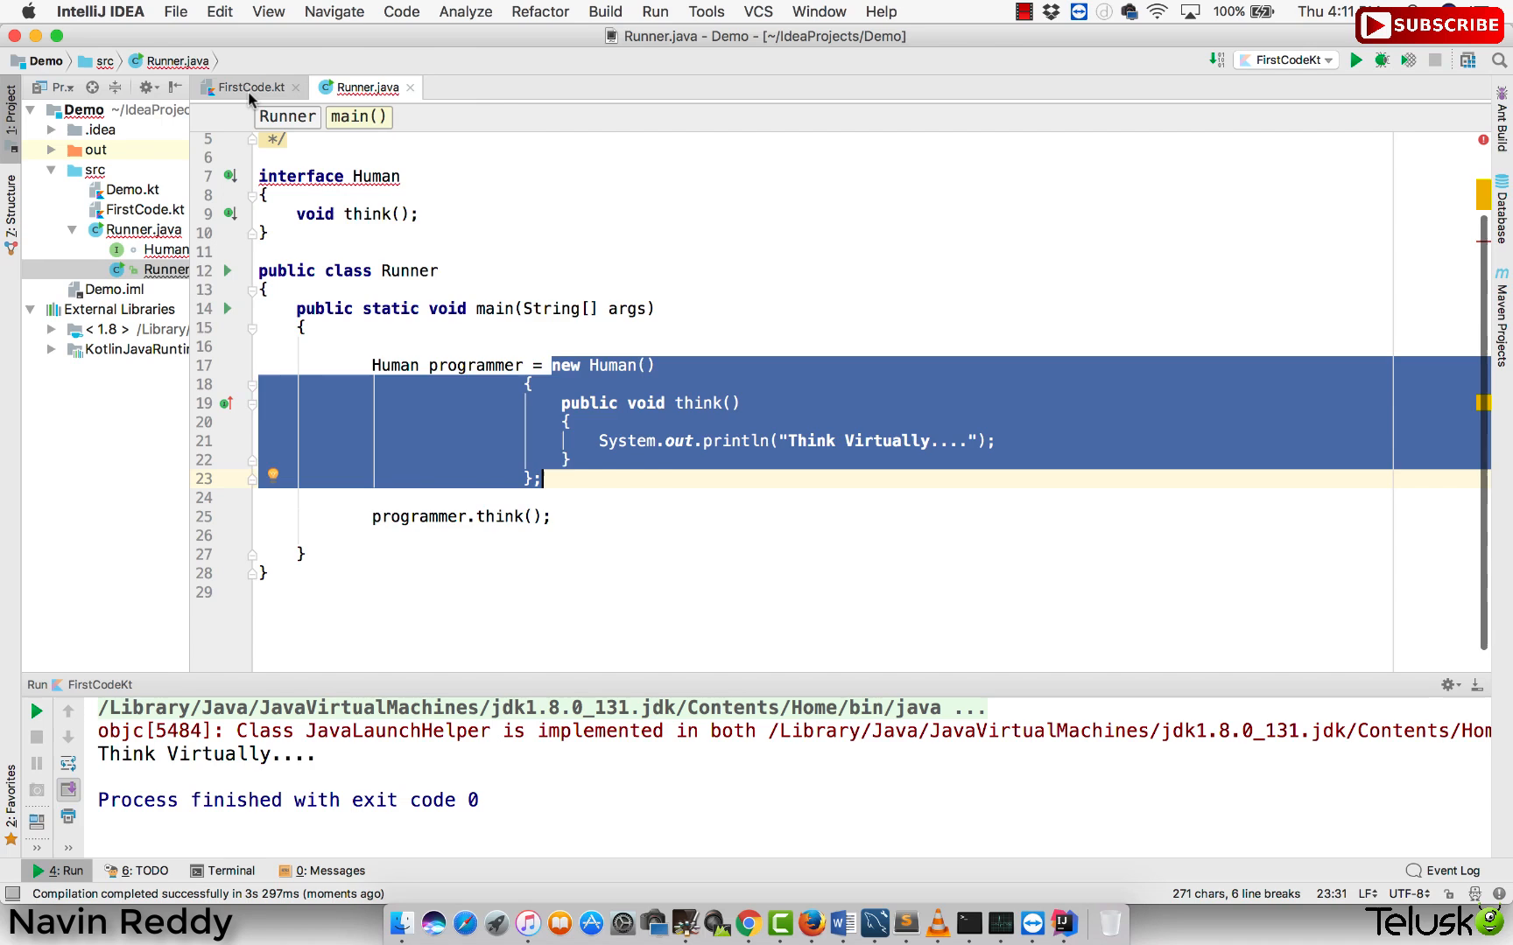
pyautogui.click(250, 87)
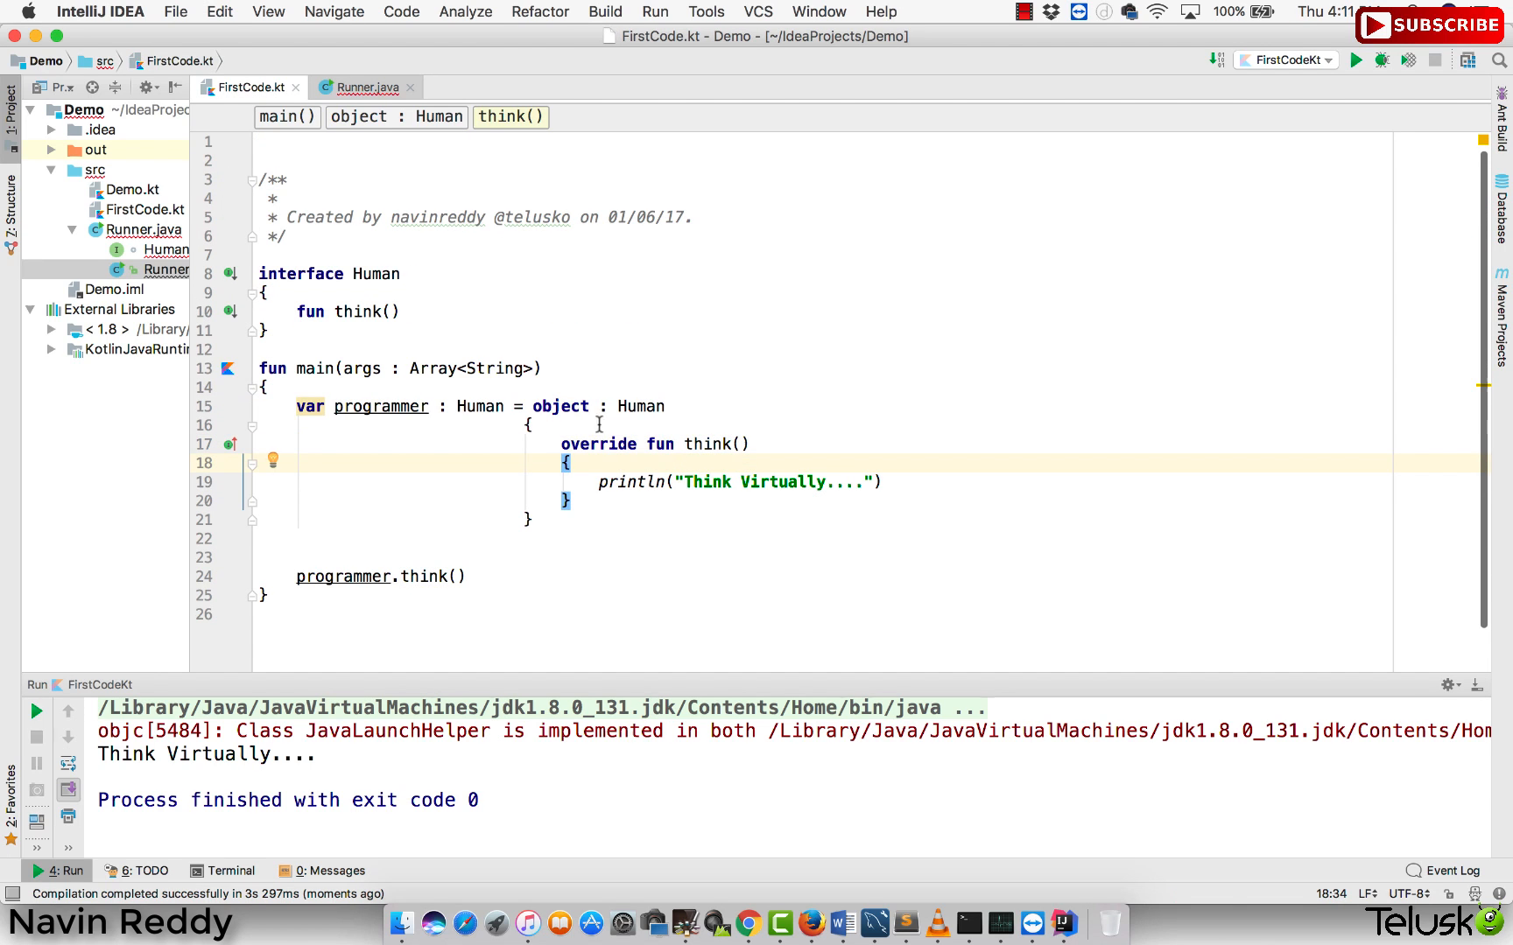
pyautogui.moveTo(531, 406); pyautogui.dragTo(531, 519)
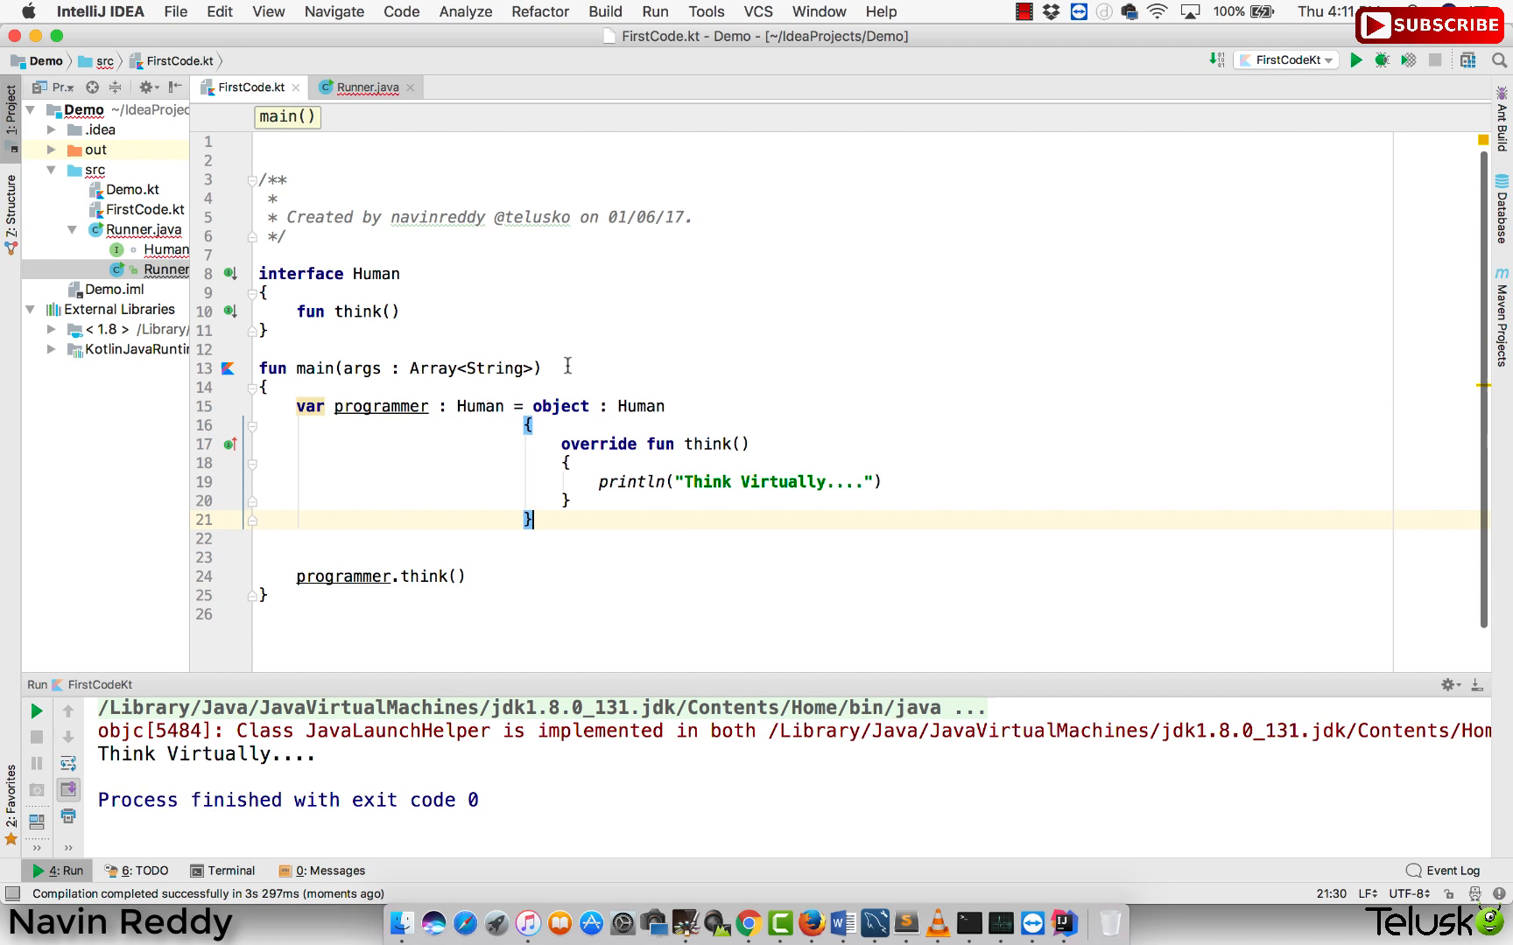
pyautogui.doubleClick(560, 405)
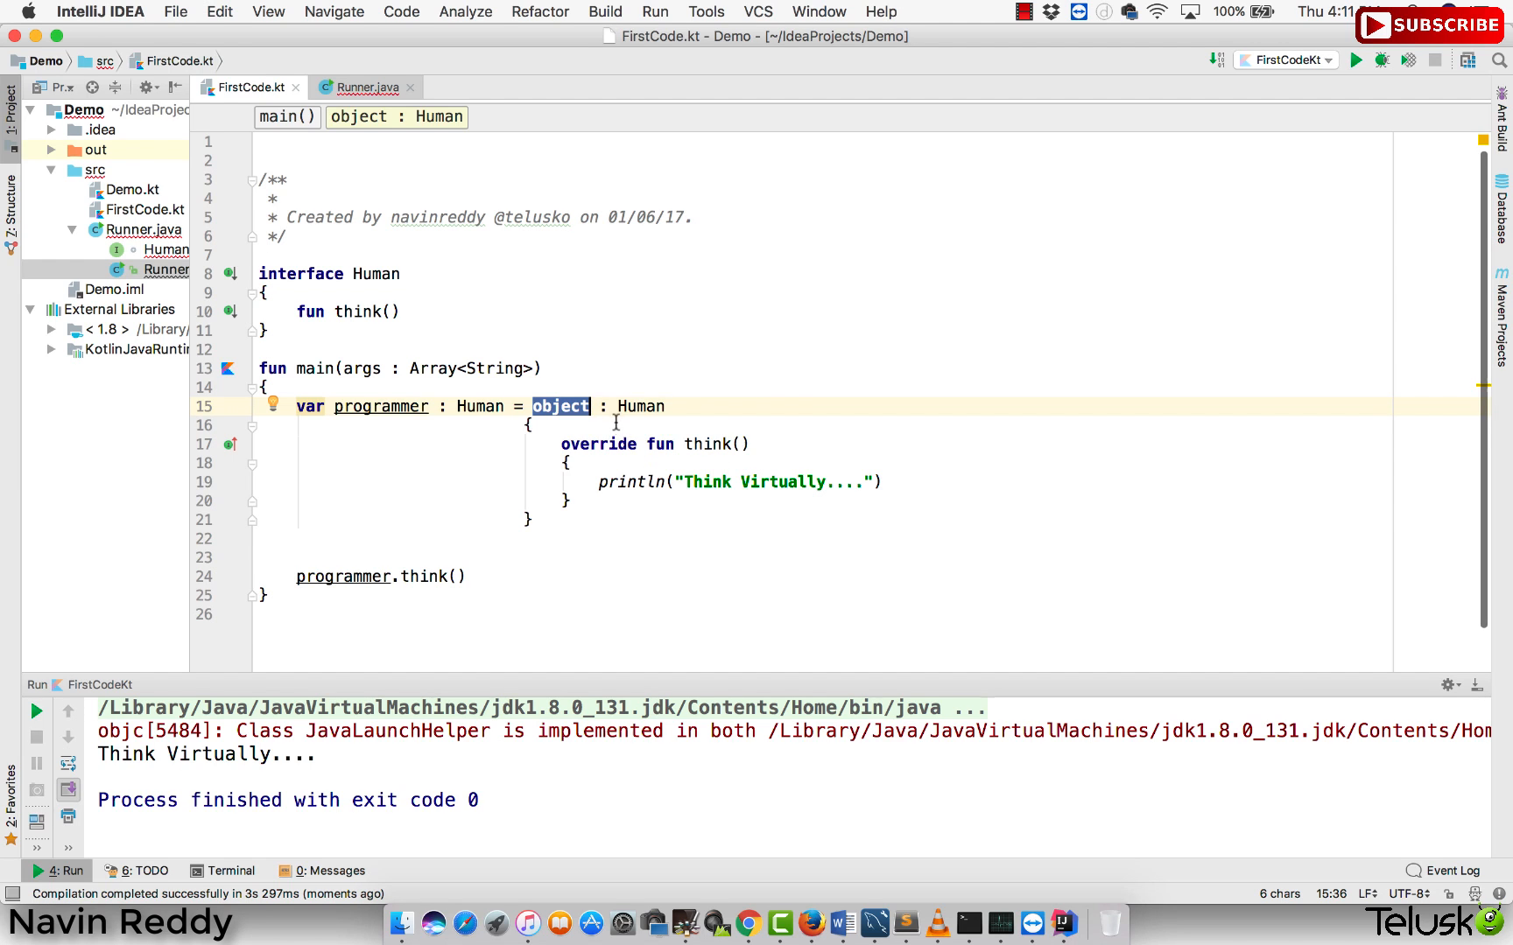
pyautogui.moveTo(589, 406); pyautogui.dragTo(574, 482)
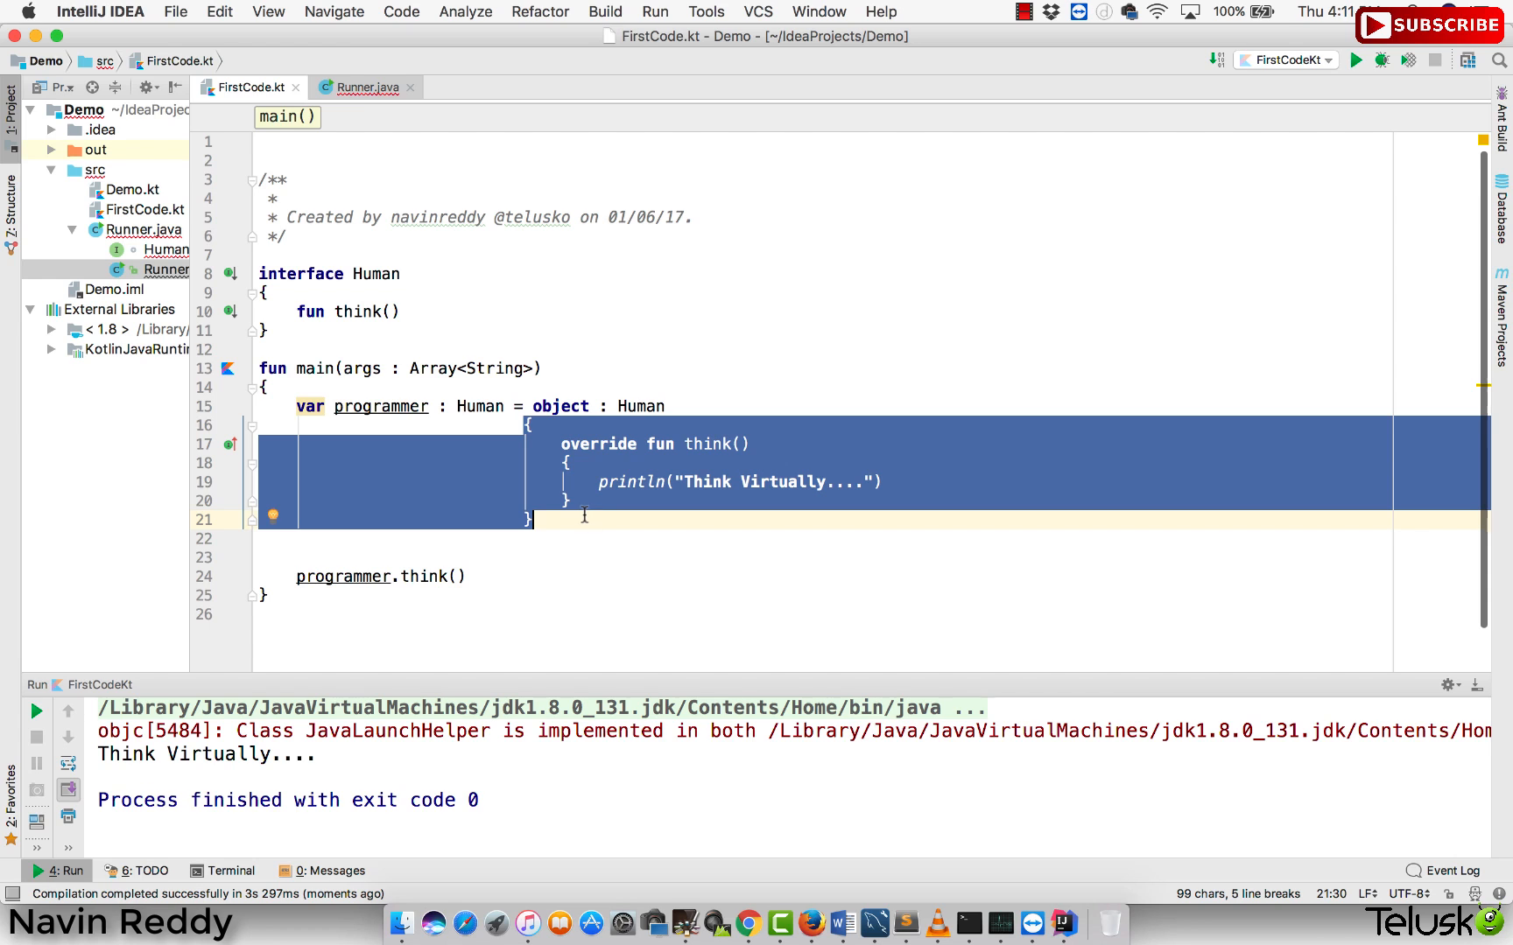
pyautogui.moveTo(725, 454)
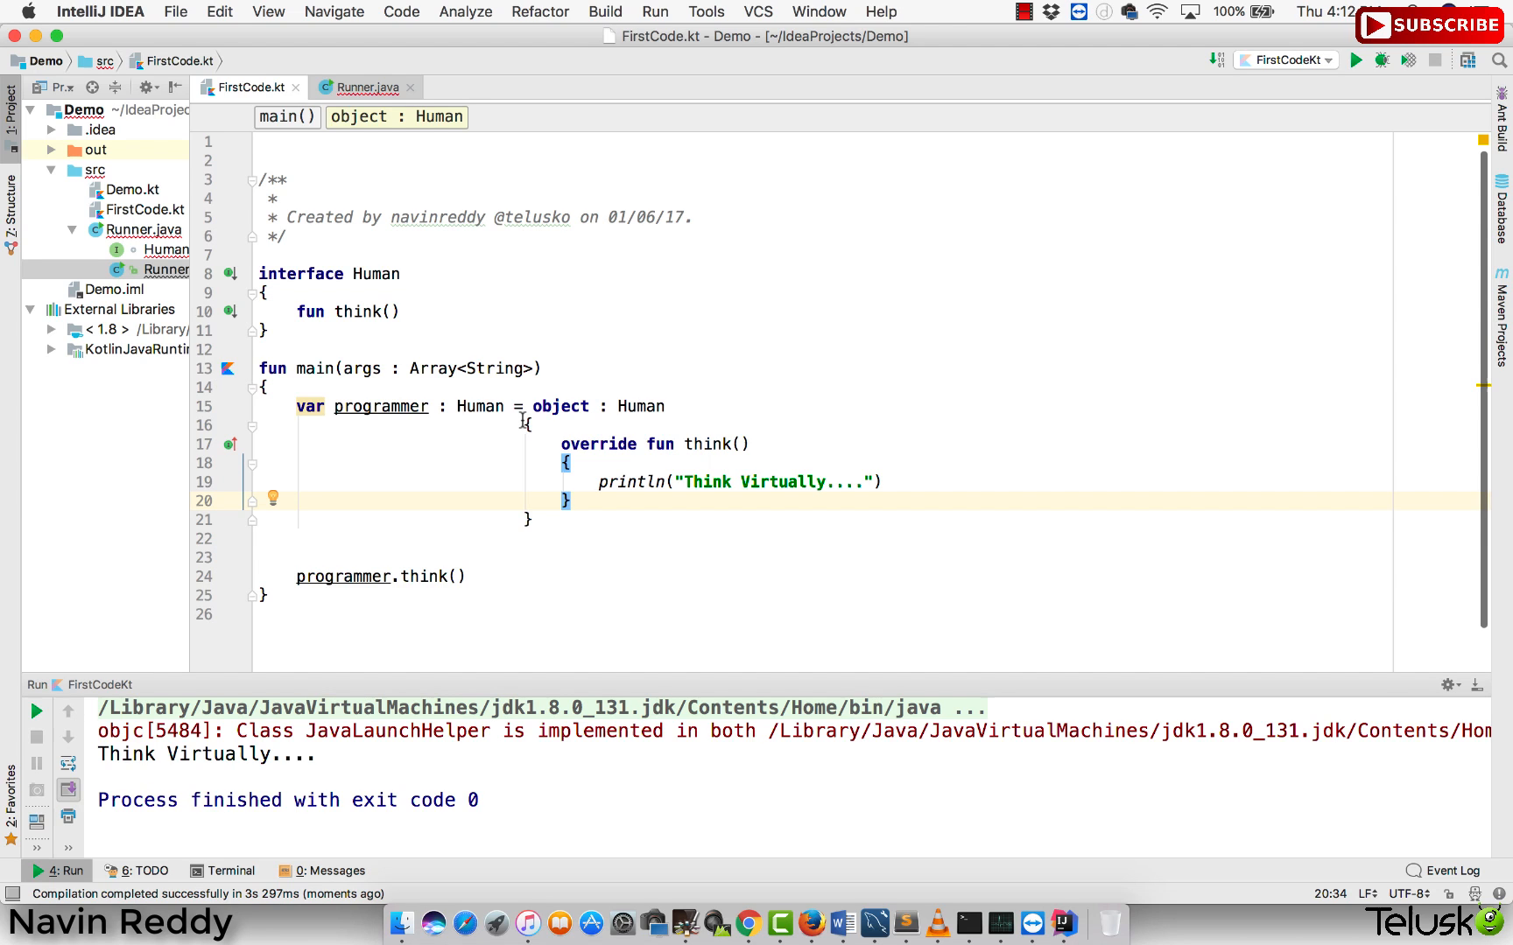
pyautogui.doubleClick(560, 406)
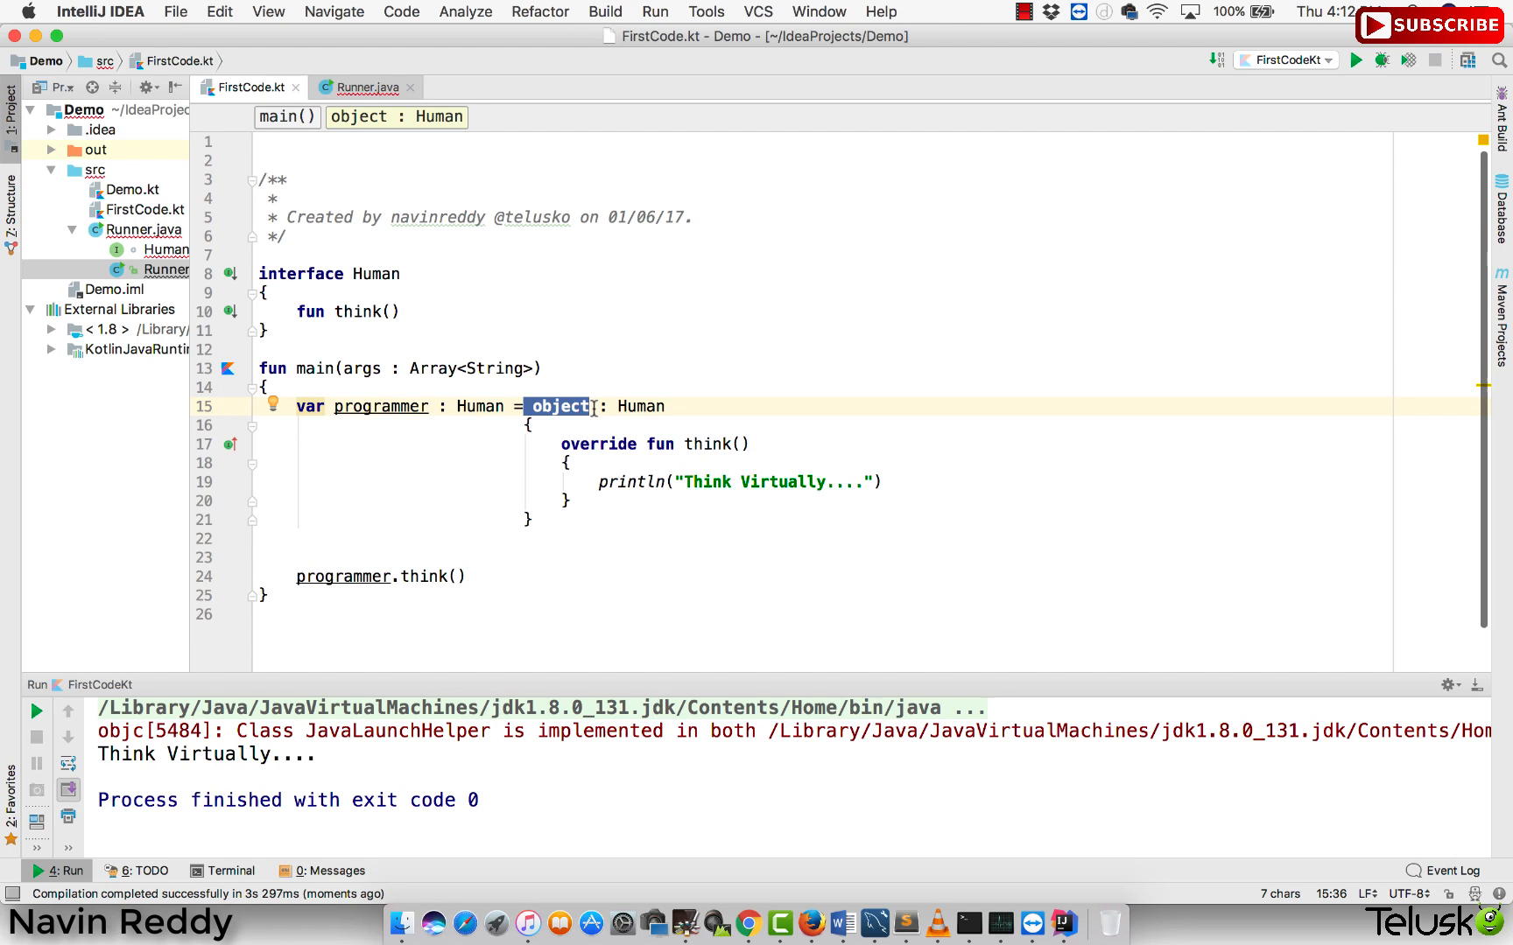
pyautogui.moveTo(531, 417)
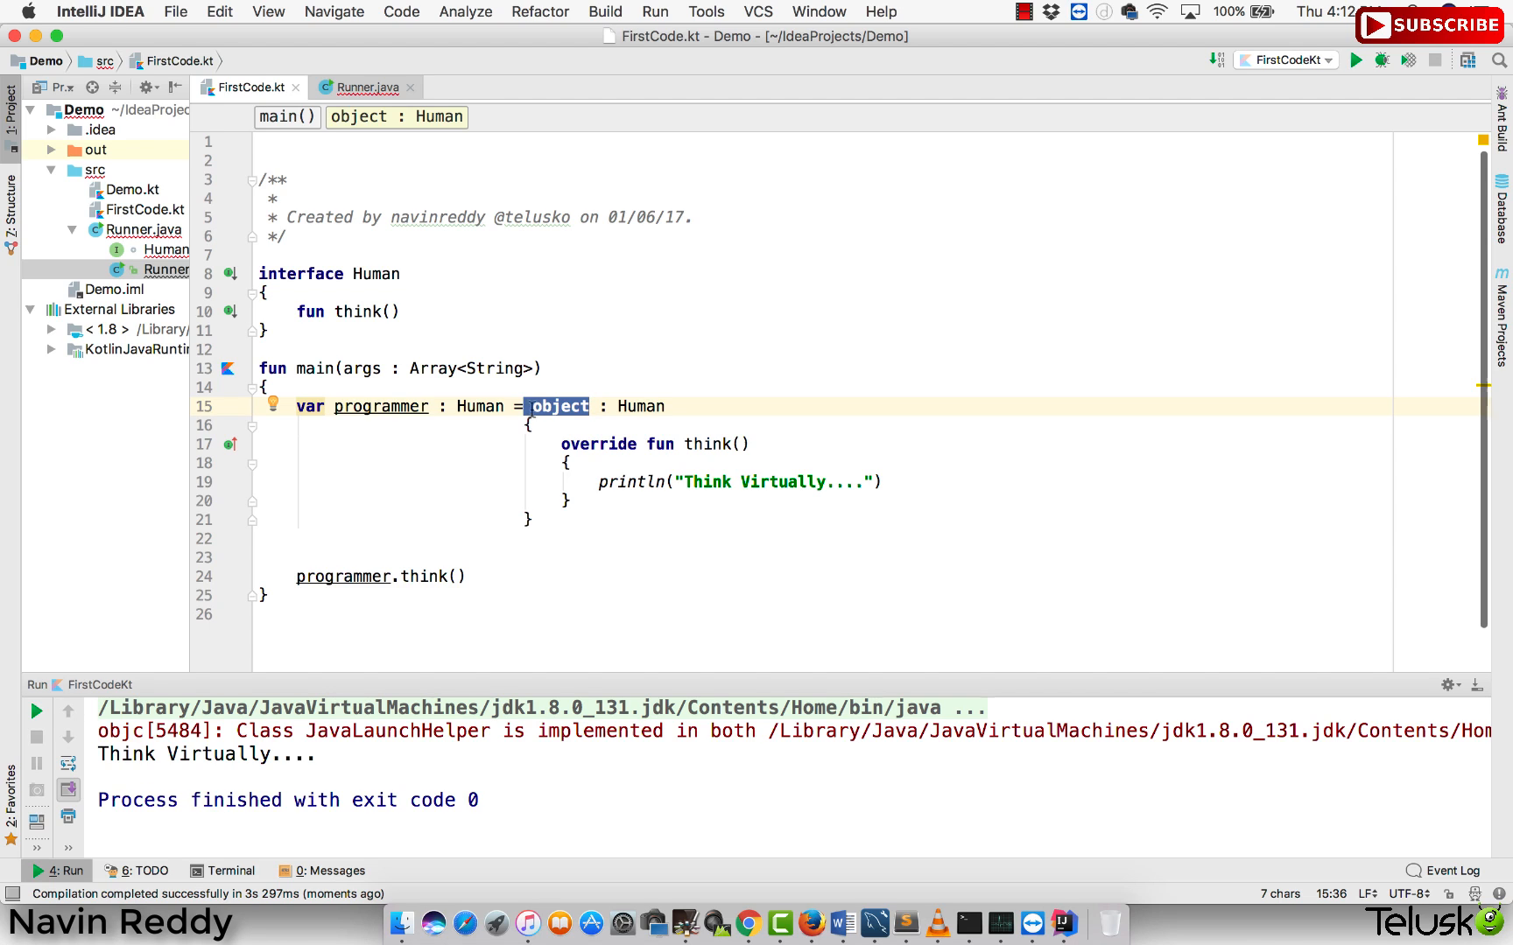
pyautogui.moveTo(503, 261)
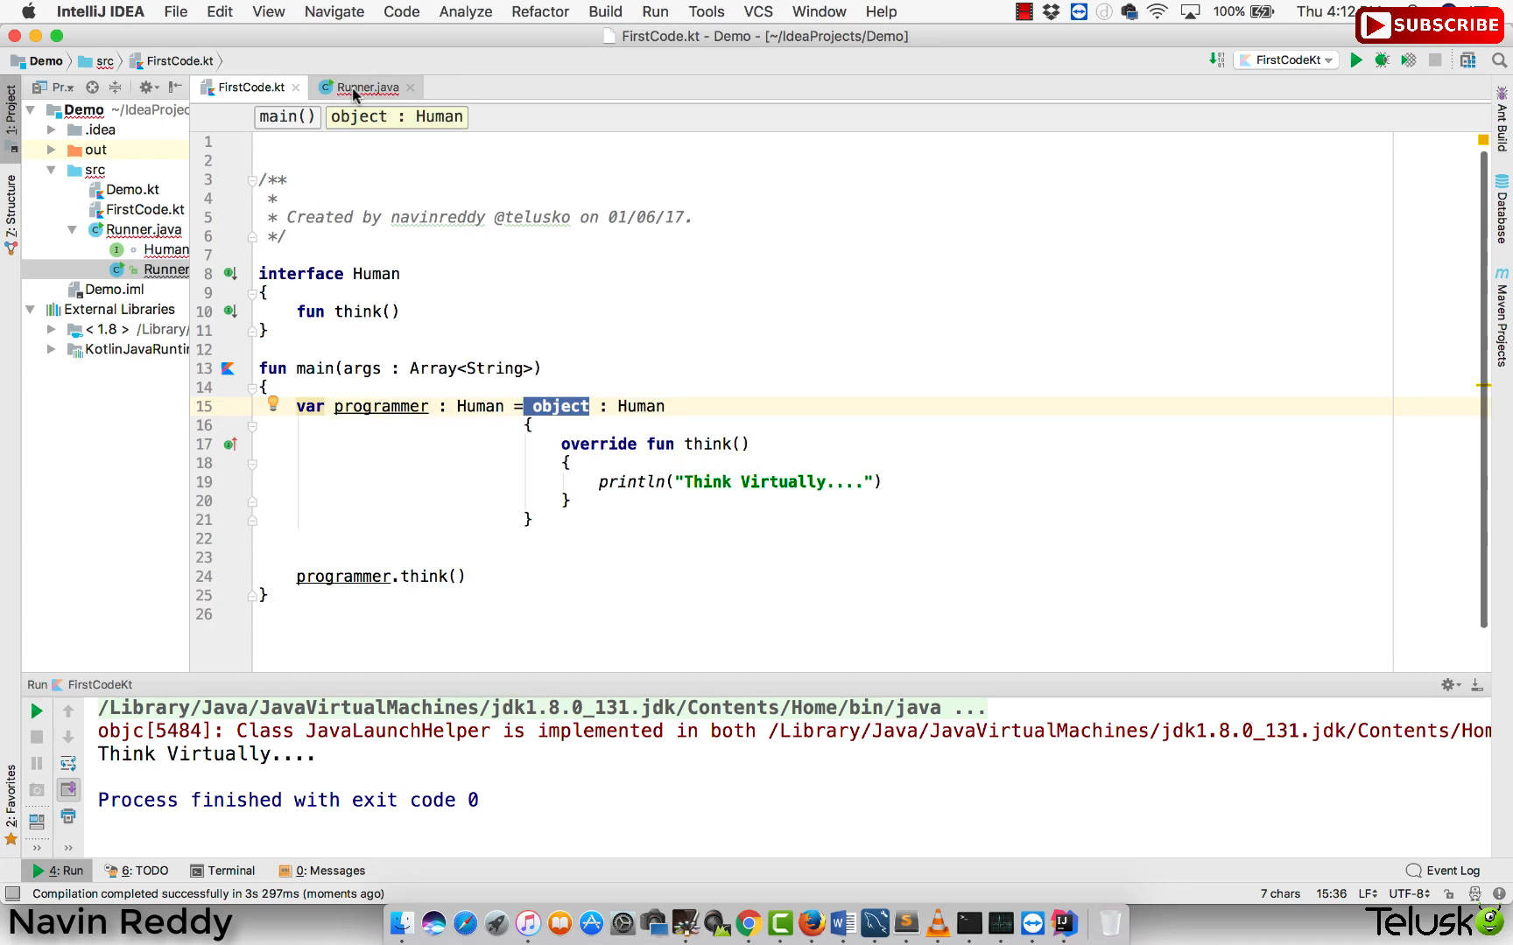
pyautogui.click(369, 87)
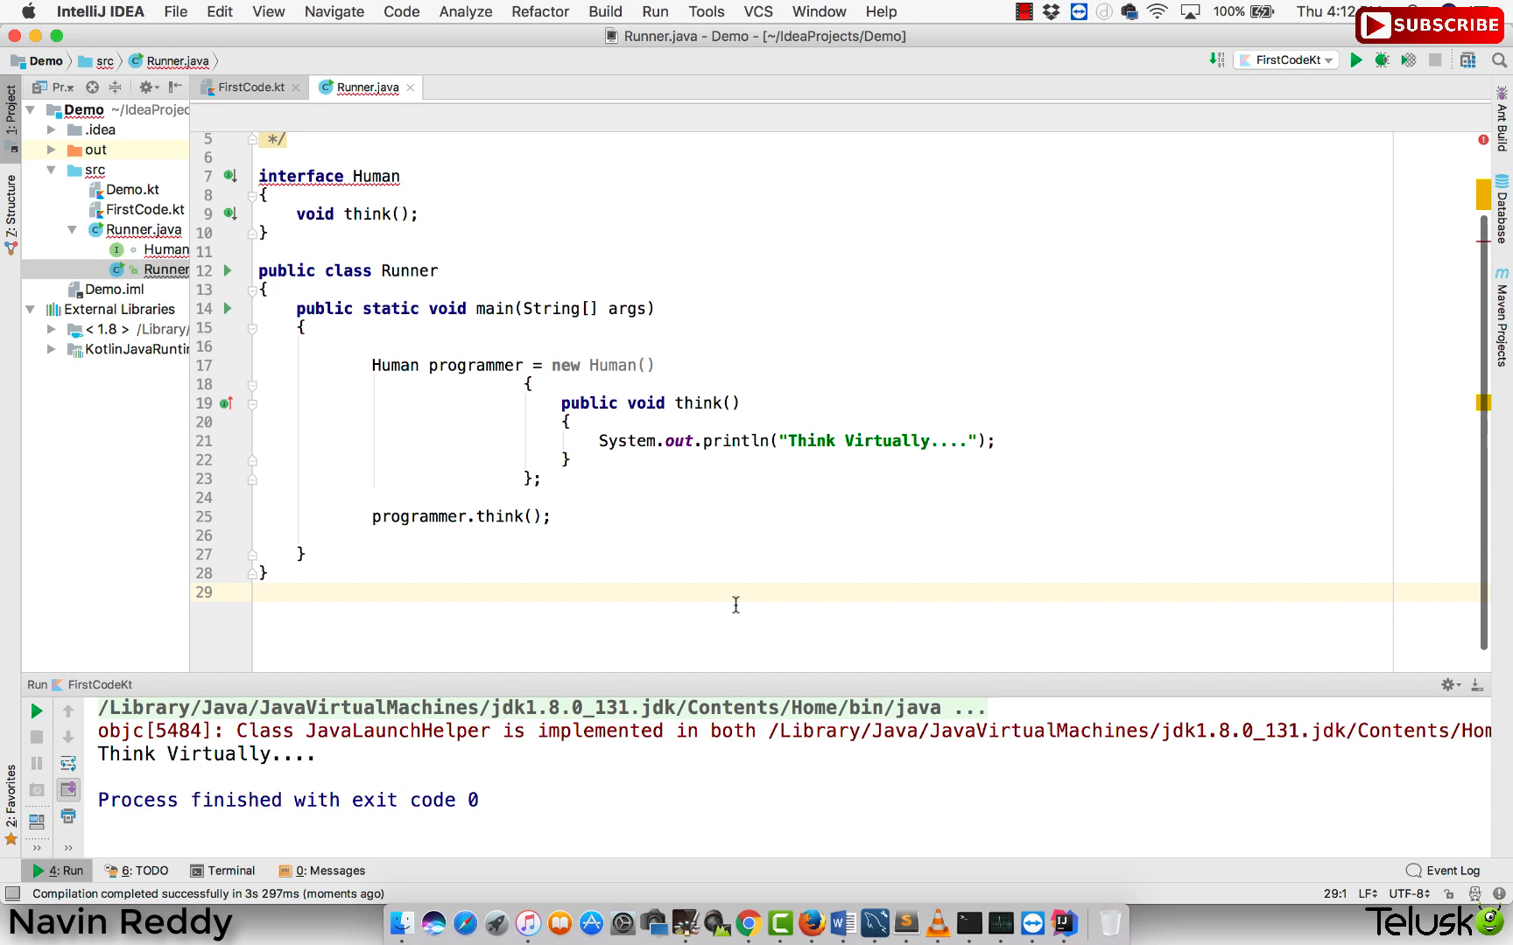
pyautogui.moveTo(353, 160)
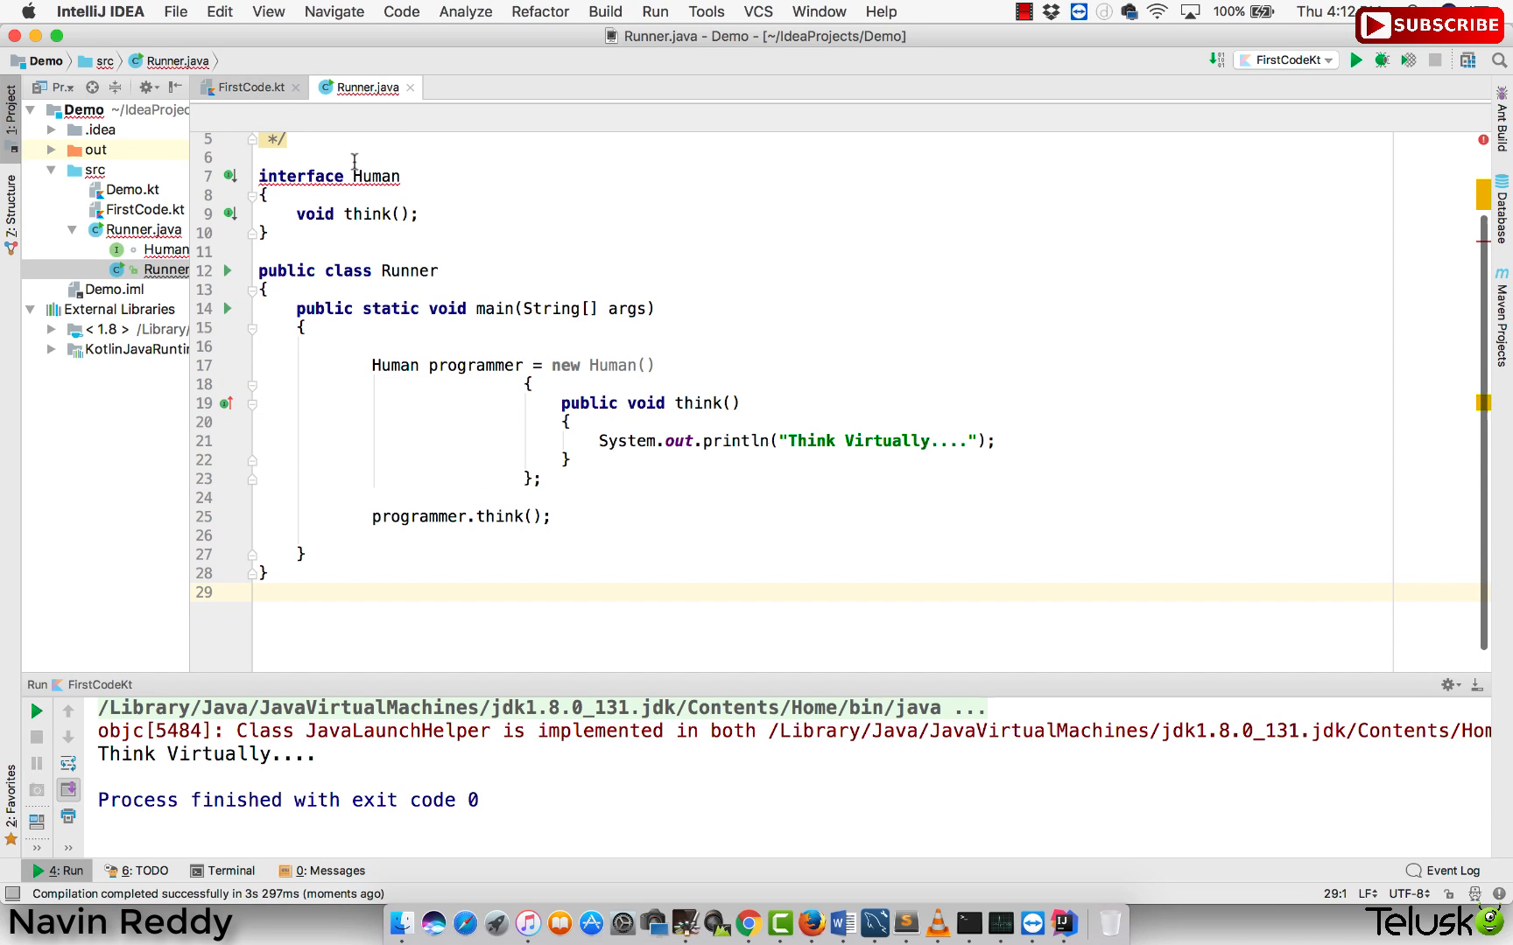
pyautogui.moveTo(384, 176)
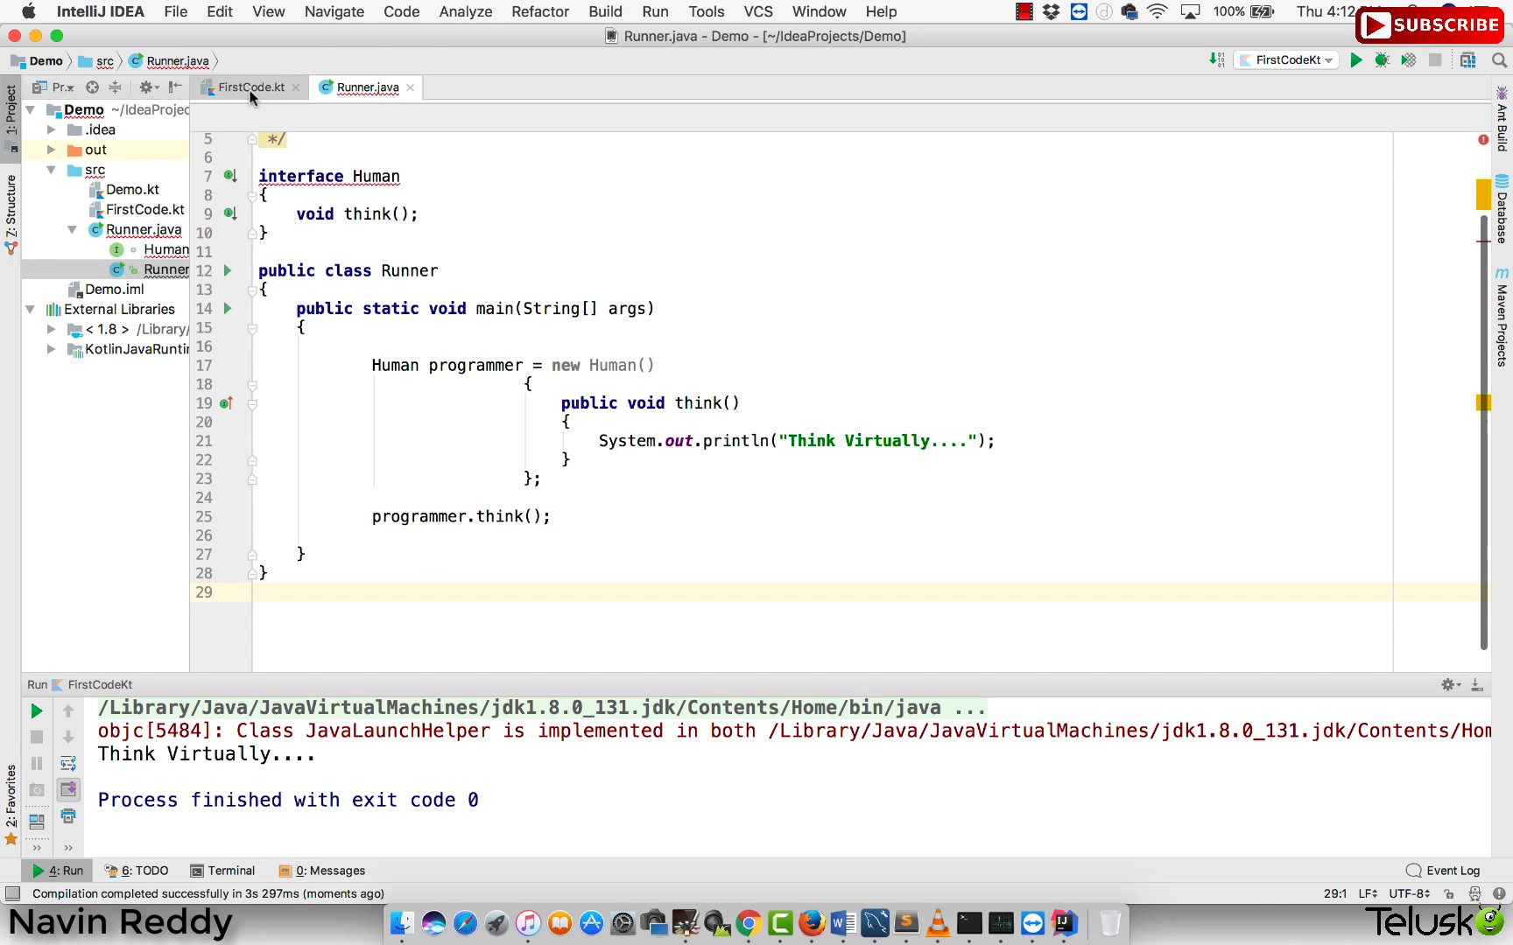
pyautogui.click(254, 86)
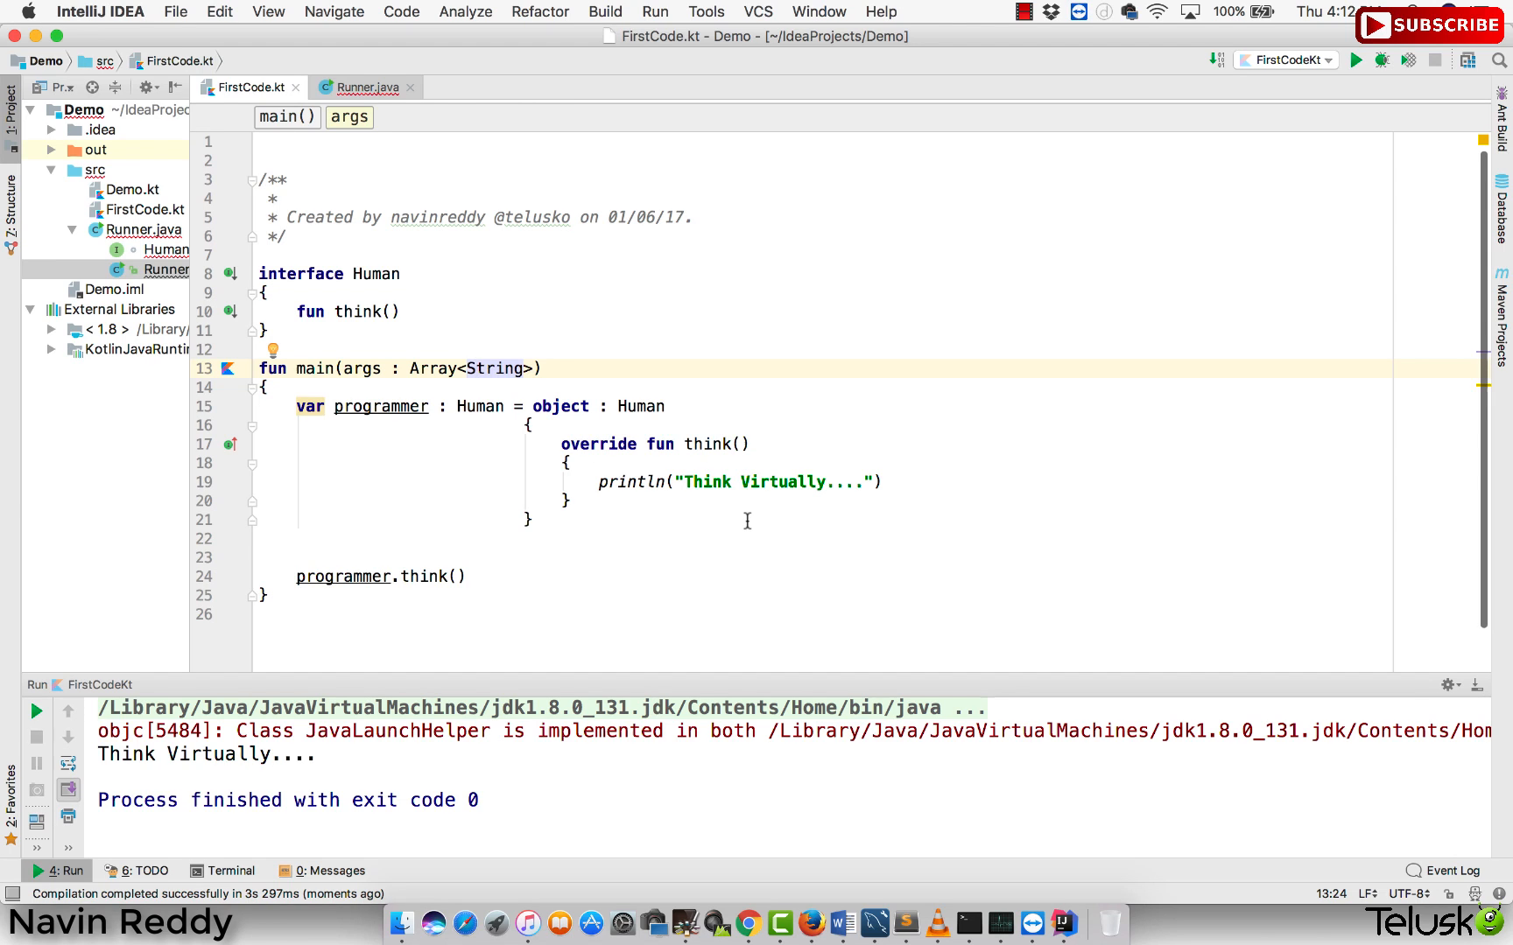
pyautogui.moveTo(828, 429)
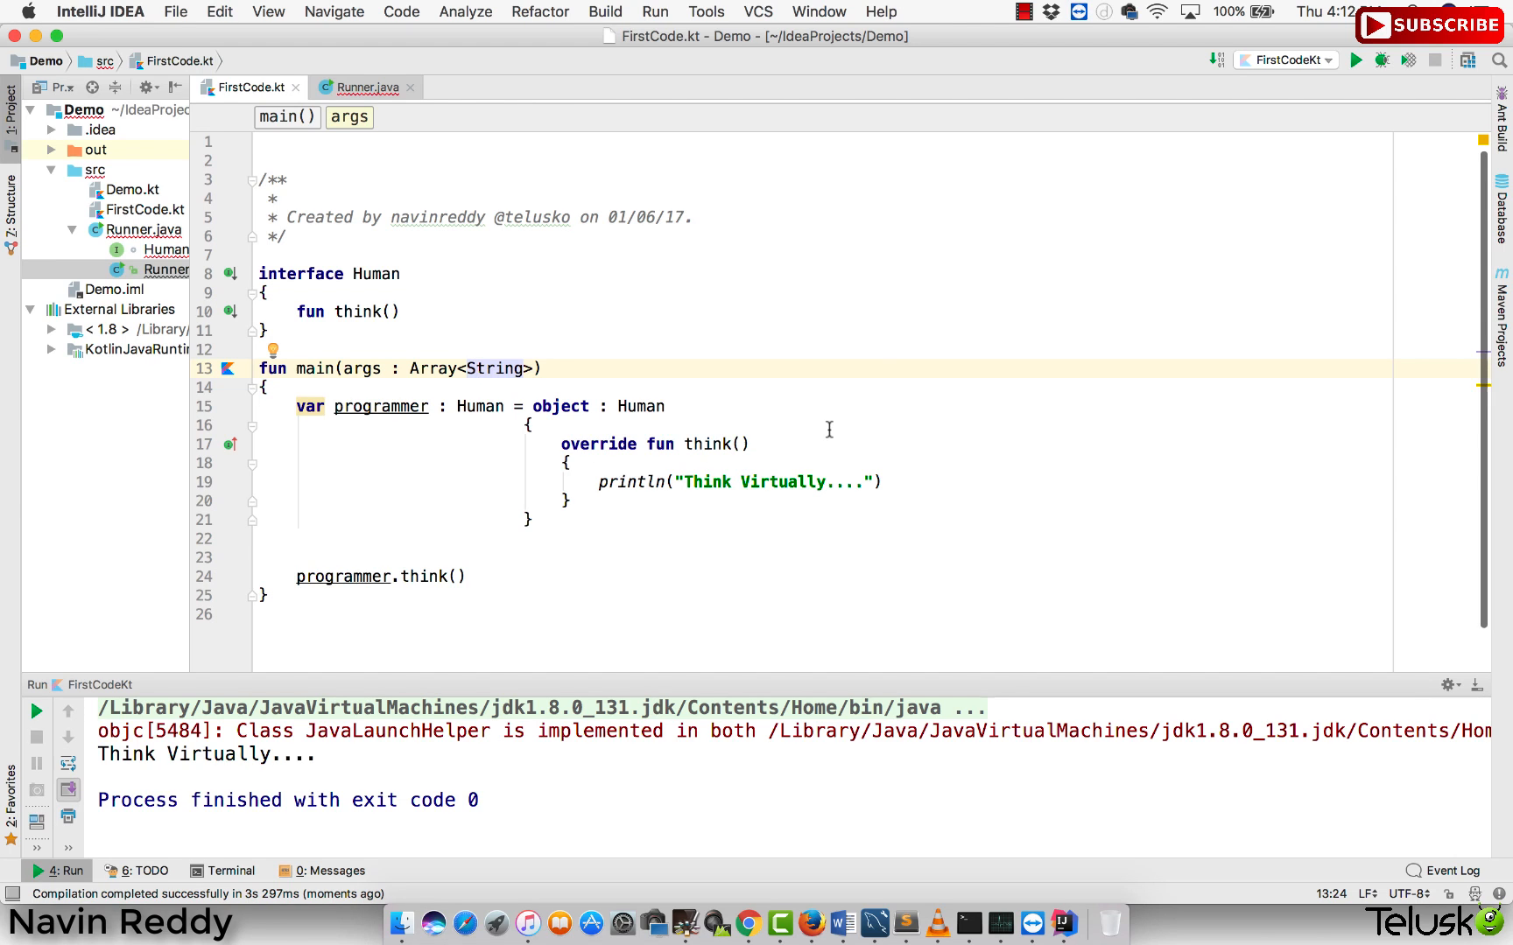
pyautogui.moveTo(888, 265)
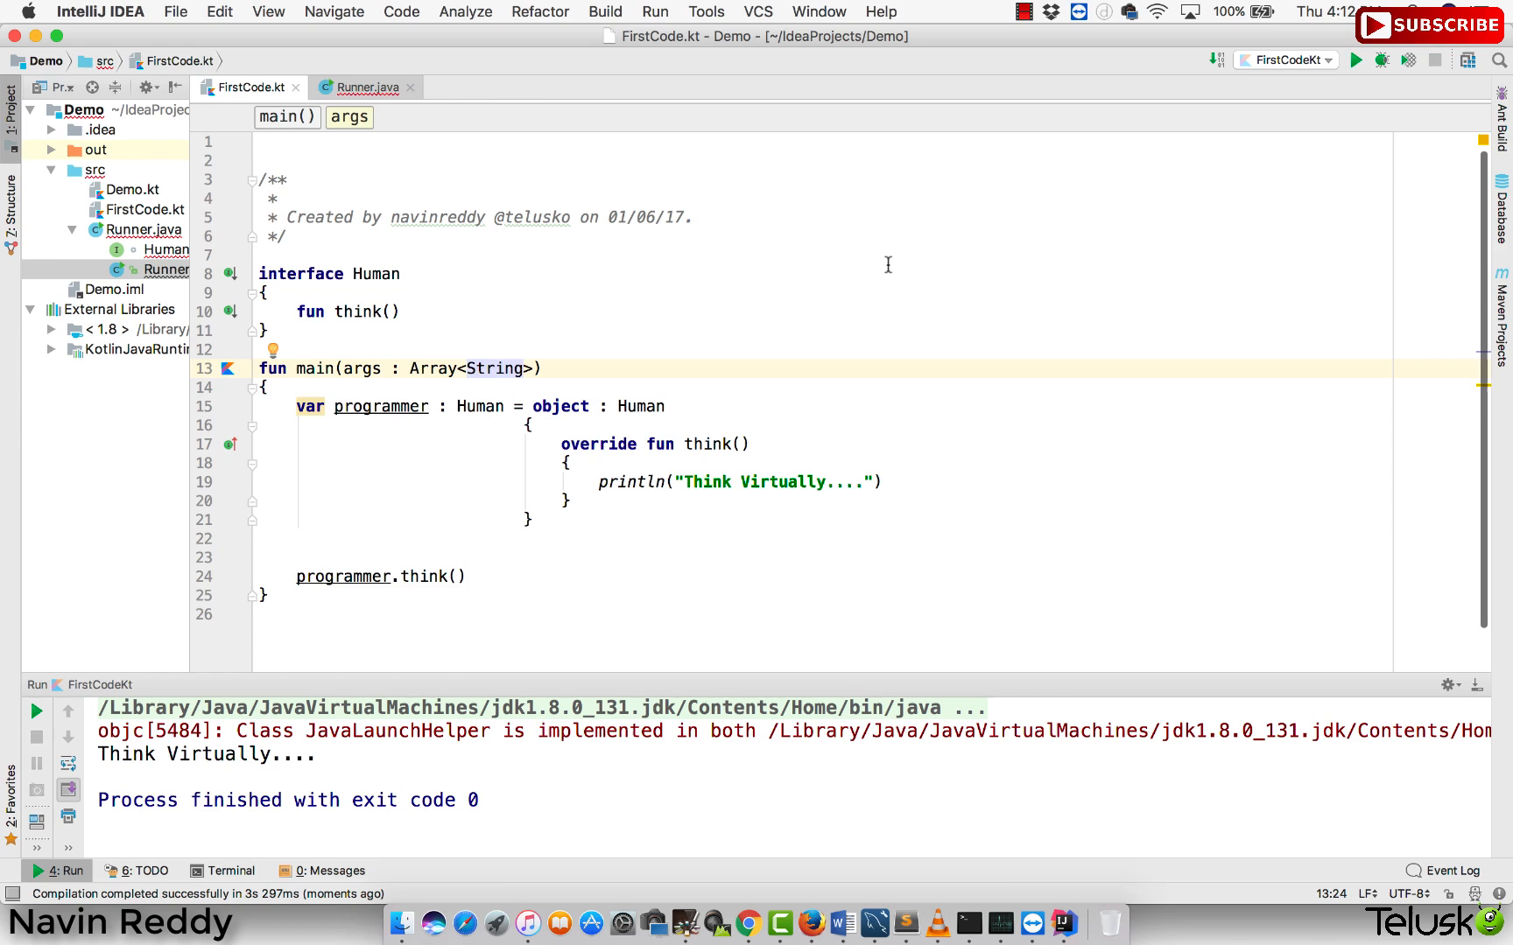